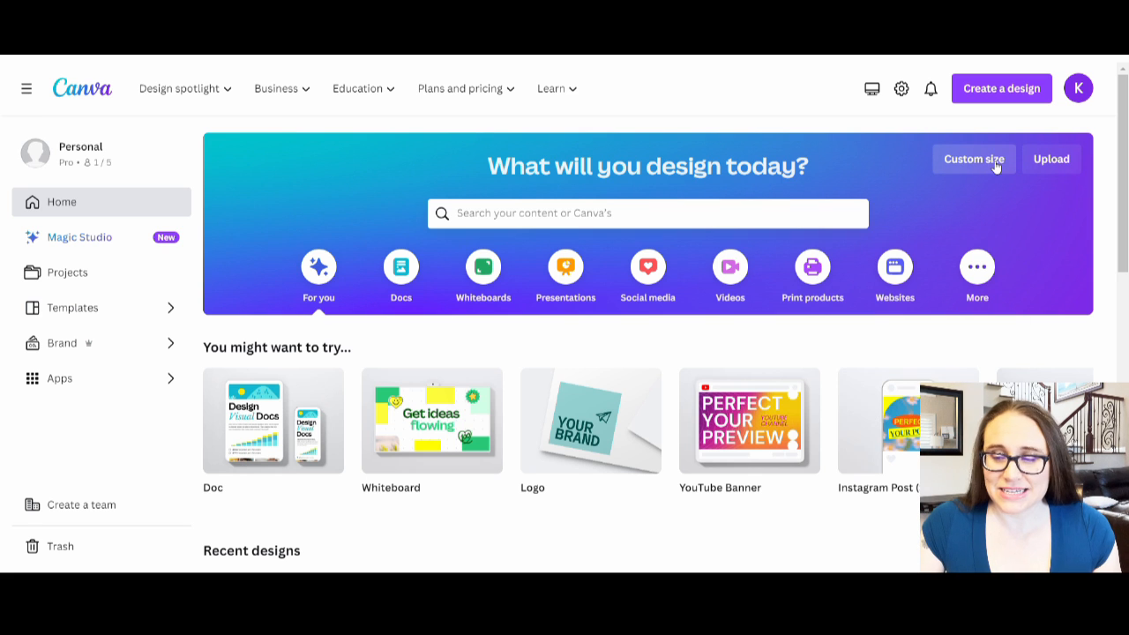
{"action": "mouse_move", "coordinate": [970, 166]}
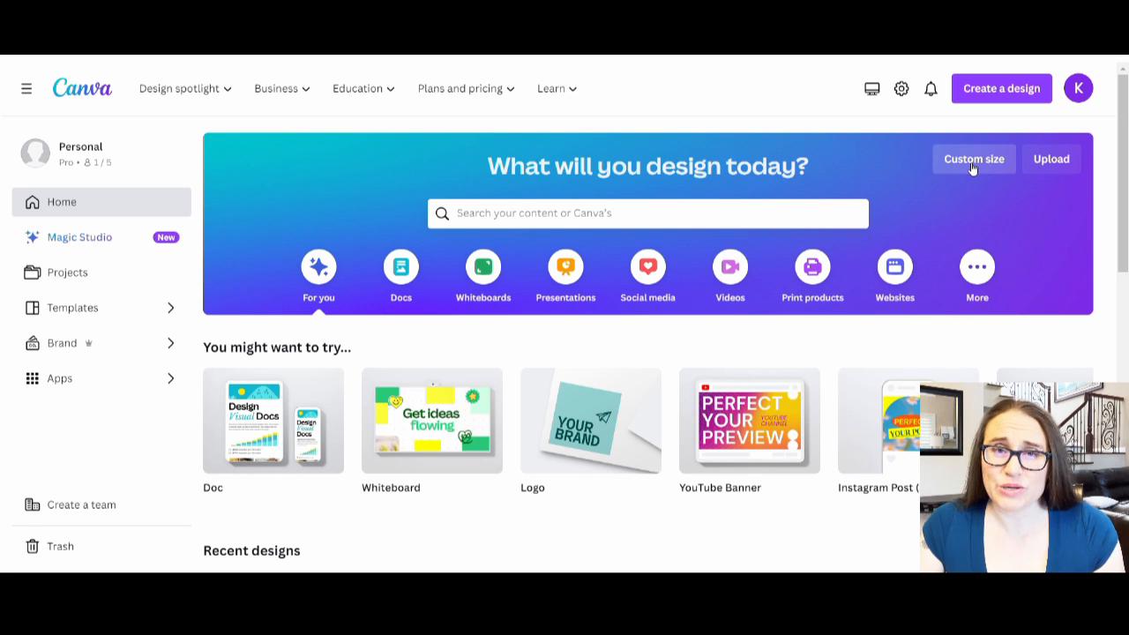
Create a new custom-size design using the recent 4500 × 5400 px size.
{"action": "left_click", "coordinate": [973, 159]}
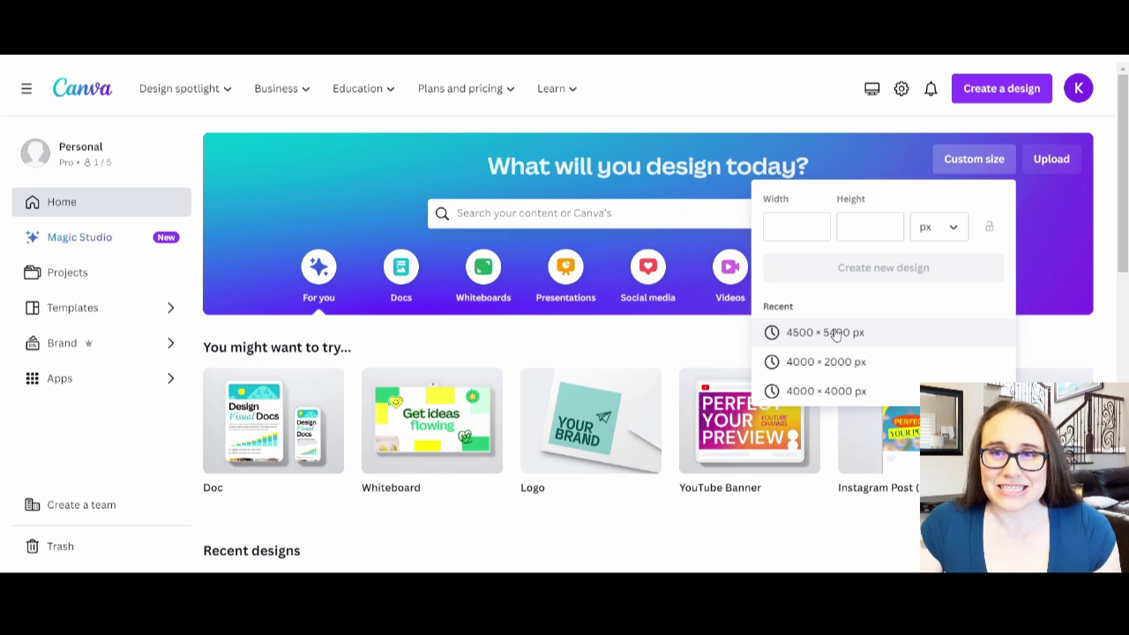
{"action": "left_click", "coordinate": [823, 331]}
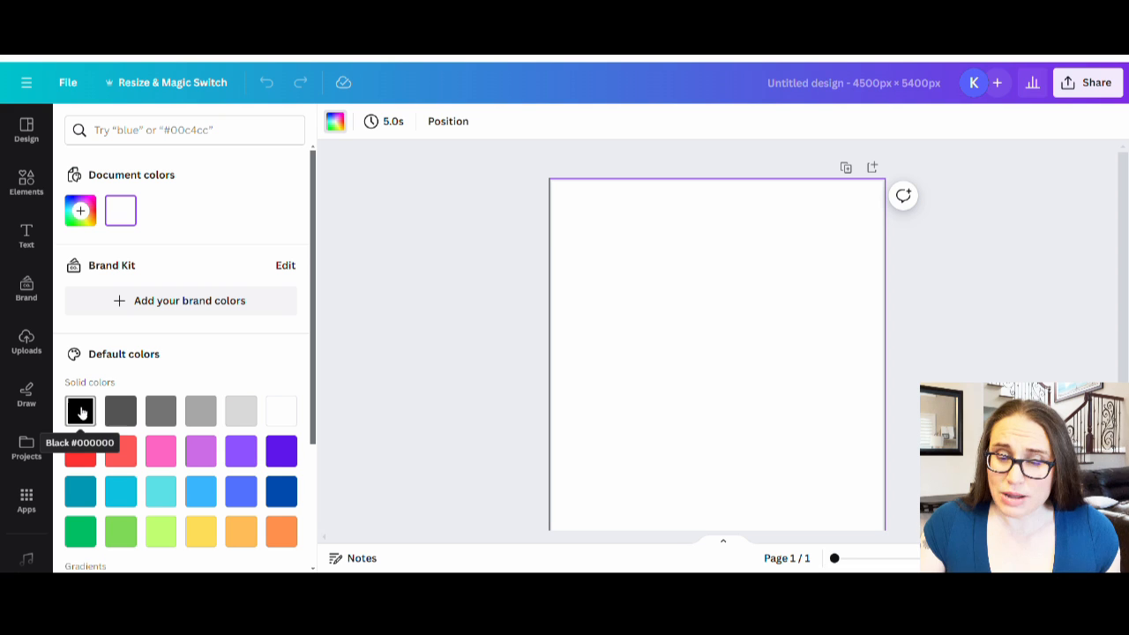
Fill the page background with Black #000000 from the default colours.
{"action": "left_click", "coordinate": [79, 409]}
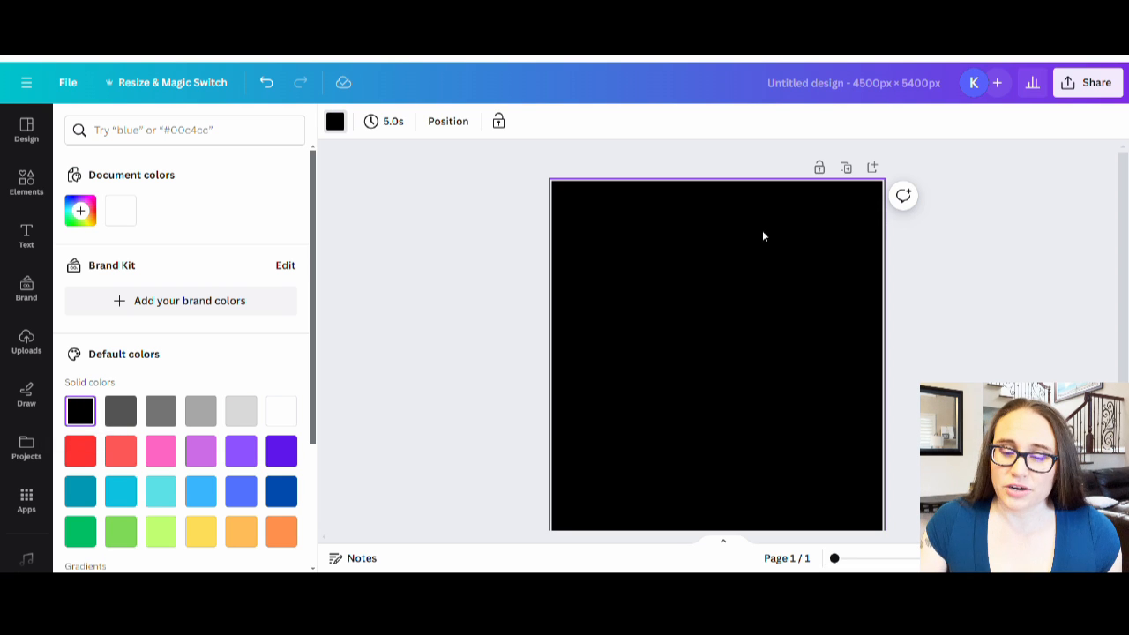
{"action": "mouse_move", "coordinate": [502, 296]}
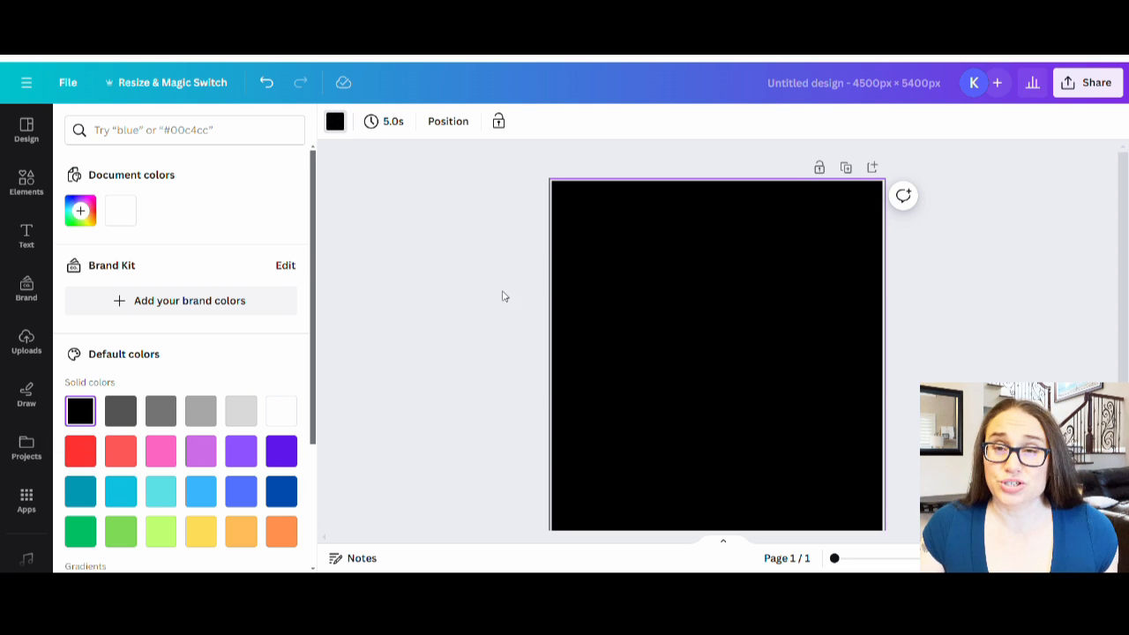
{"action": "mouse_move", "coordinate": [494, 303]}
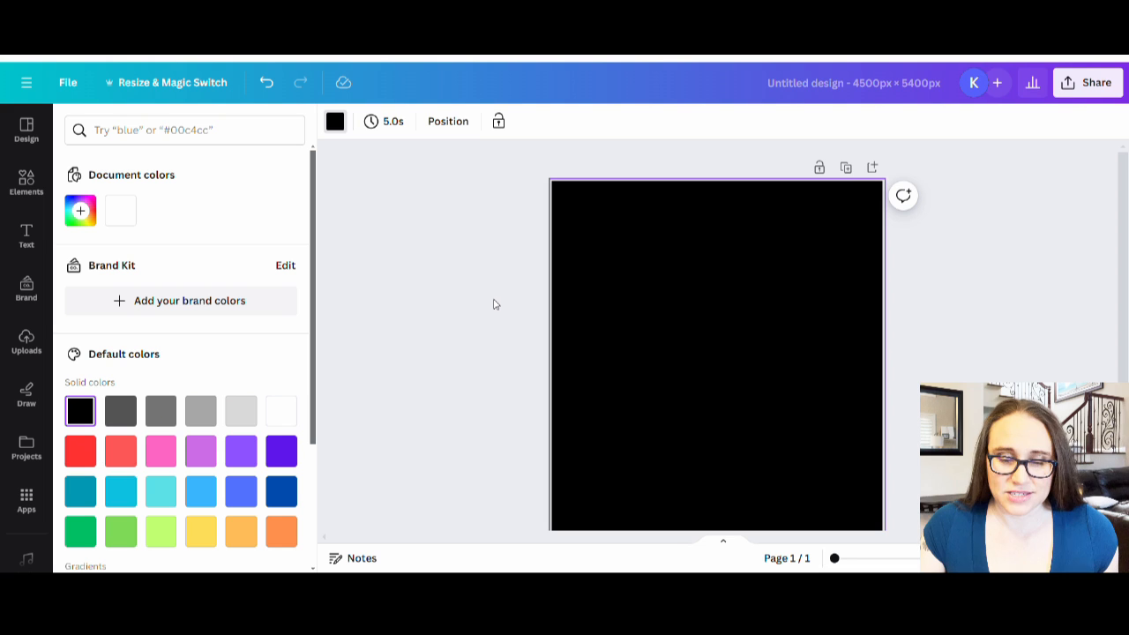
{"action": "mouse_move", "coordinate": [455, 347]}
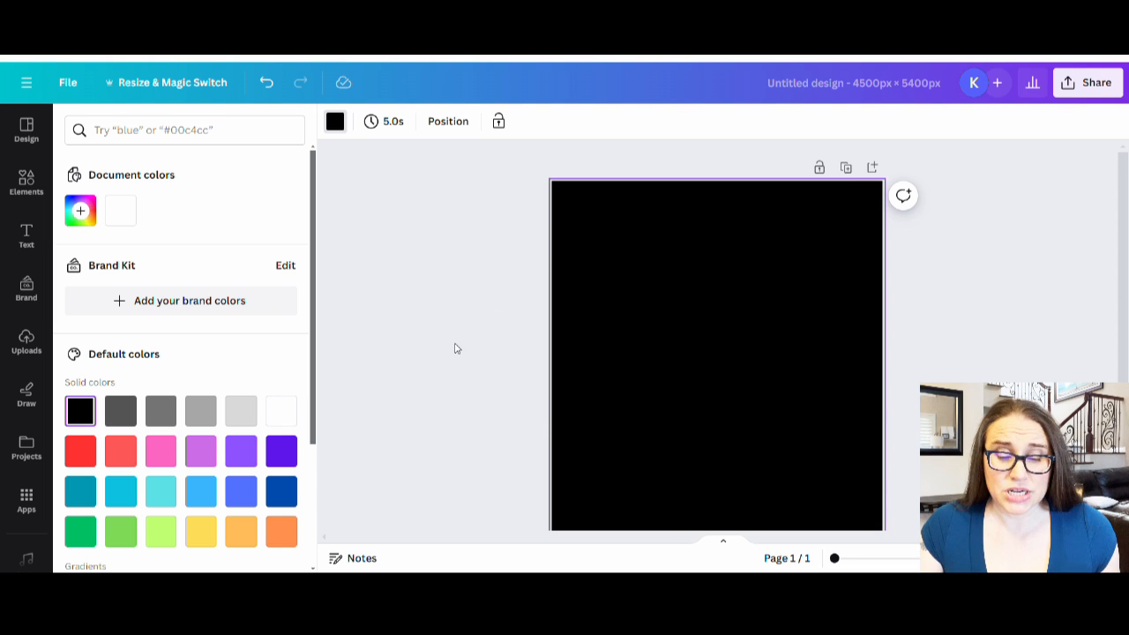
{"action": "mouse_move", "coordinate": [413, 300]}
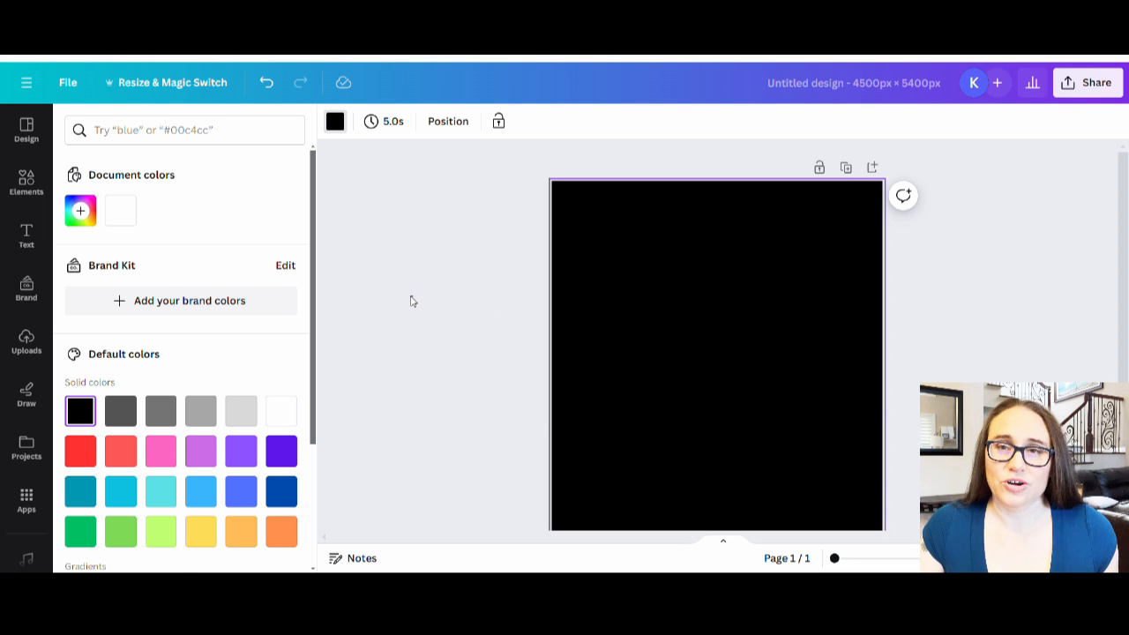
Dismiss the colour panel so the Design templates panel returns beside the page.
{"action": "left_click", "coordinate": [26, 130]}
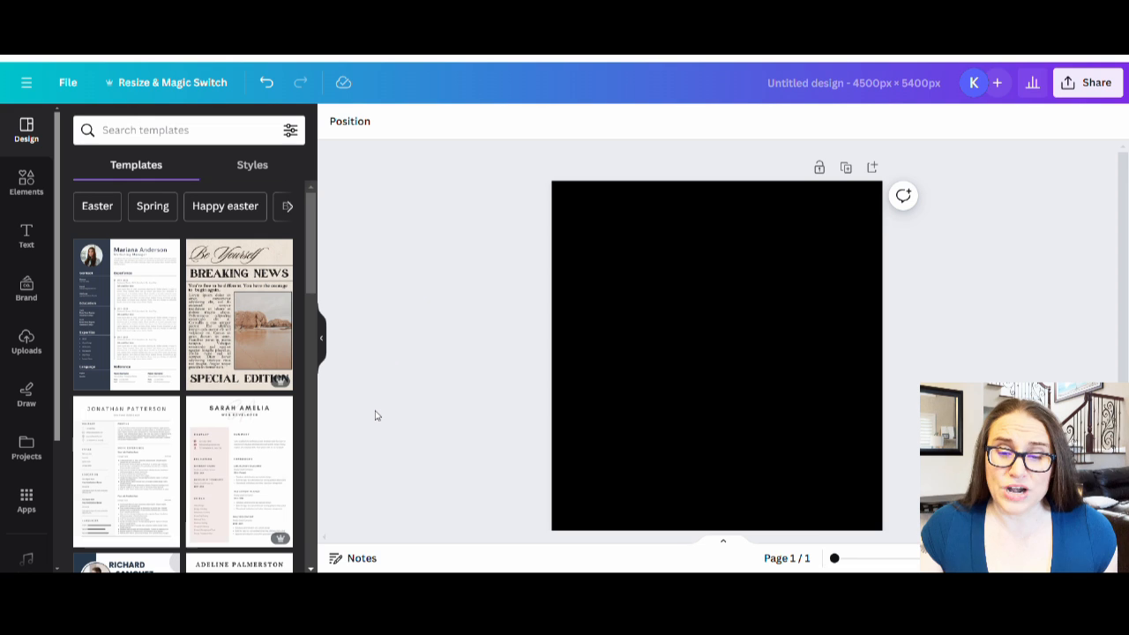
{"action": "mouse_move", "coordinate": [419, 424]}
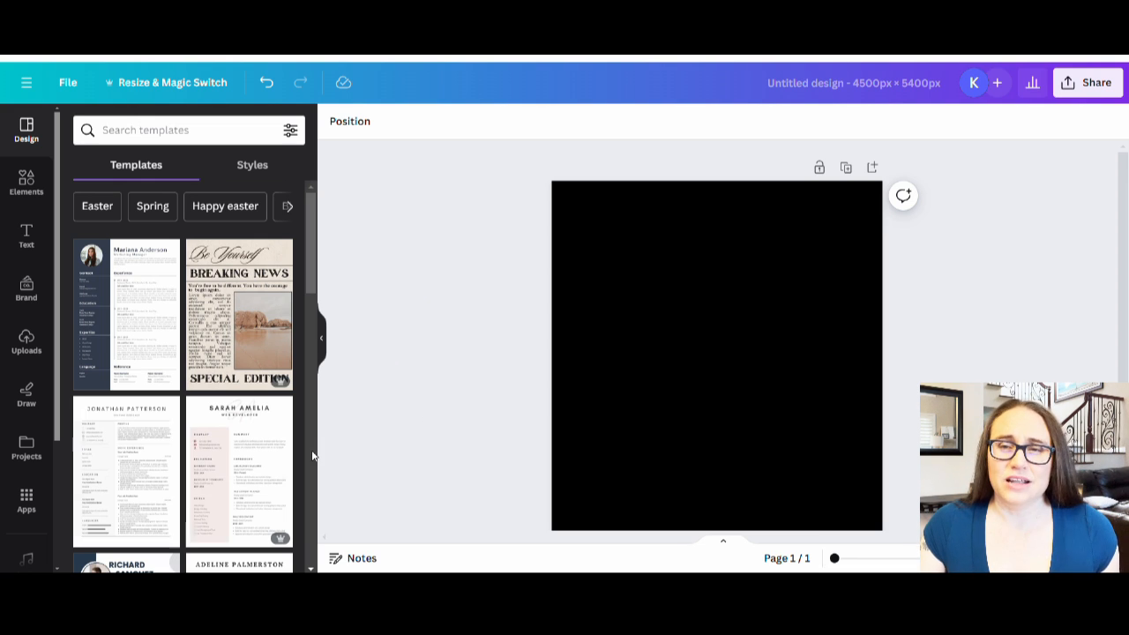
{"action": "mouse_move", "coordinate": [409, 304]}
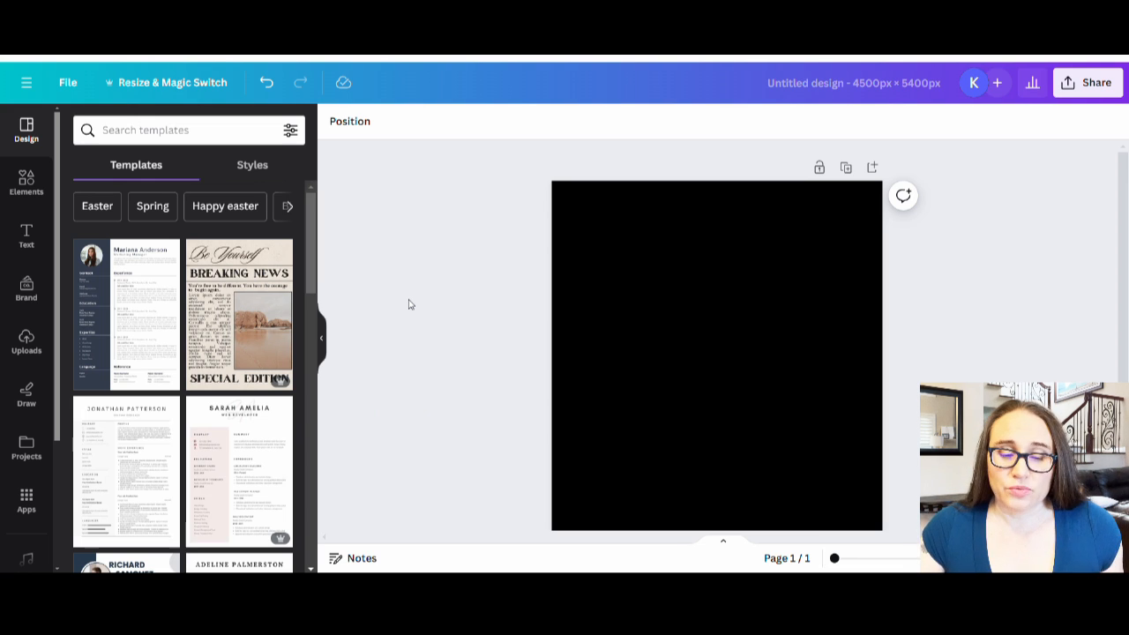
{"action": "mouse_move", "coordinate": [399, 299]}
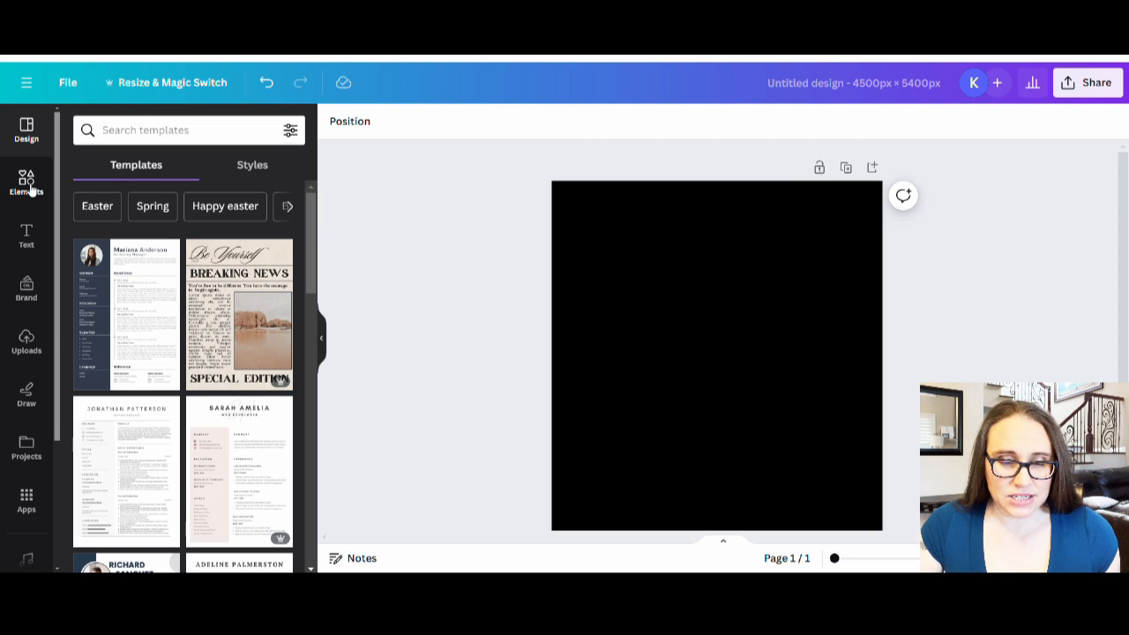
Search the Elements library for 'boho' graphics.
{"action": "left_click", "coordinate": [27, 181]}
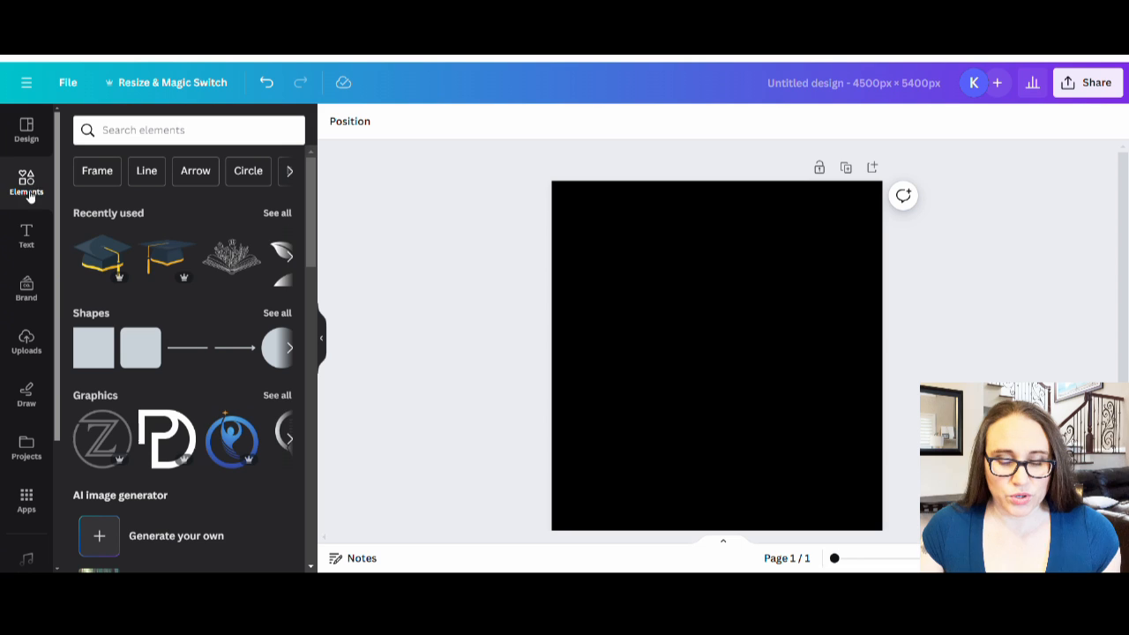
{"action": "left_click", "coordinate": [187, 131]}
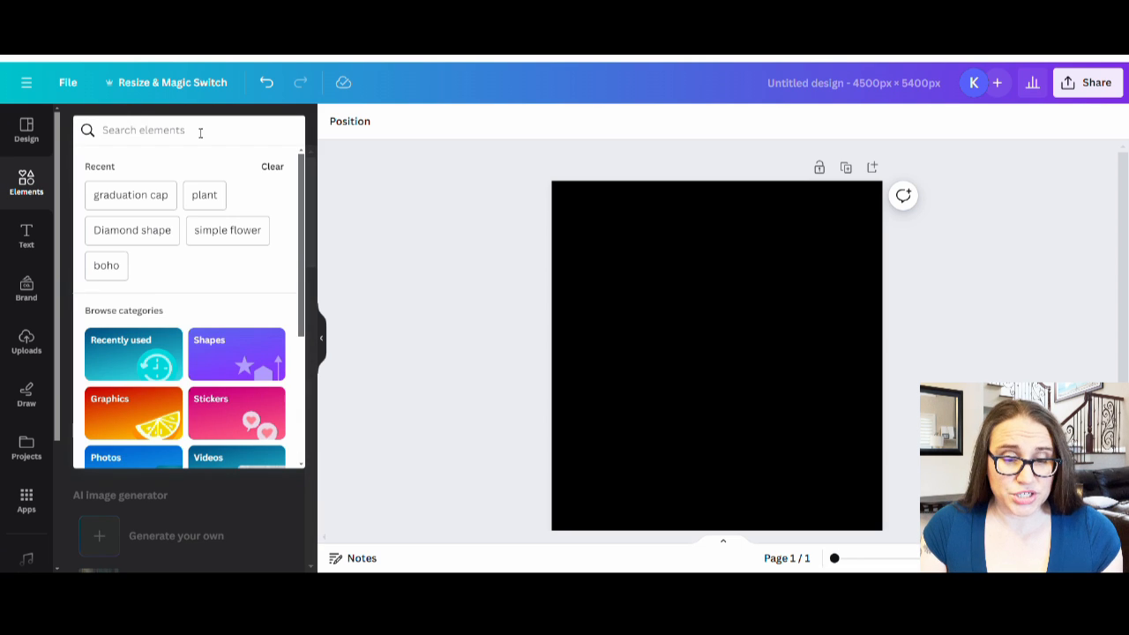
{"action": "type", "text": "bho"}
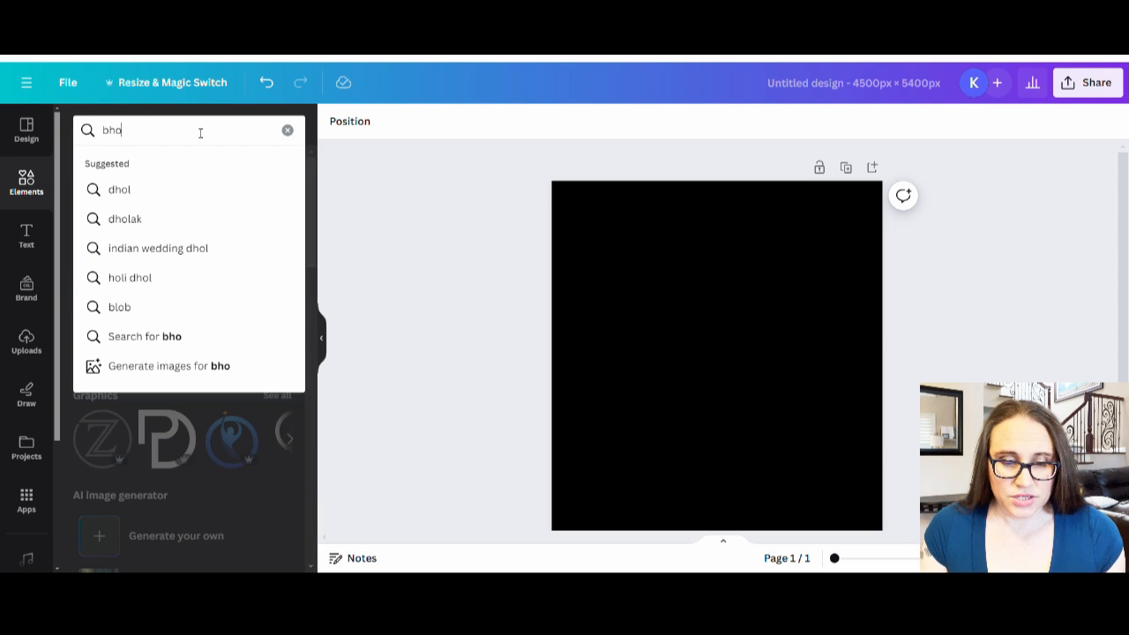
{"action": "type", "text": "boho"}
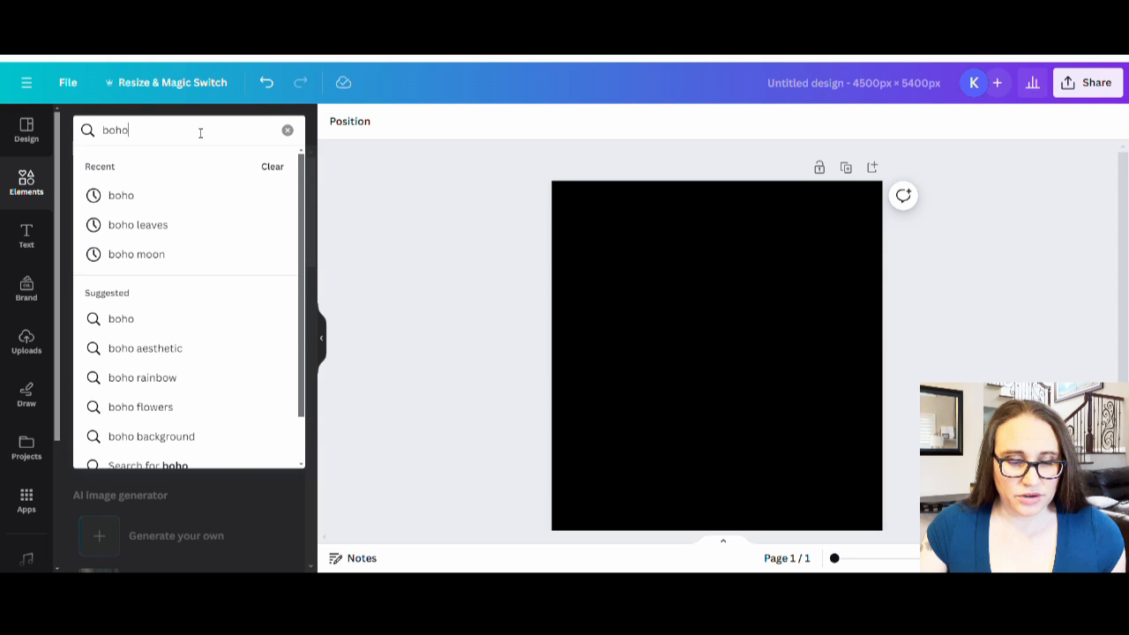
{"action": "key", "text": "Enter"}
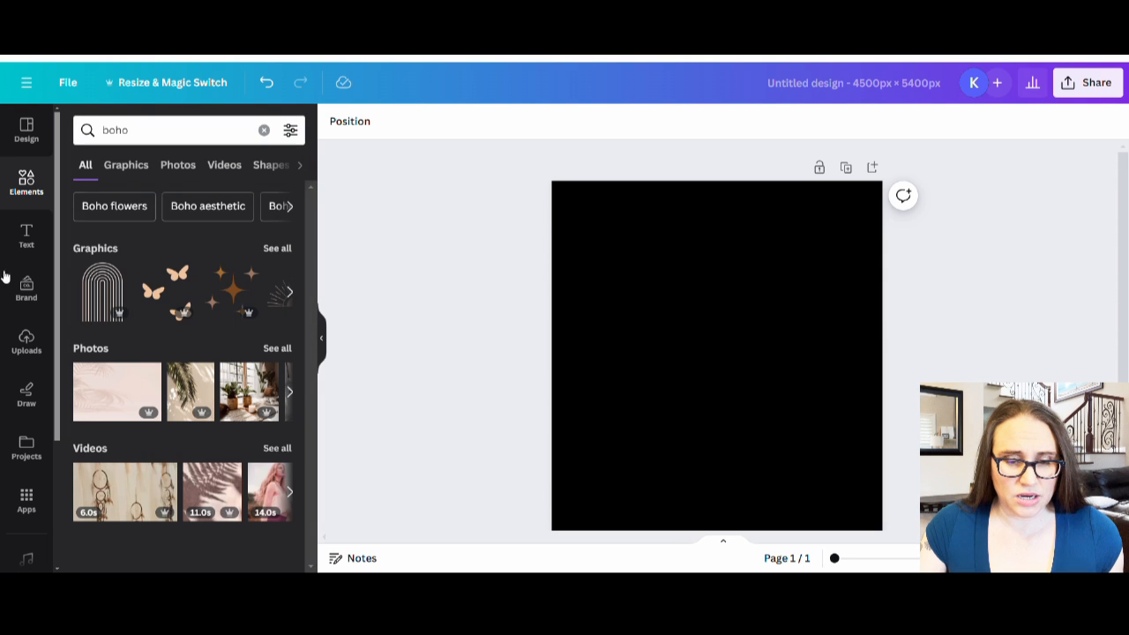
{"action": "mouse_move", "coordinate": [277, 250]}
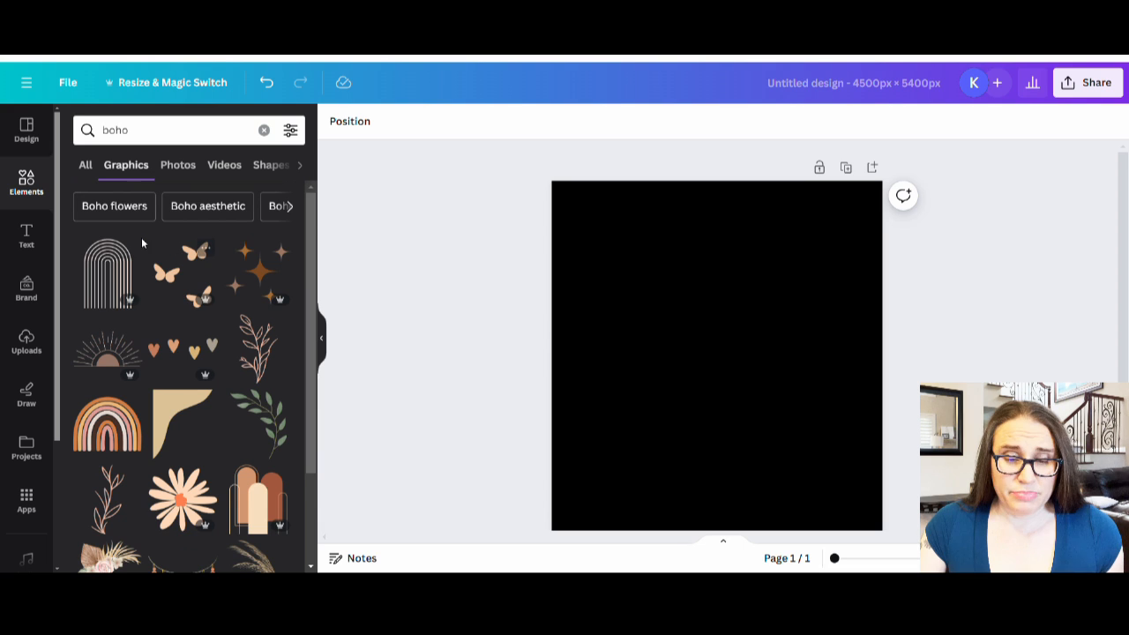
{"action": "scroll", "scroll_direction": "down", "scroll_amount": 3}
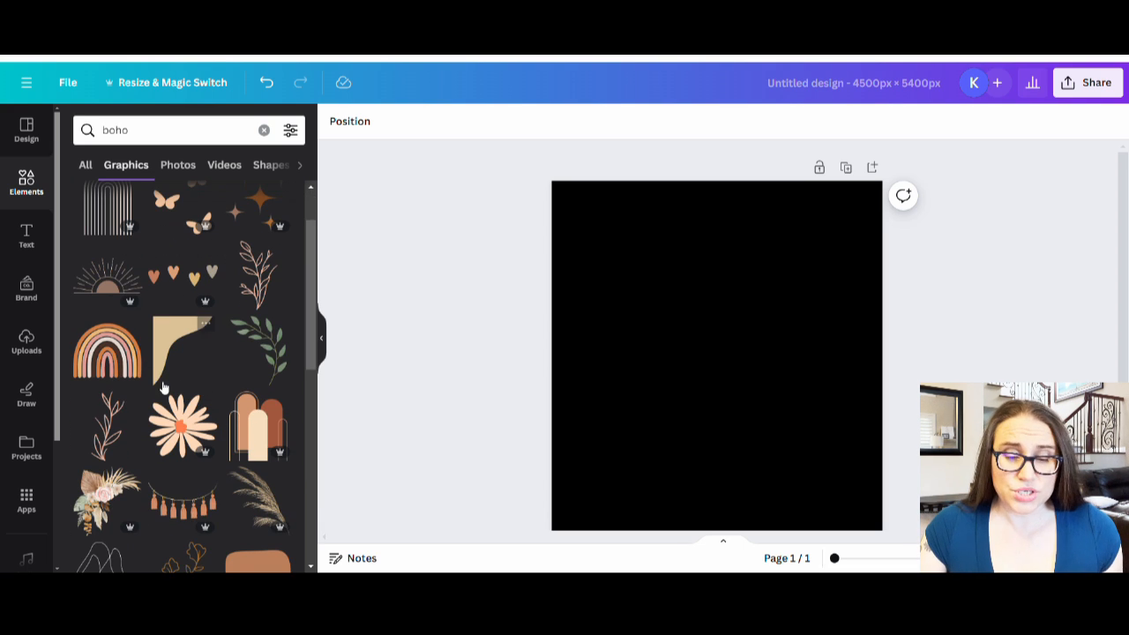
{"action": "mouse_move", "coordinate": [256, 284]}
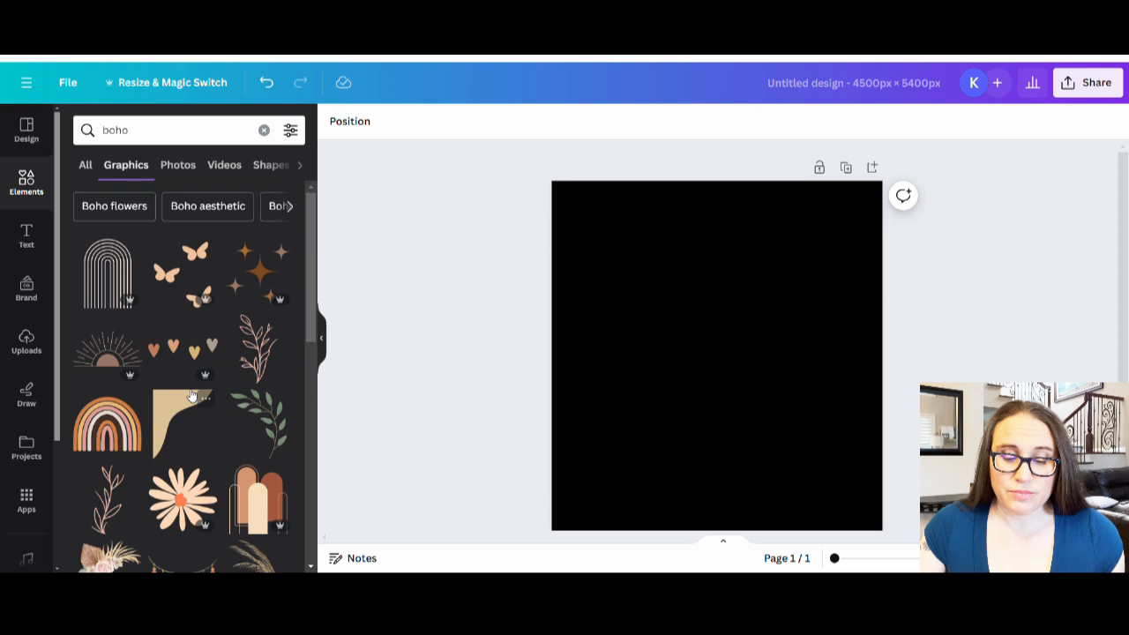
{"action": "scroll", "scroll_direction": "down", "scroll_amount": 3}
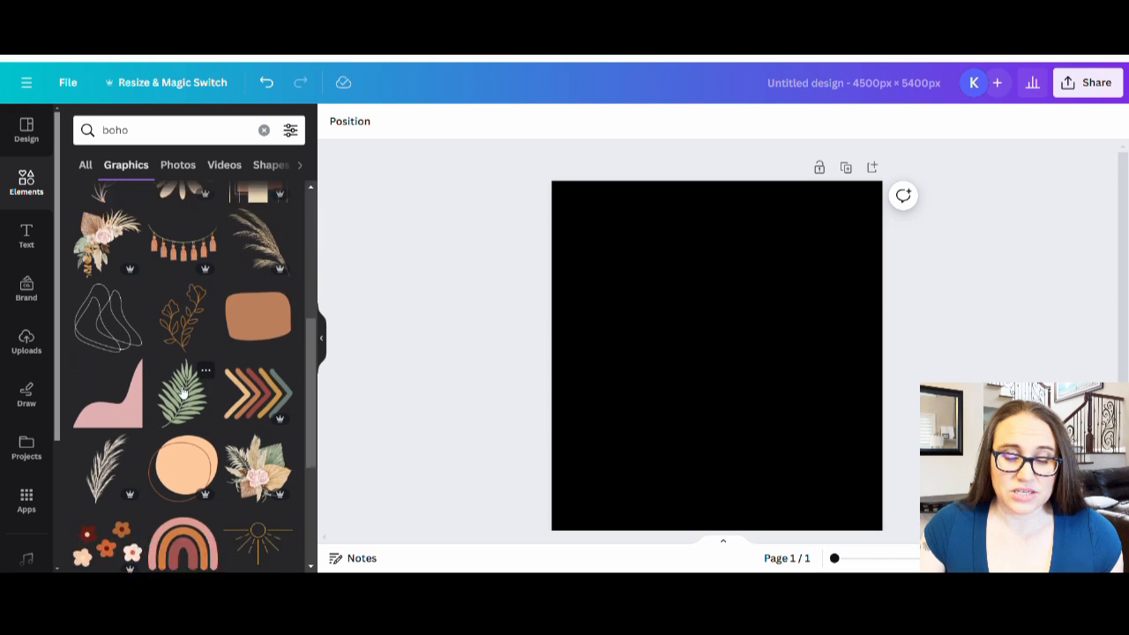
{"action": "scroll", "scroll_direction": "down", "scroll_amount": 3}
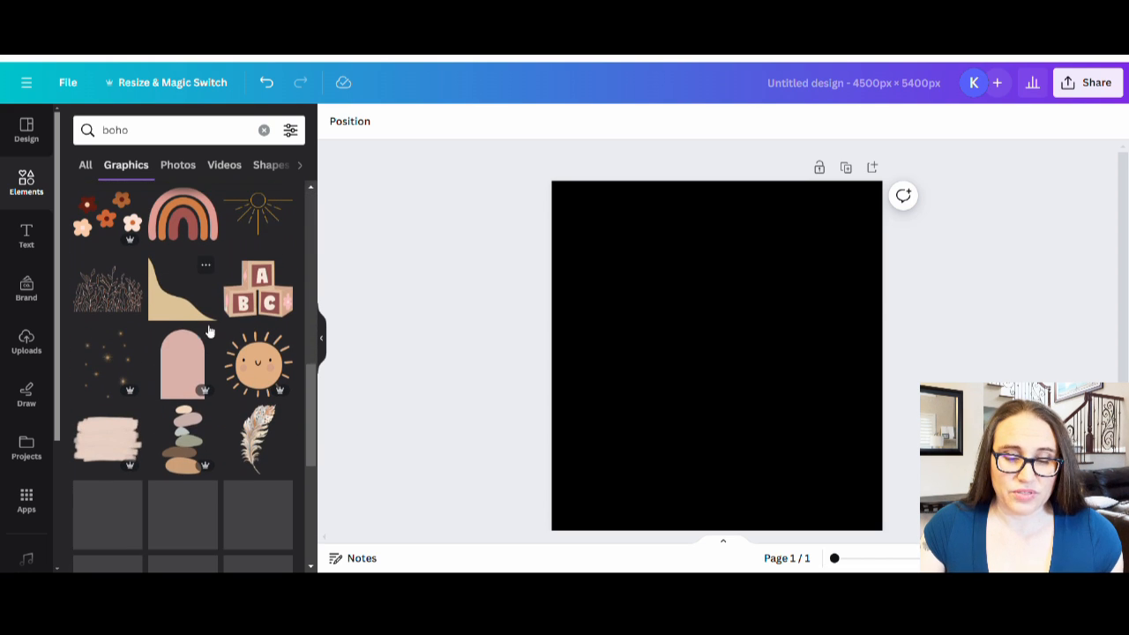
{"action": "scroll", "scroll_direction": "down", "scroll_amount": 3}
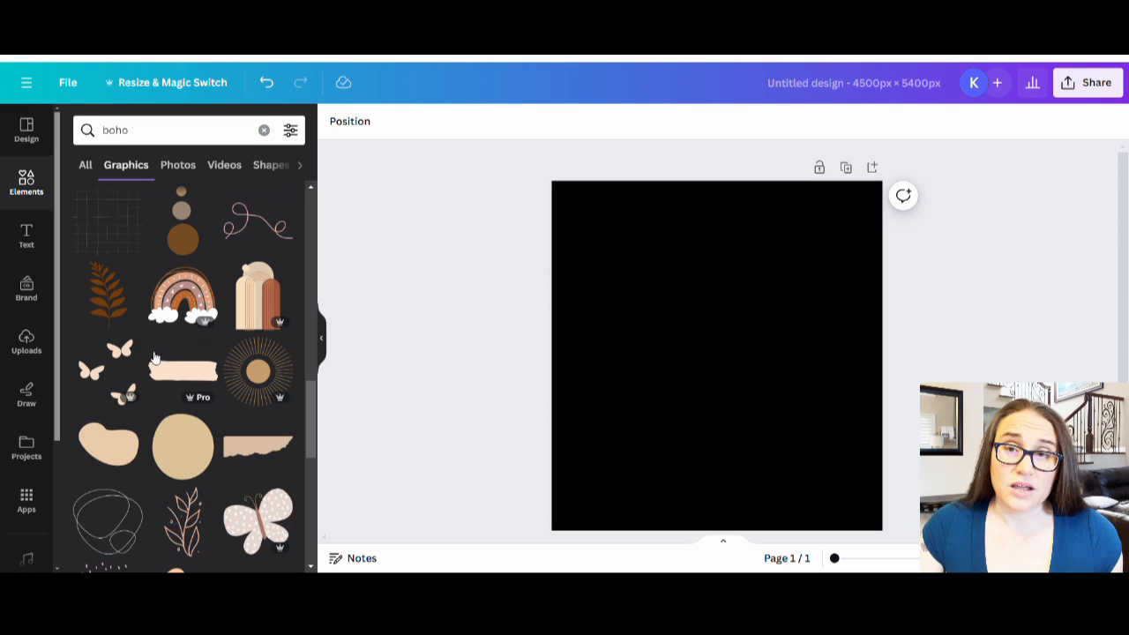
{"action": "scroll", "scroll_direction": "down", "scroll_amount": 3}
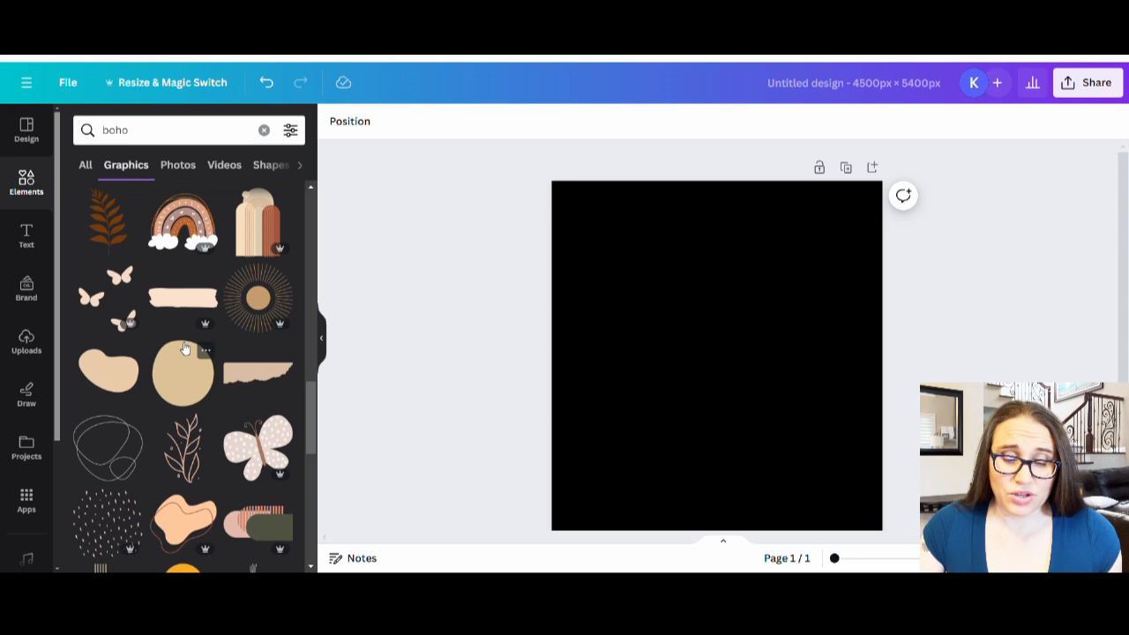
{"action": "scroll", "scroll_direction": "down", "scroll_amount": 3}
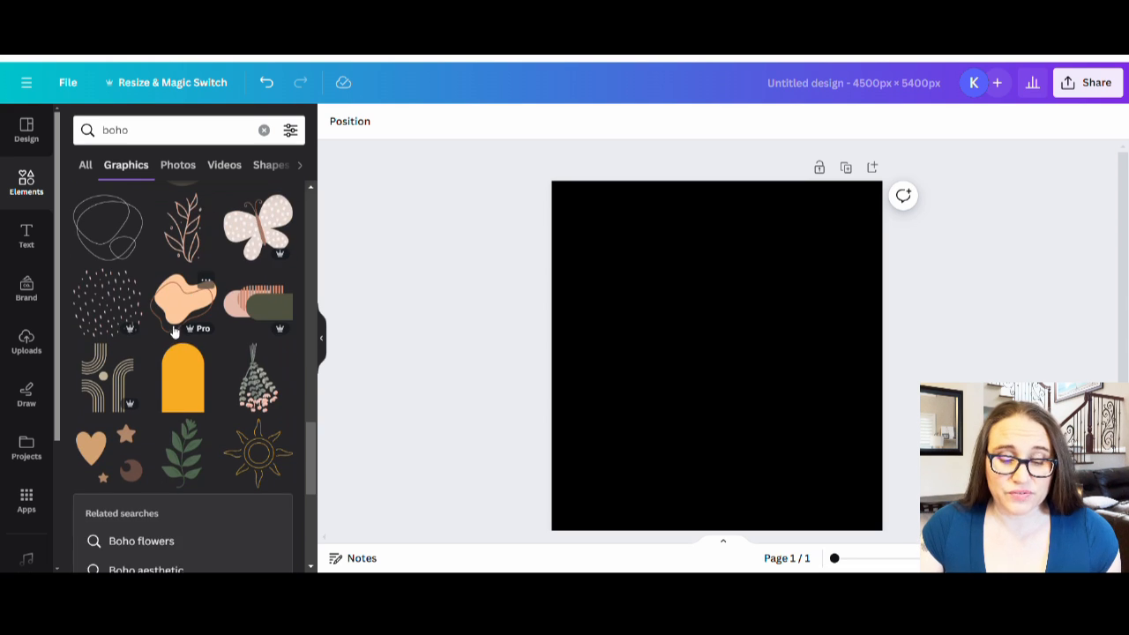
{"action": "scroll", "scroll_direction": "down", "scroll_amount": 3}
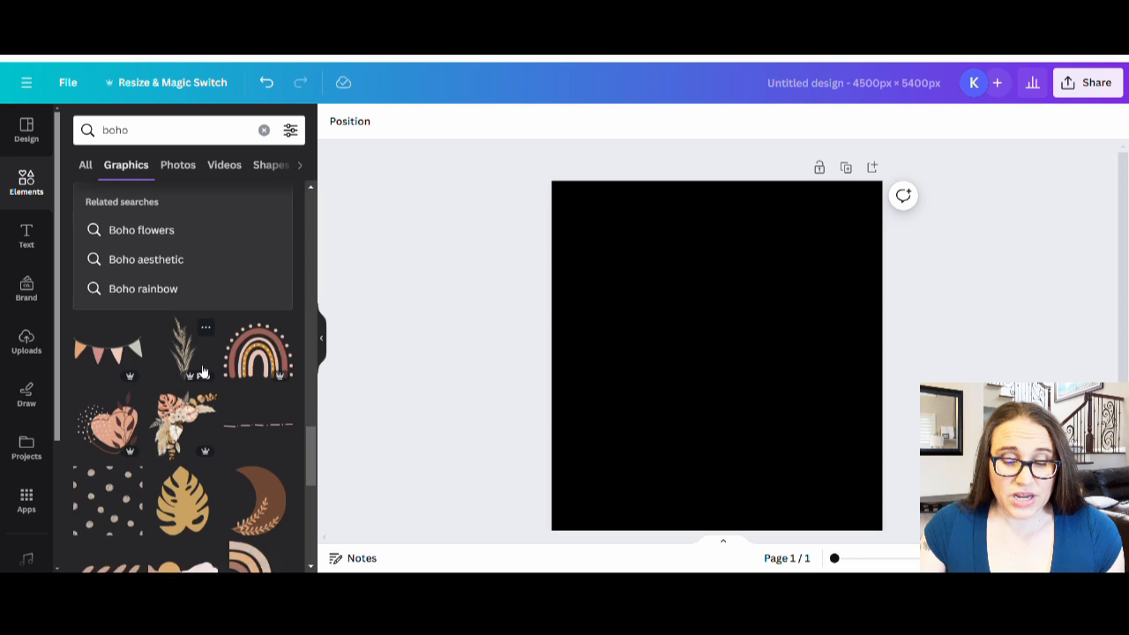
{"action": "scroll", "scroll_direction": "down", "scroll_amount": 3}
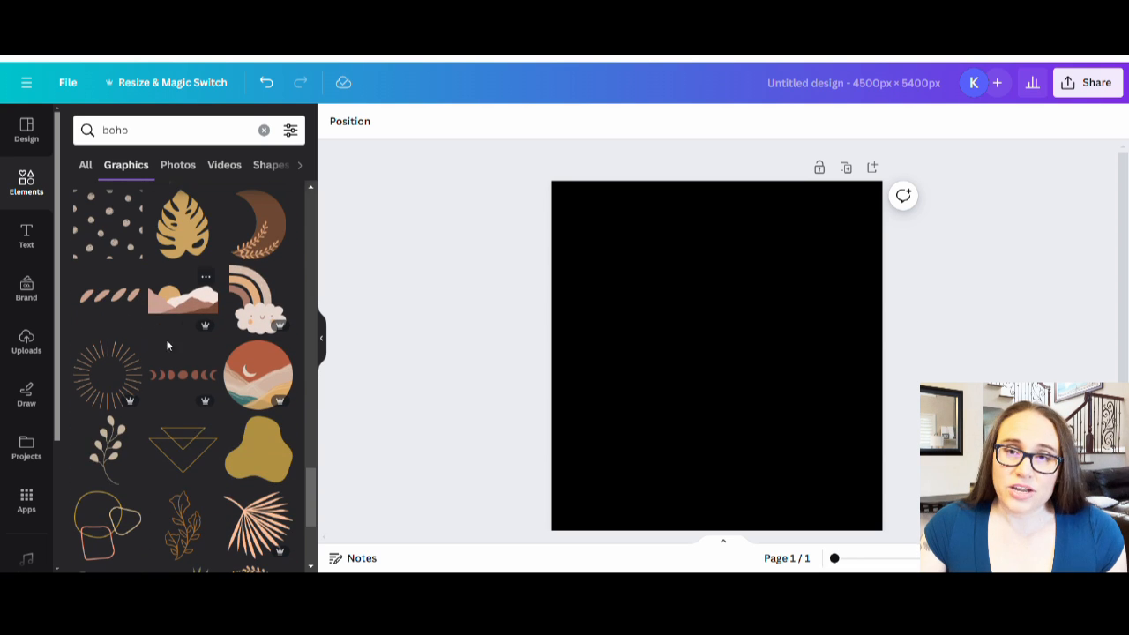
{"action": "mouse_move", "coordinate": [162, 274]}
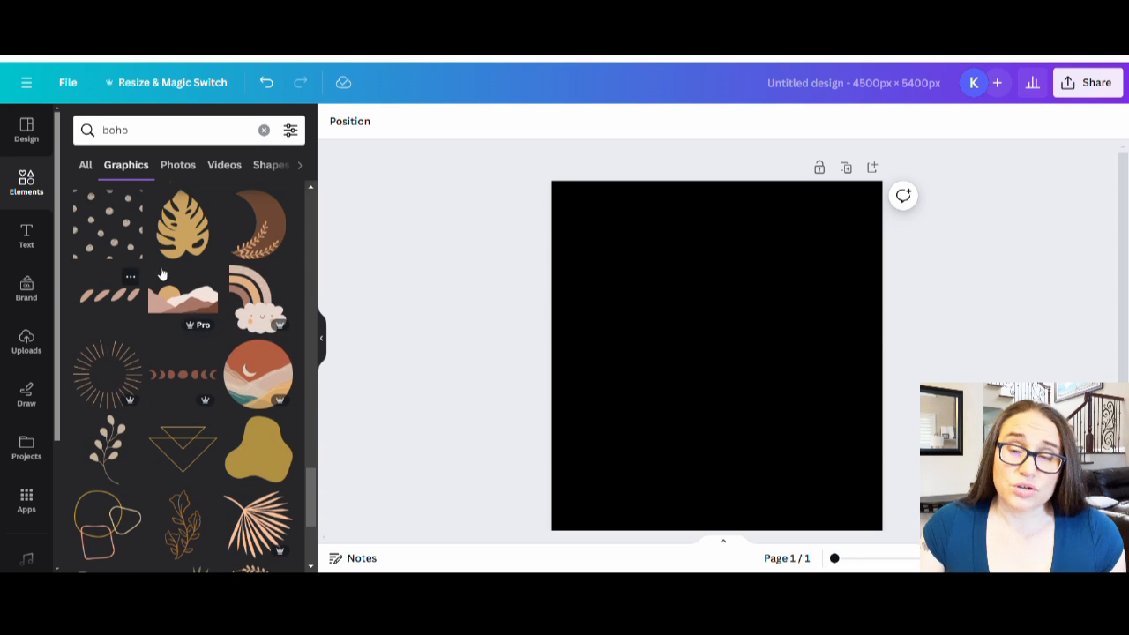
{"action": "mouse_move", "coordinate": [159, 232]}
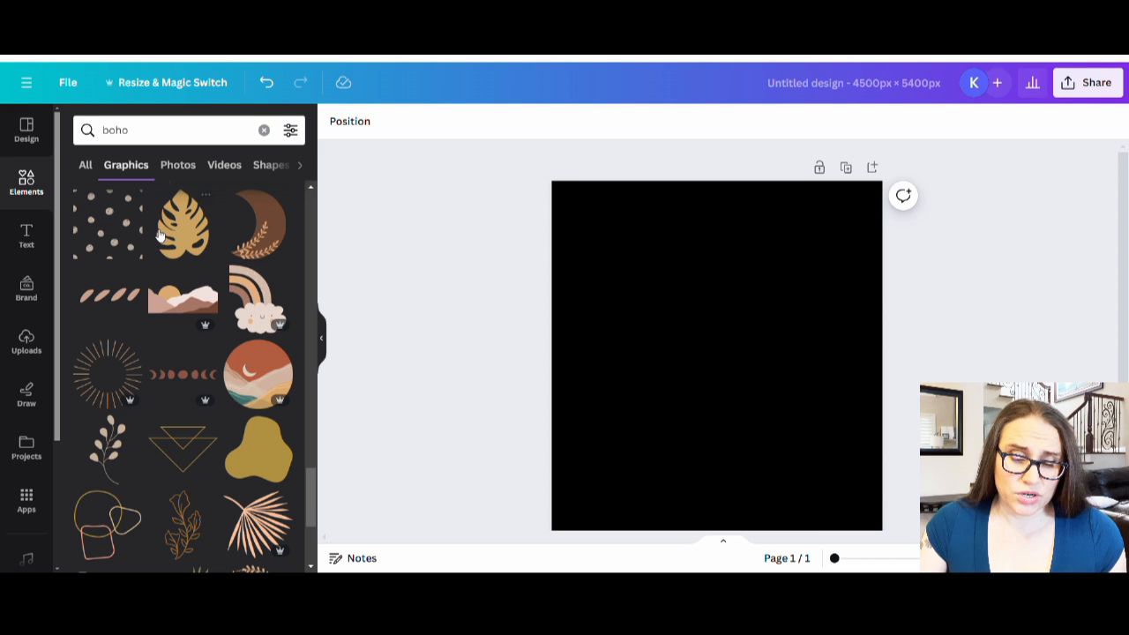
{"action": "mouse_move", "coordinate": [194, 501]}
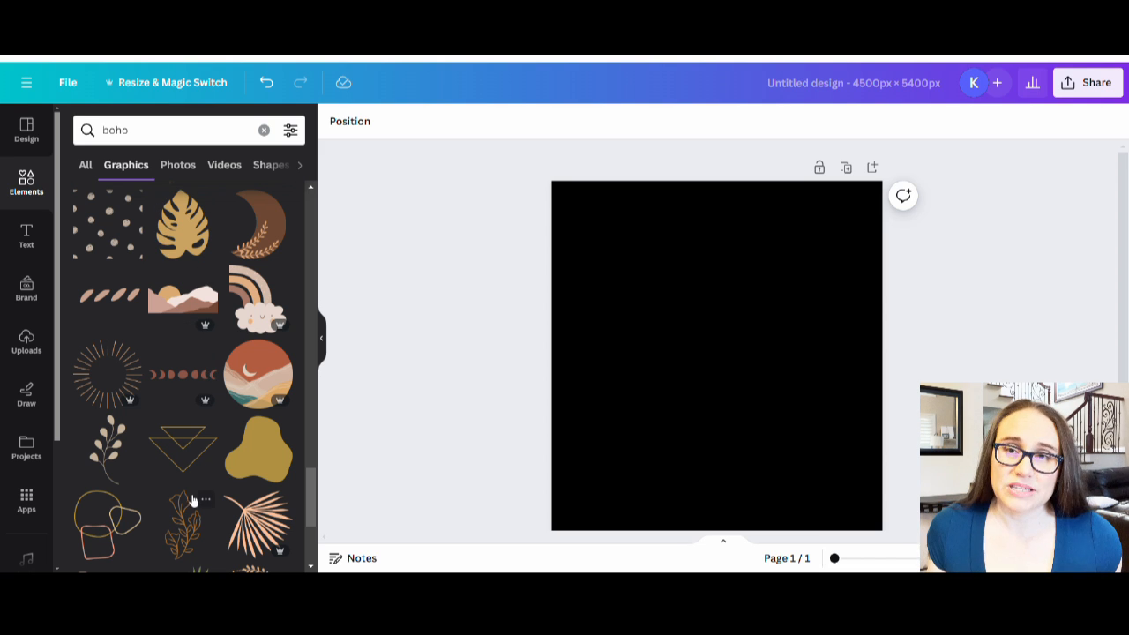
{"action": "mouse_move", "coordinate": [147, 371]}
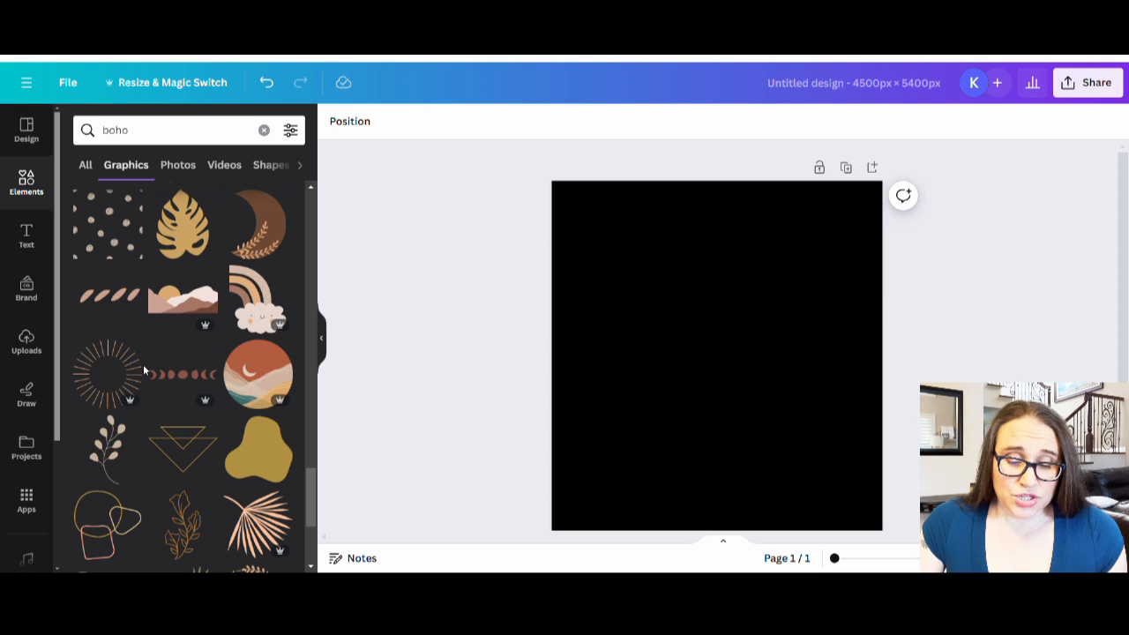
{"action": "scroll", "scroll_direction": "down", "scroll_amount": 3}
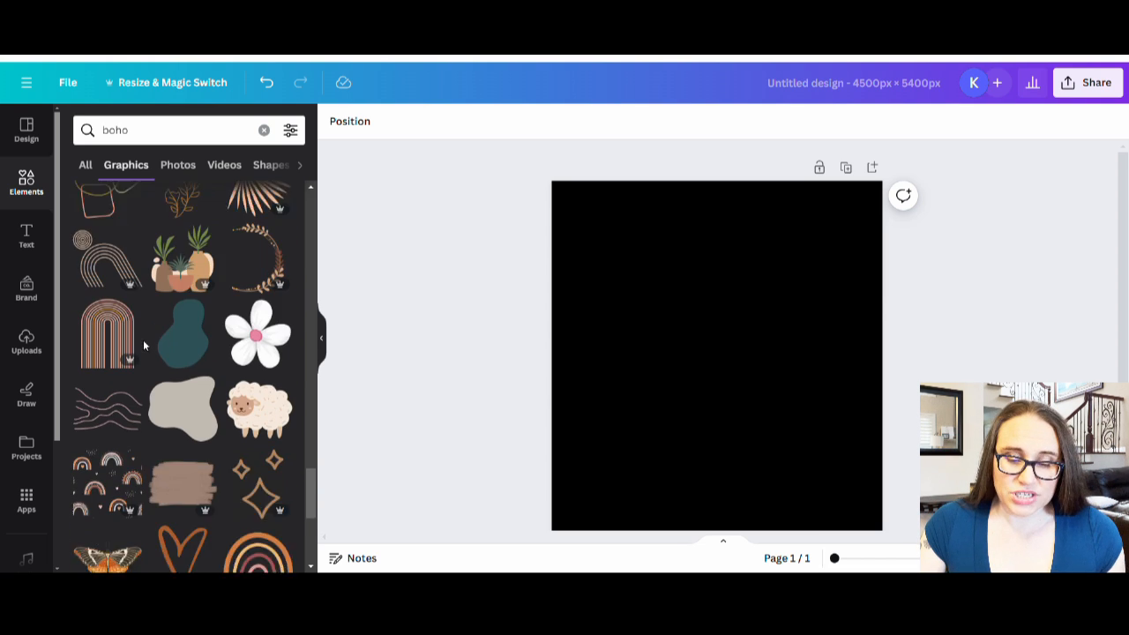
{"action": "scroll", "scroll_direction": "down", "scroll_amount": 3}
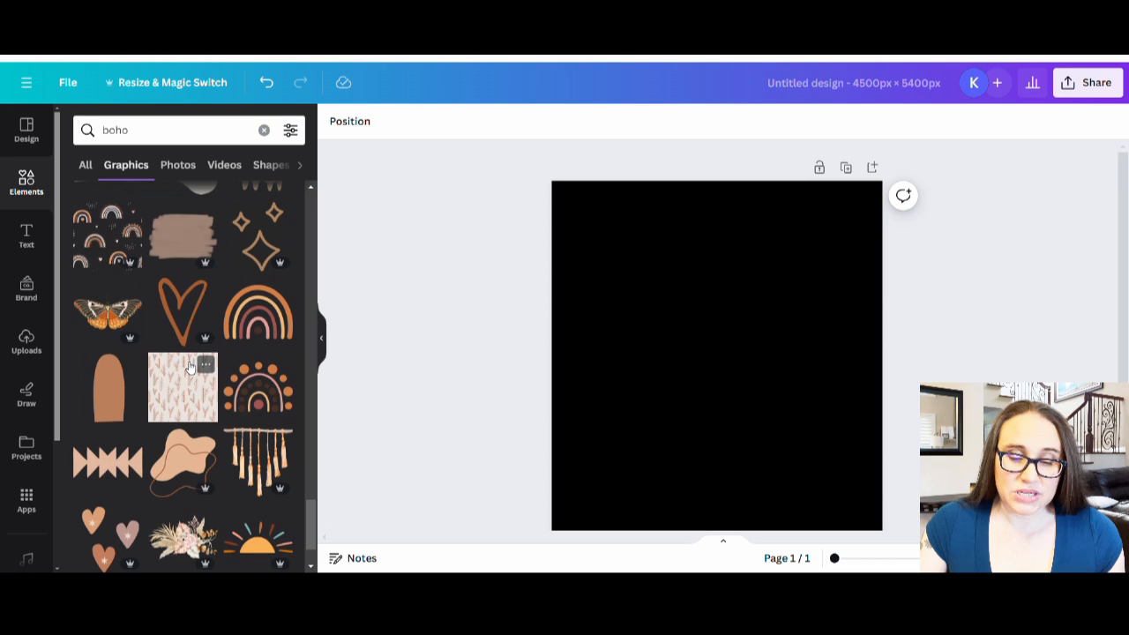
{"action": "scroll", "scroll_direction": "down", "scroll_amount": 3}
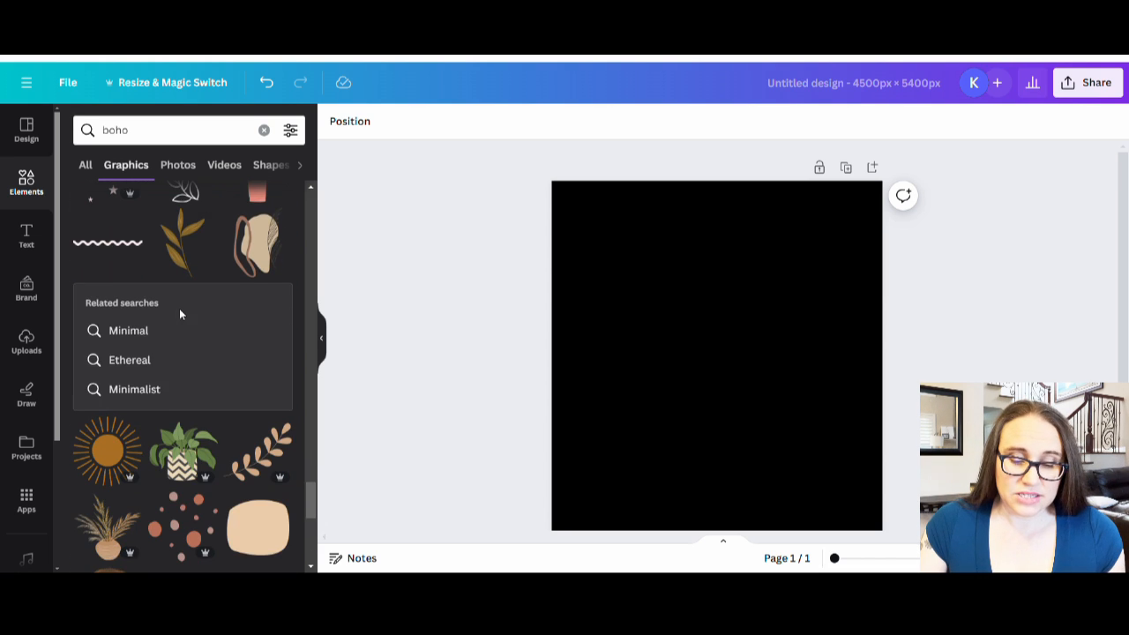
{"action": "scroll", "scroll_direction": "down", "scroll_amount": 3}
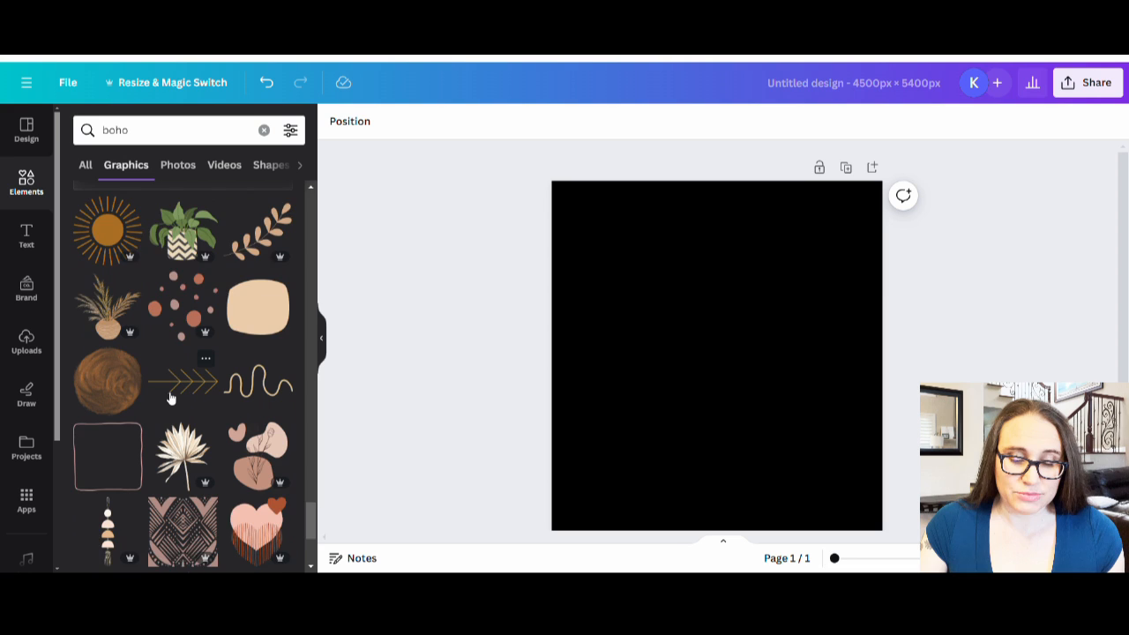
{"action": "scroll", "scroll_direction": "down", "scroll_amount": 3}
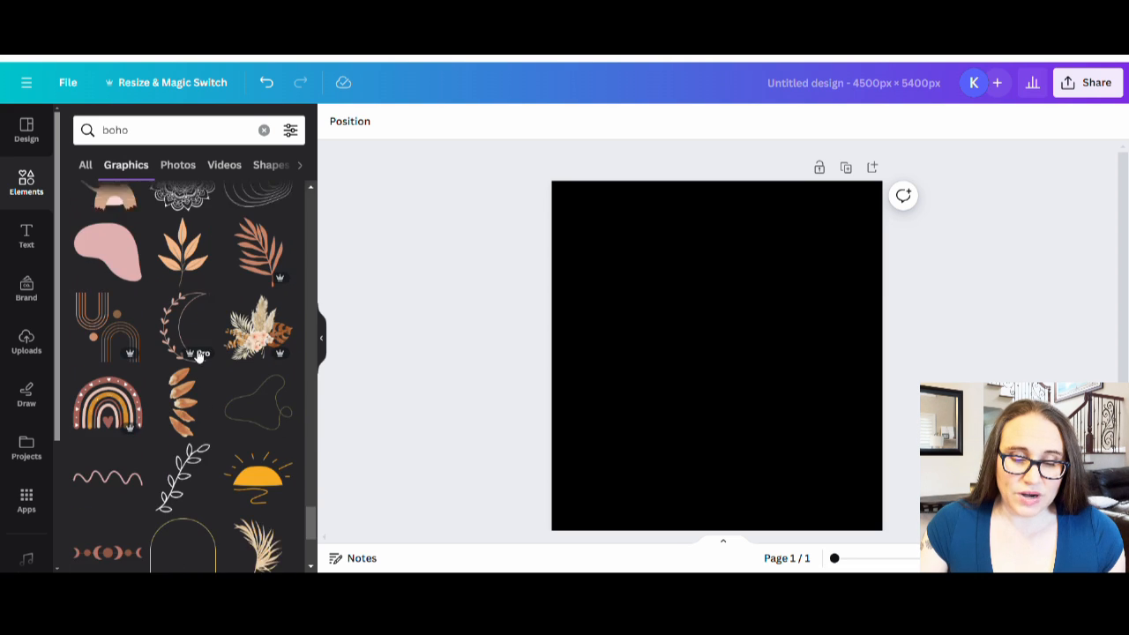
{"action": "scroll", "scroll_direction": "down", "scroll_amount": 3}
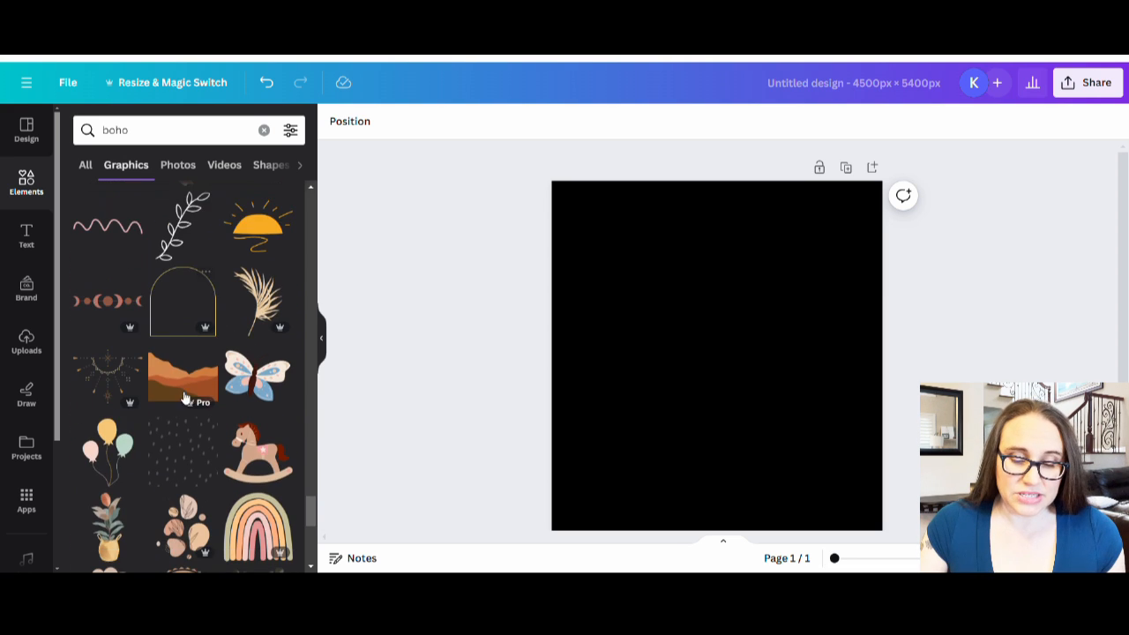
{"action": "scroll", "scroll_direction": "down", "scroll_amount": 3}
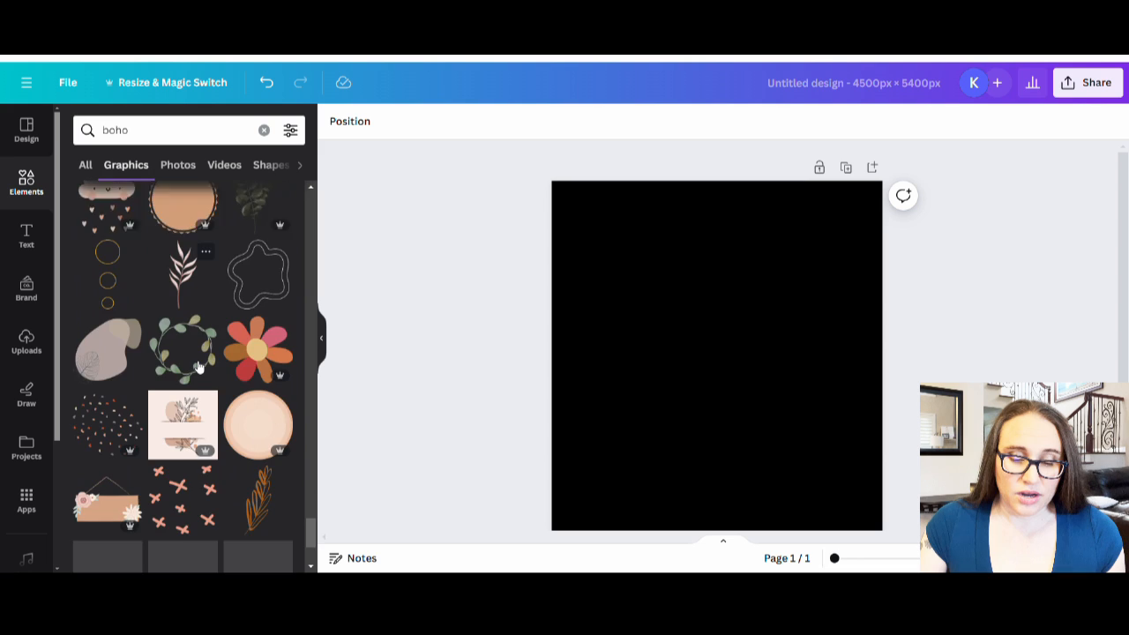
{"action": "scroll", "scroll_direction": "down", "scroll_amount": 3}
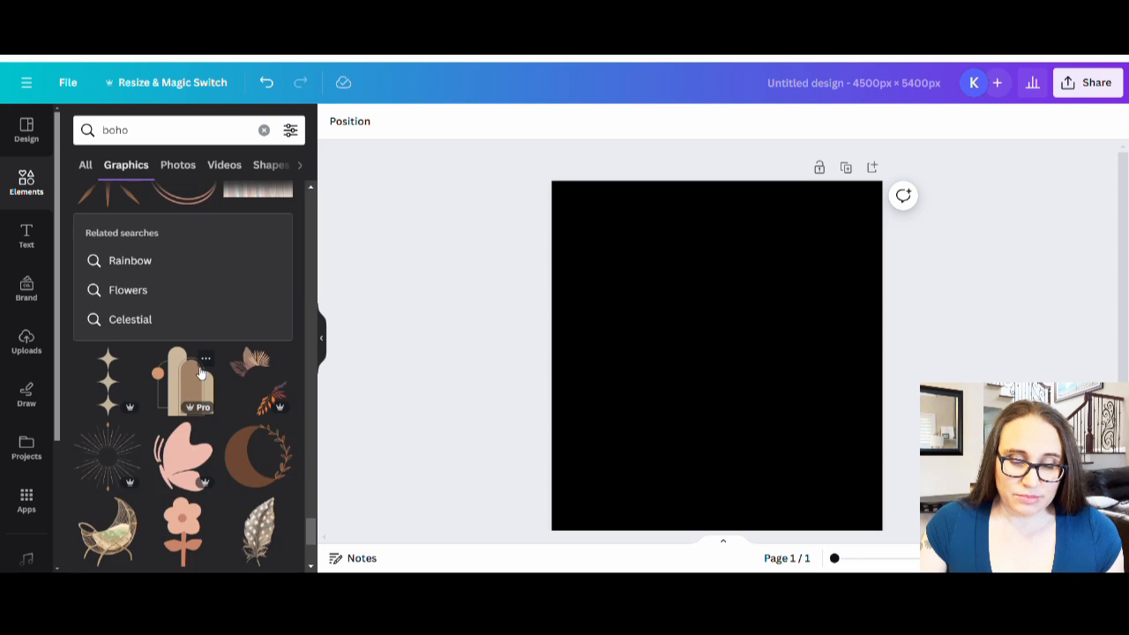
{"action": "scroll", "scroll_direction": "down", "scroll_amount": 3}
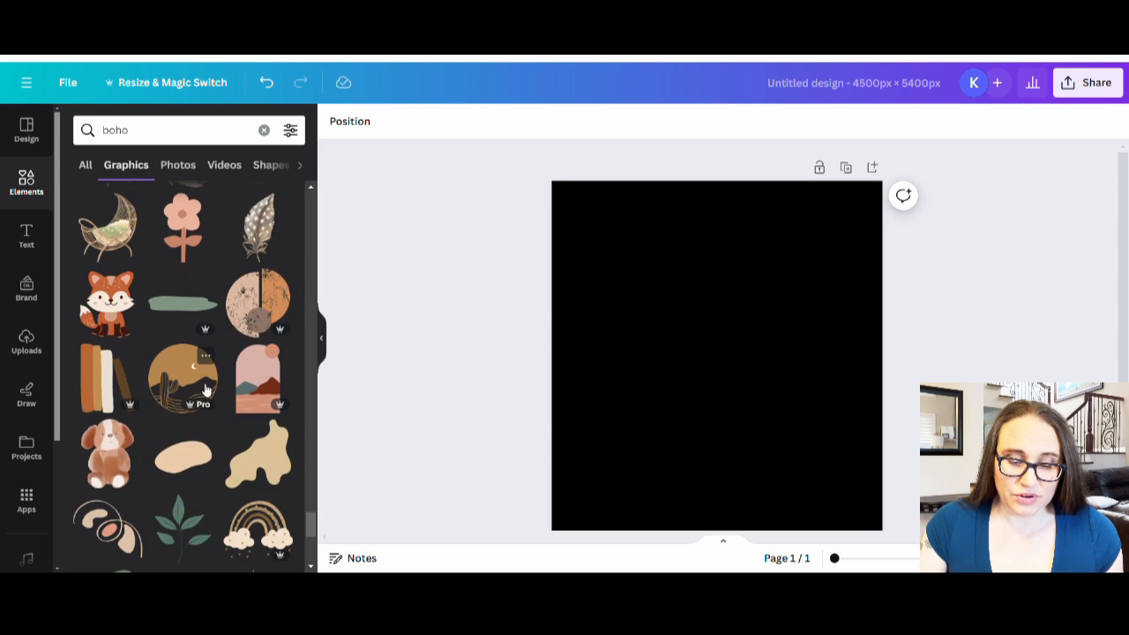
{"action": "scroll", "scroll_direction": "down", "scroll_amount": 3}
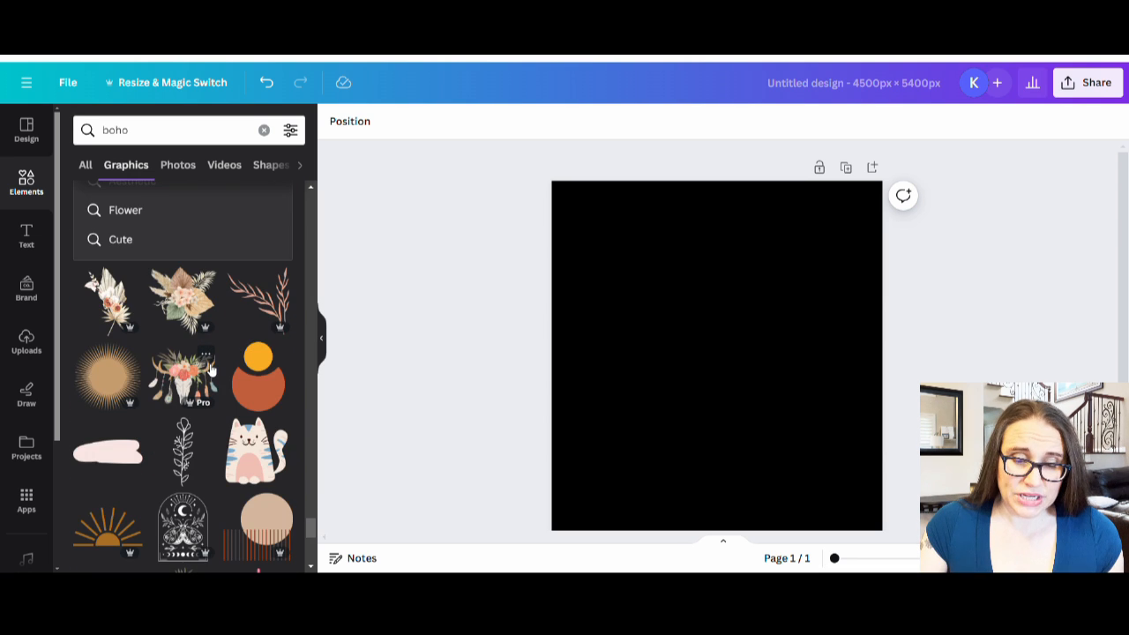
{"action": "scroll", "scroll_direction": "down", "scroll_amount": 3}
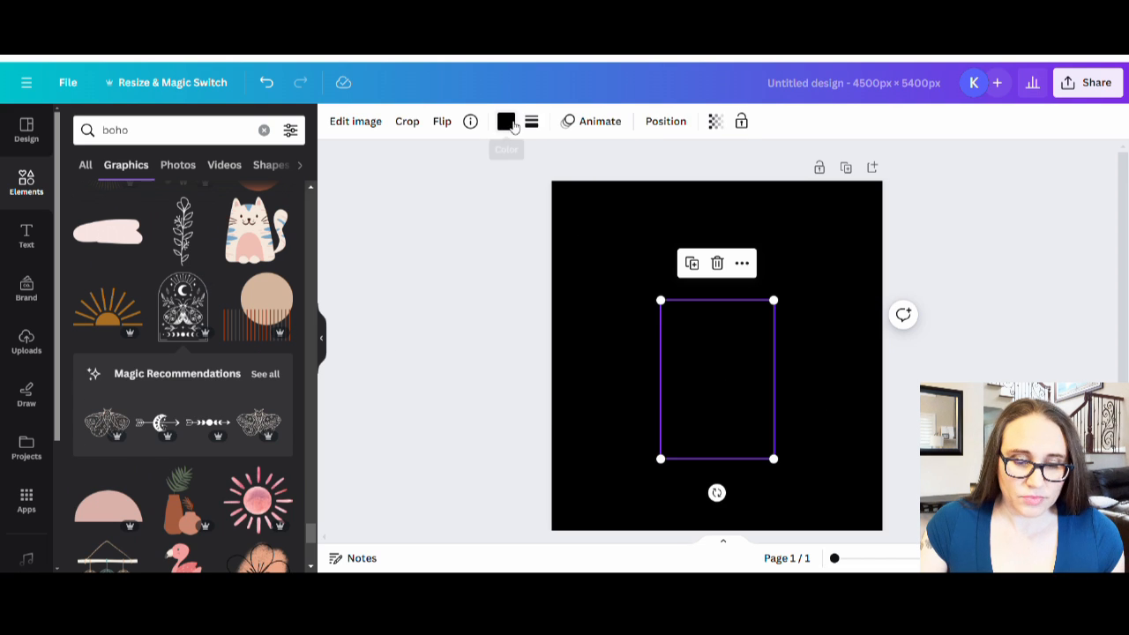
Recolour the added moth-and-moon arch graphic to white via its colour swatch.
{"action": "left_click", "coordinate": [506, 120]}
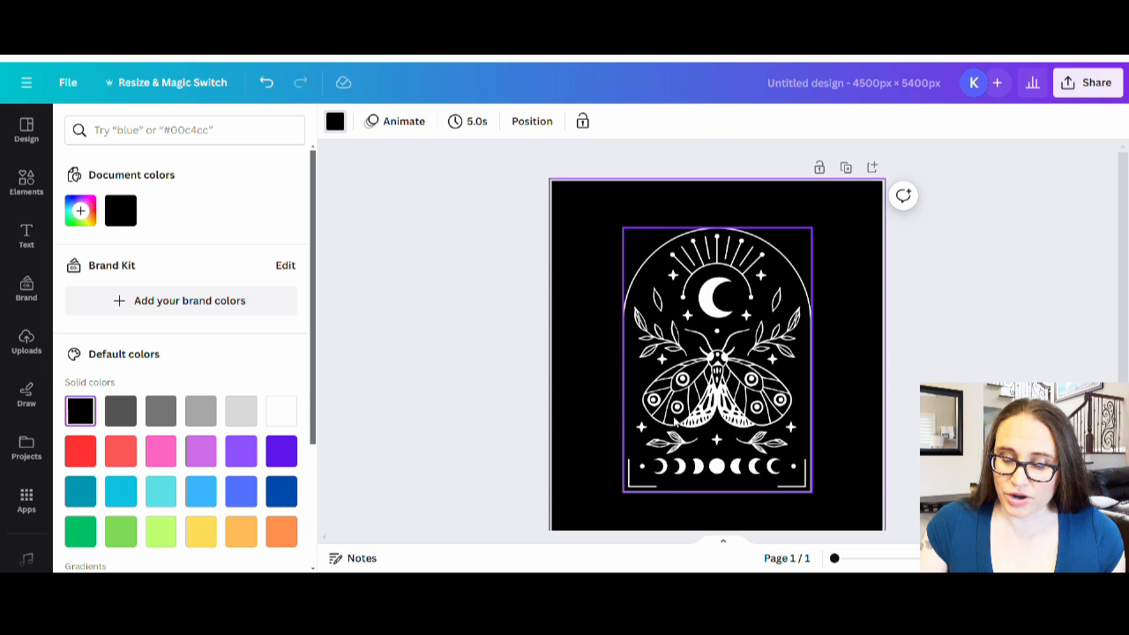
{"action": "mouse_move", "coordinate": [746, 475]}
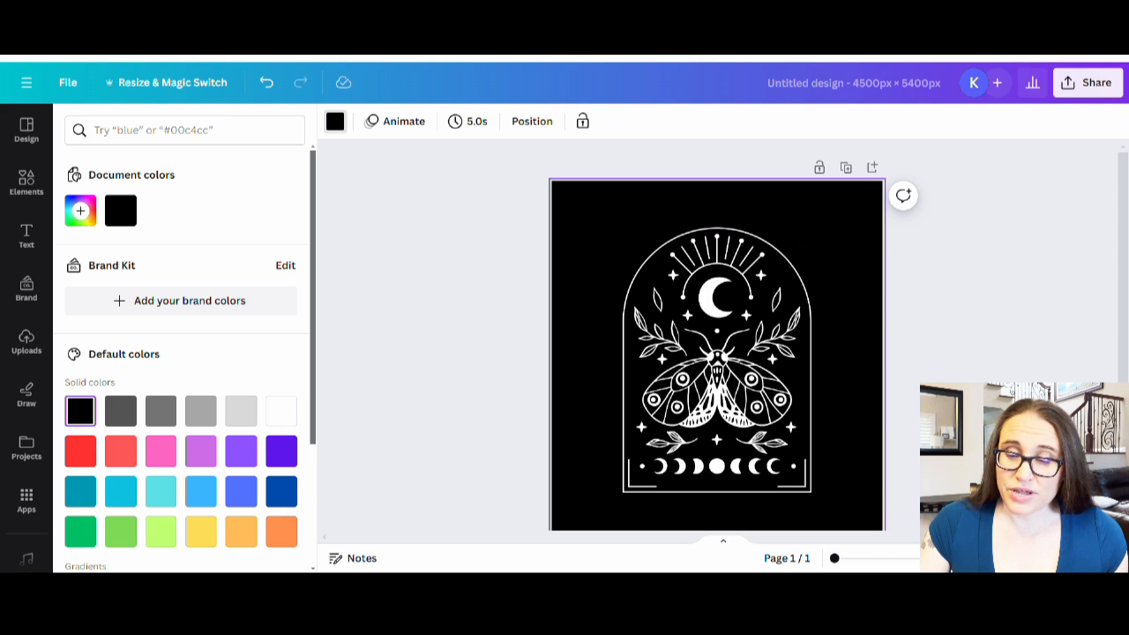
{"action": "mouse_move", "coordinate": [892, 258]}
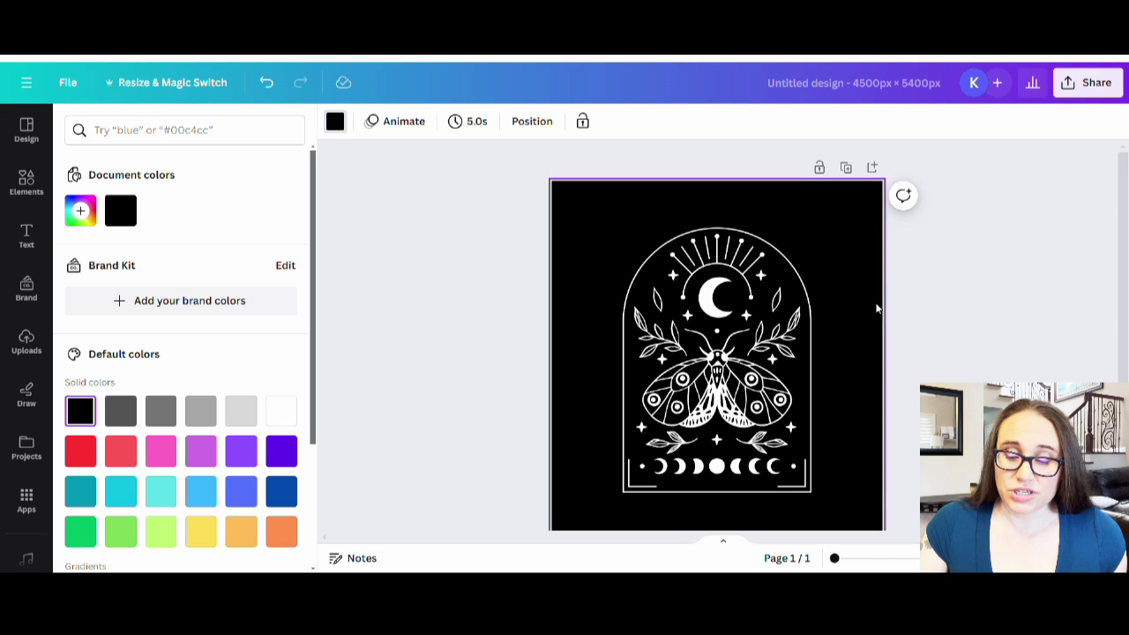
{"action": "mouse_move", "coordinate": [695, 212]}
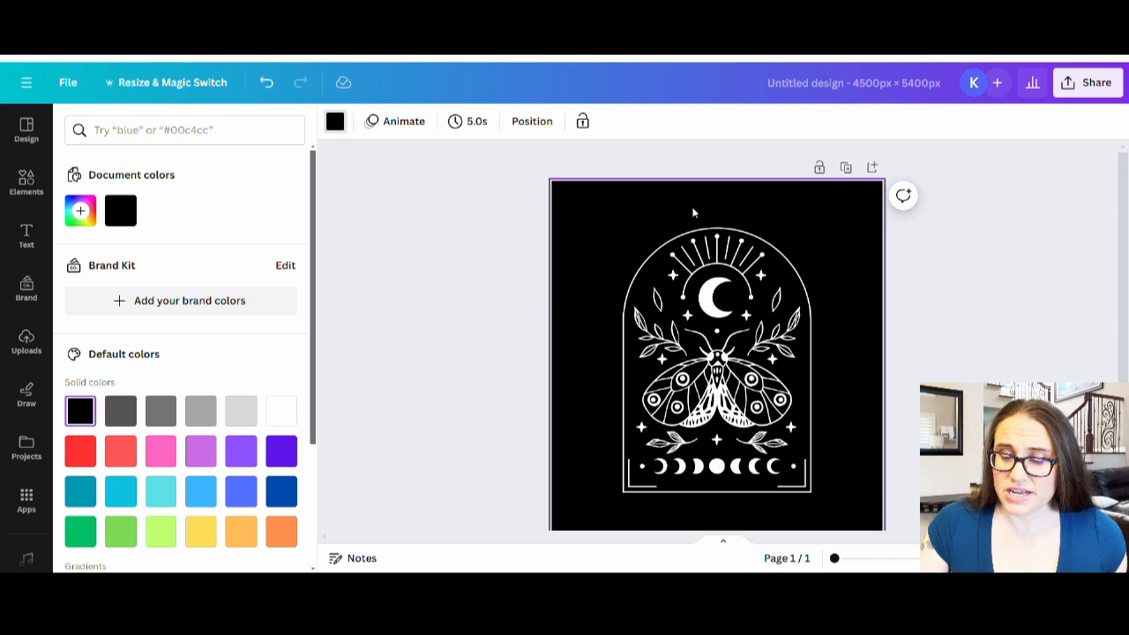
{"action": "mouse_move", "coordinate": [843, 368]}
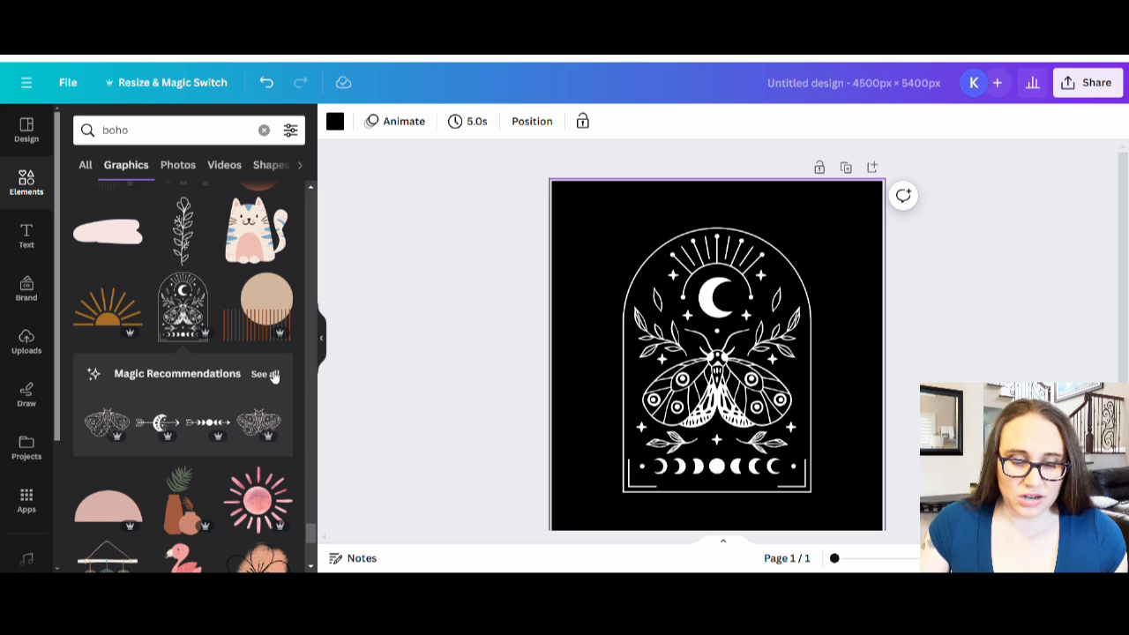
Browse all Magic Recommendations graphics related to the moth design, scrolling through the list.
{"action": "left_click", "coordinate": [261, 373]}
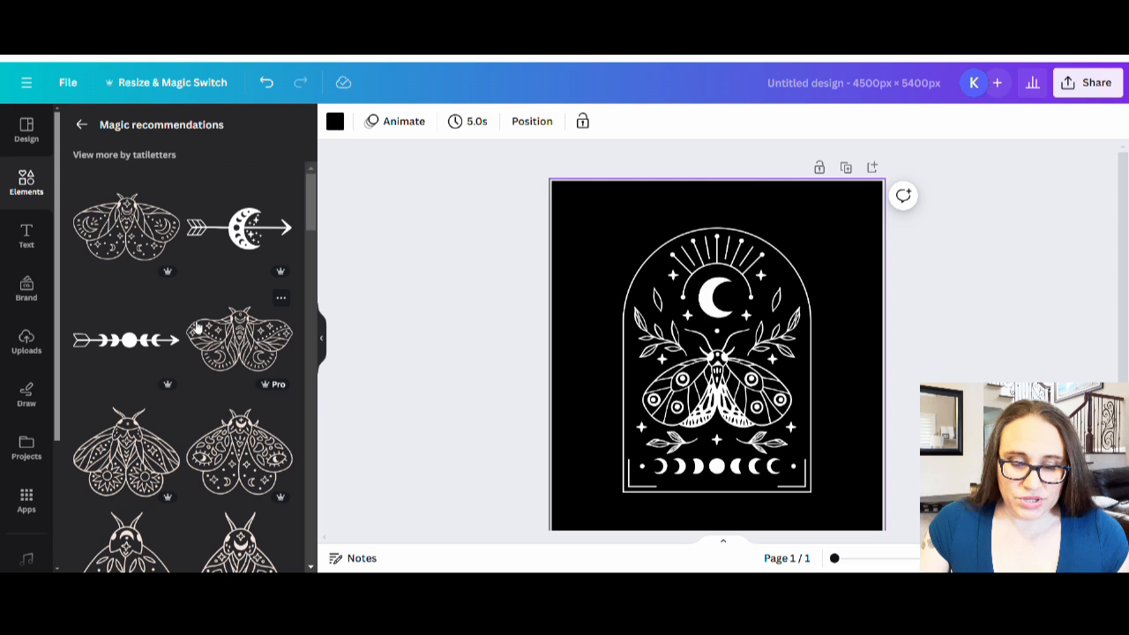
{"action": "scroll", "scroll_direction": "down", "scroll_amount": 3}
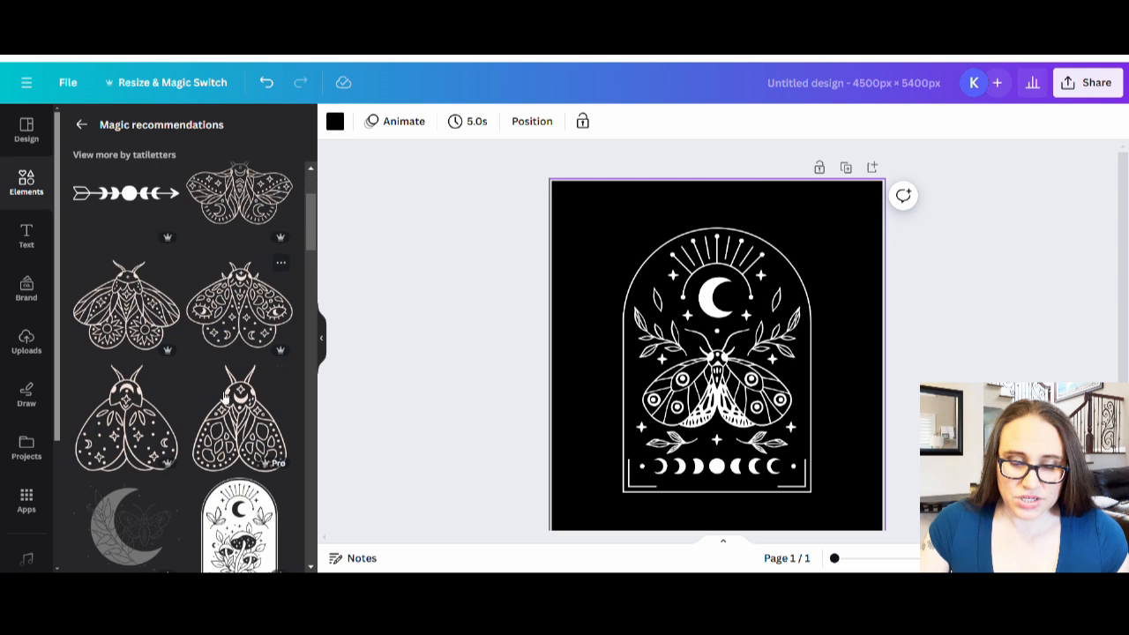
{"action": "scroll", "scroll_direction": "down", "scroll_amount": 3}
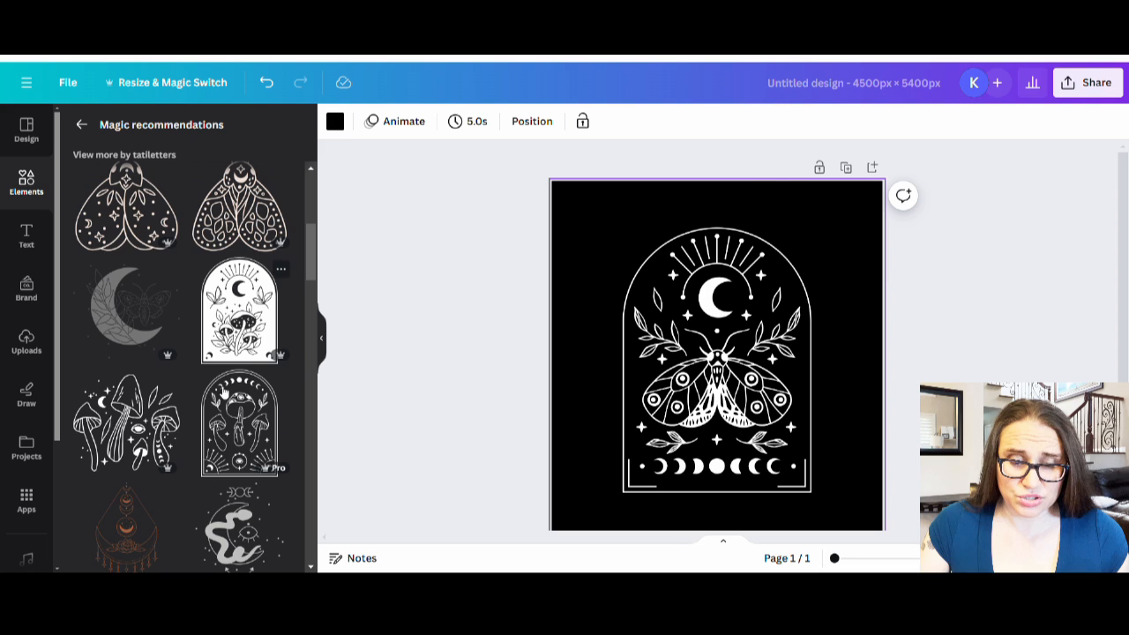
{"action": "scroll", "scroll_direction": "down", "scroll_amount": 3}
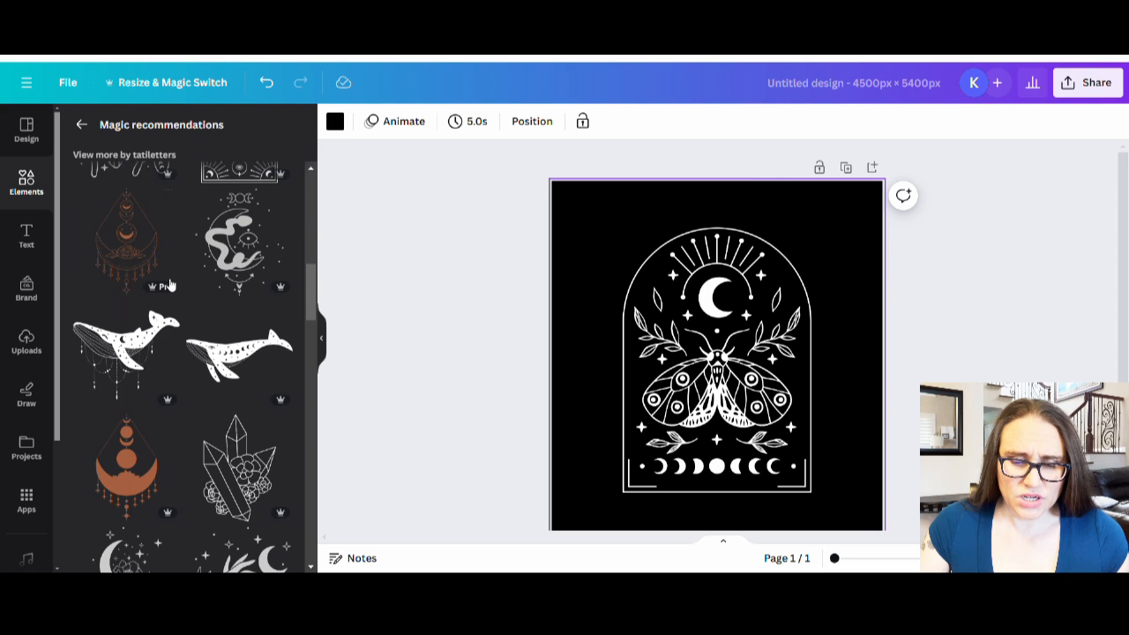
{"action": "scroll", "scroll_direction": "down", "scroll_amount": 3}
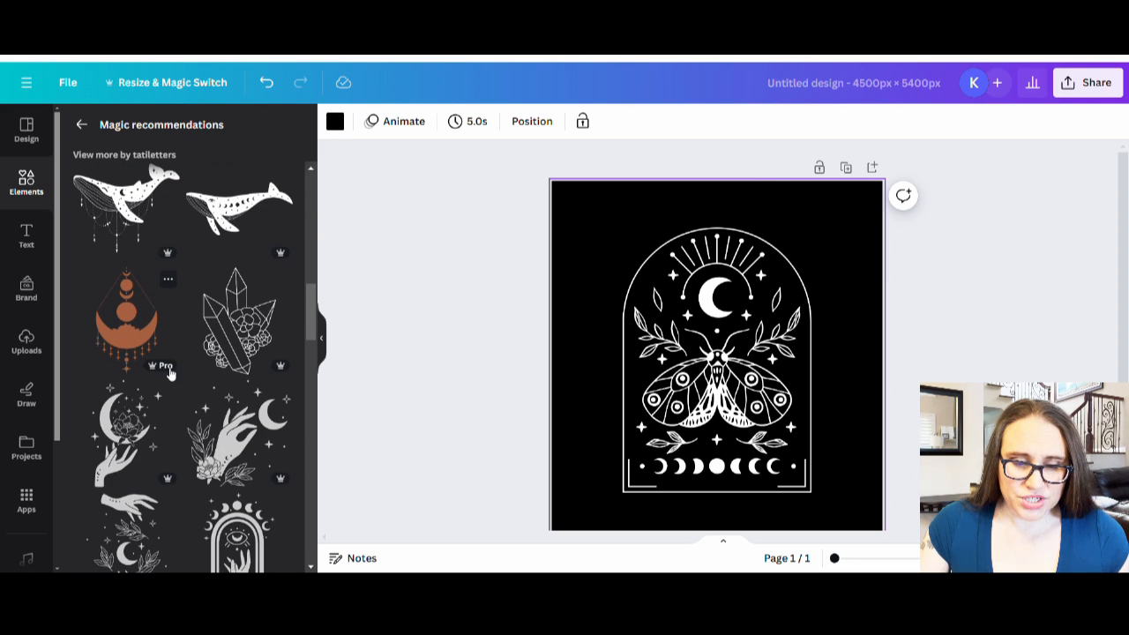
{"action": "scroll", "scroll_direction": "down", "scroll_amount": 3}
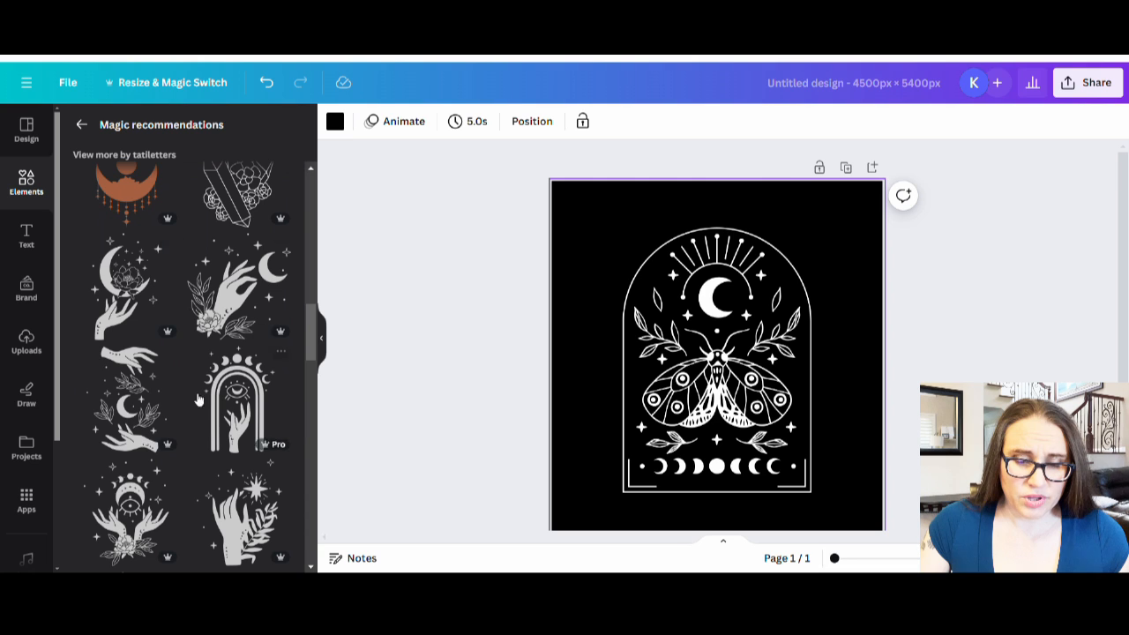
{"action": "mouse_move", "coordinate": [131, 303]}
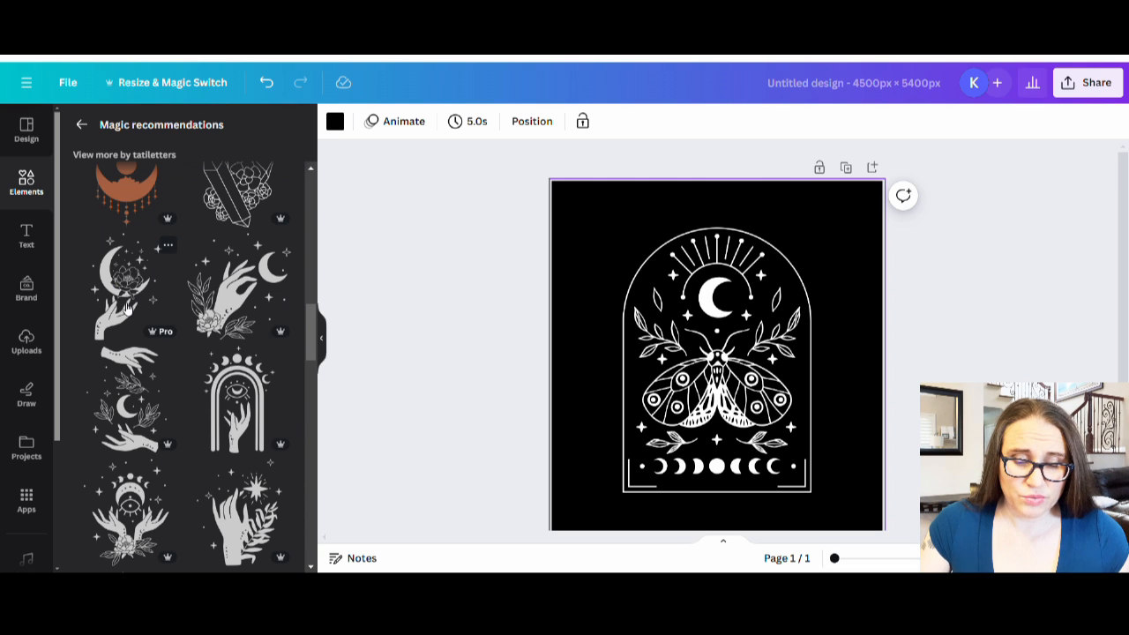
{"action": "scroll", "scroll_direction": "down", "scroll_amount": 3}
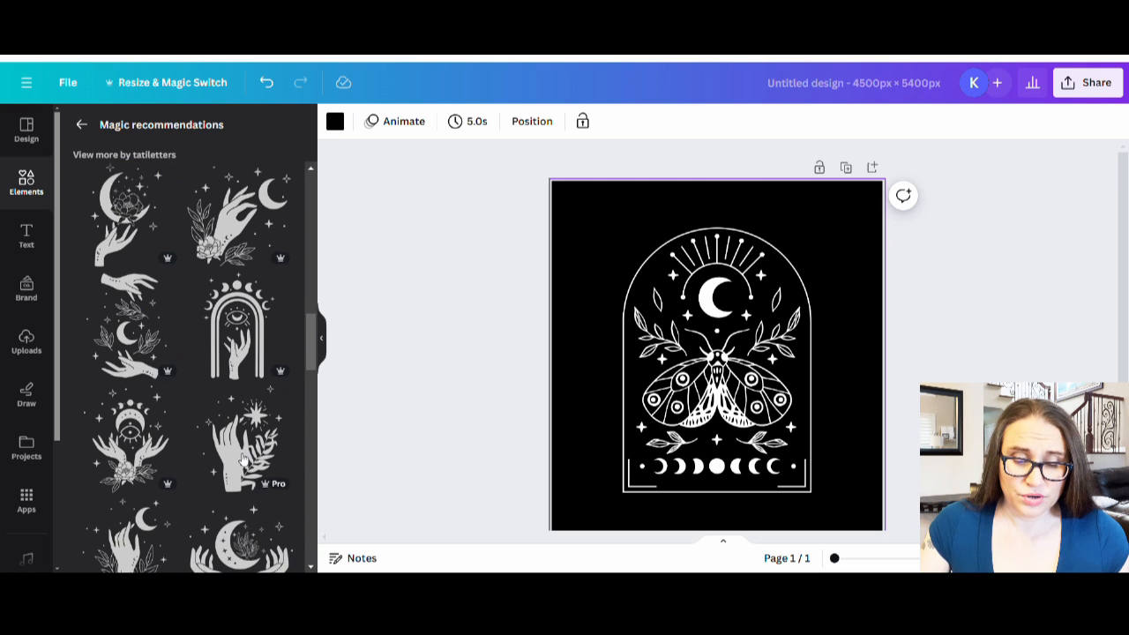
{"action": "scroll", "scroll_direction": "down", "scroll_amount": 3}
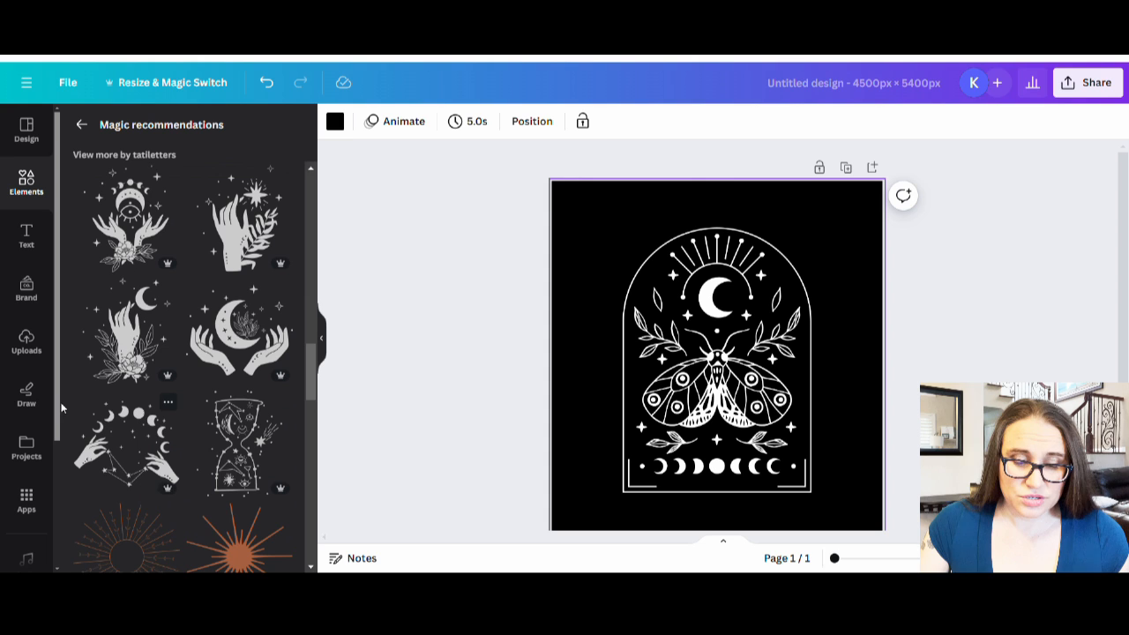
{"action": "scroll", "scroll_direction": "down", "scroll_amount": 3}
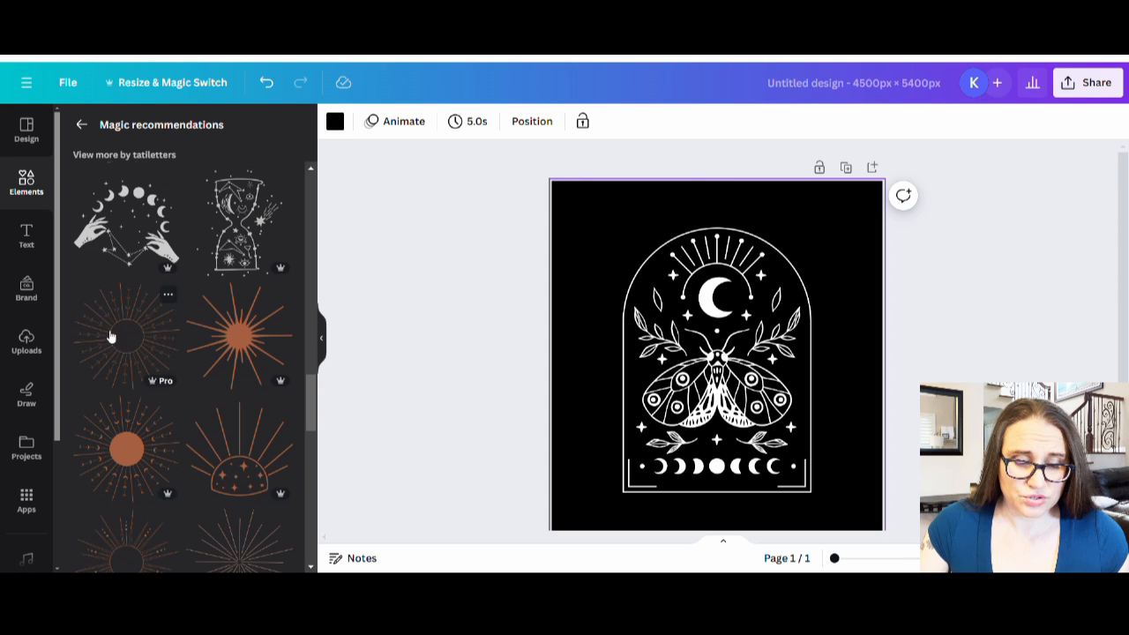
{"action": "scroll", "scroll_direction": "down", "scroll_amount": 3}
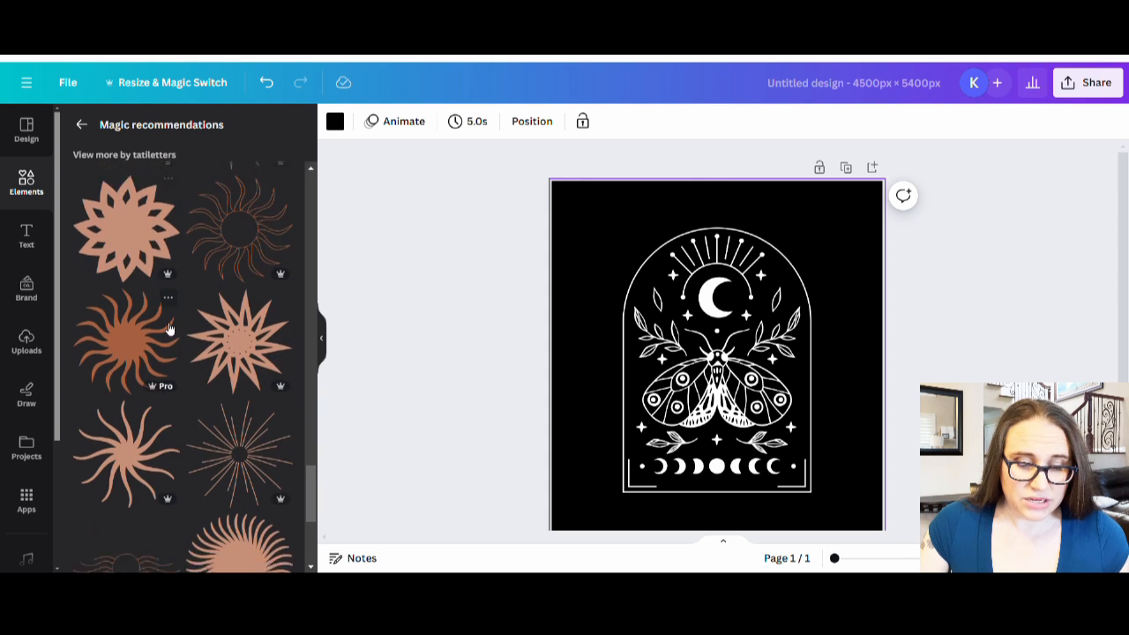
{"action": "scroll", "scroll_direction": "down", "scroll_amount": 3}
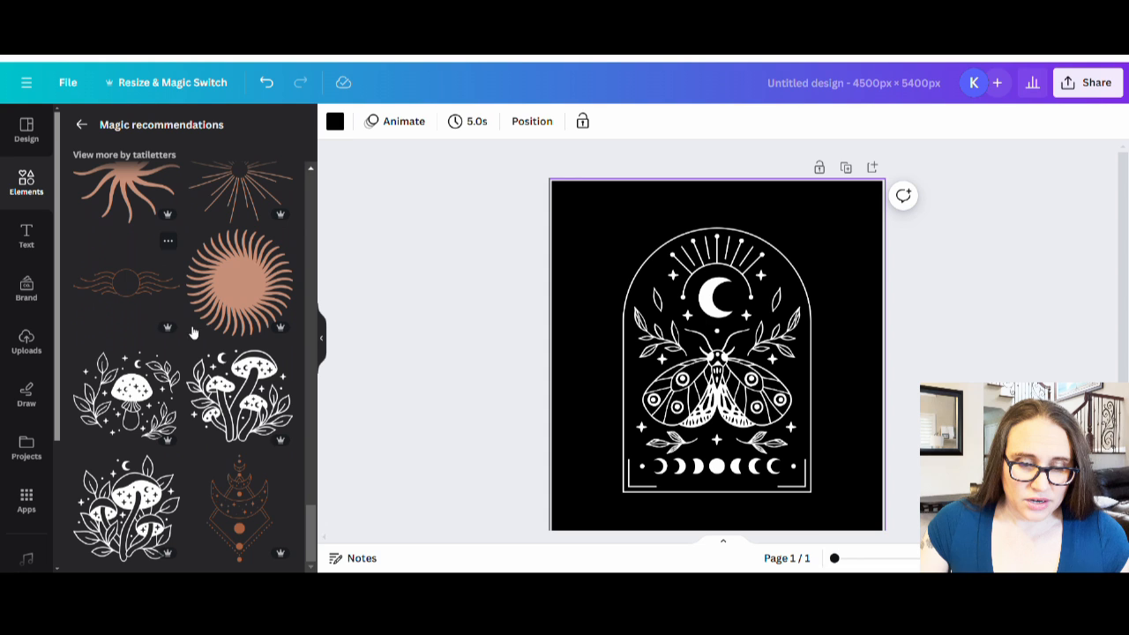
{"action": "scroll", "scroll_direction": "down", "scroll_amount": 3}
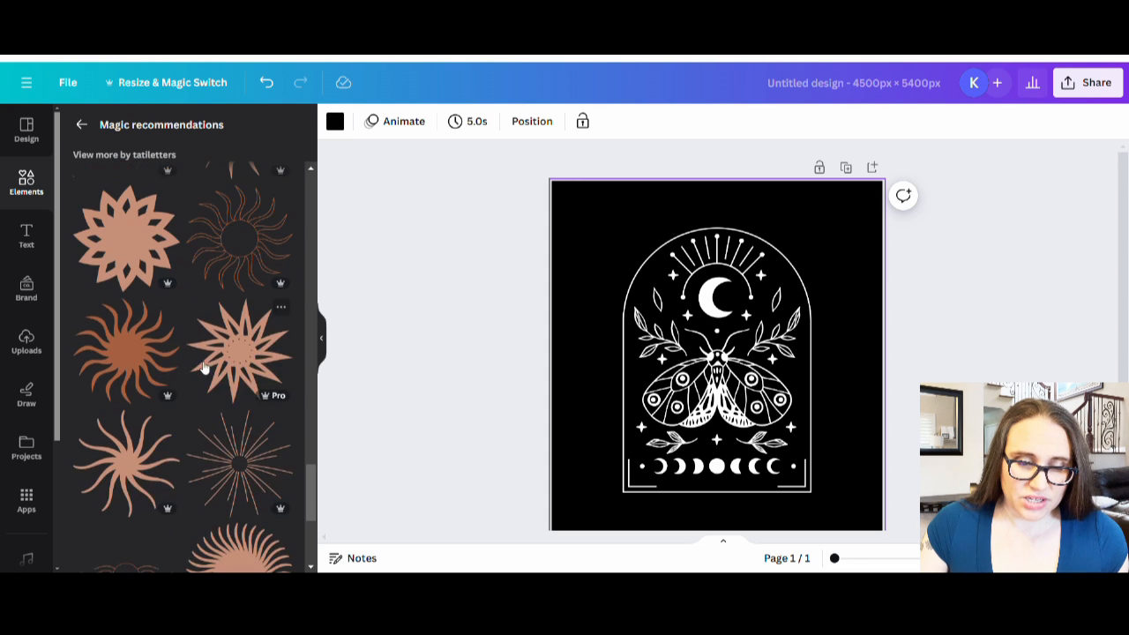
{"action": "scroll", "scroll_direction": "down", "scroll_amount": 3}
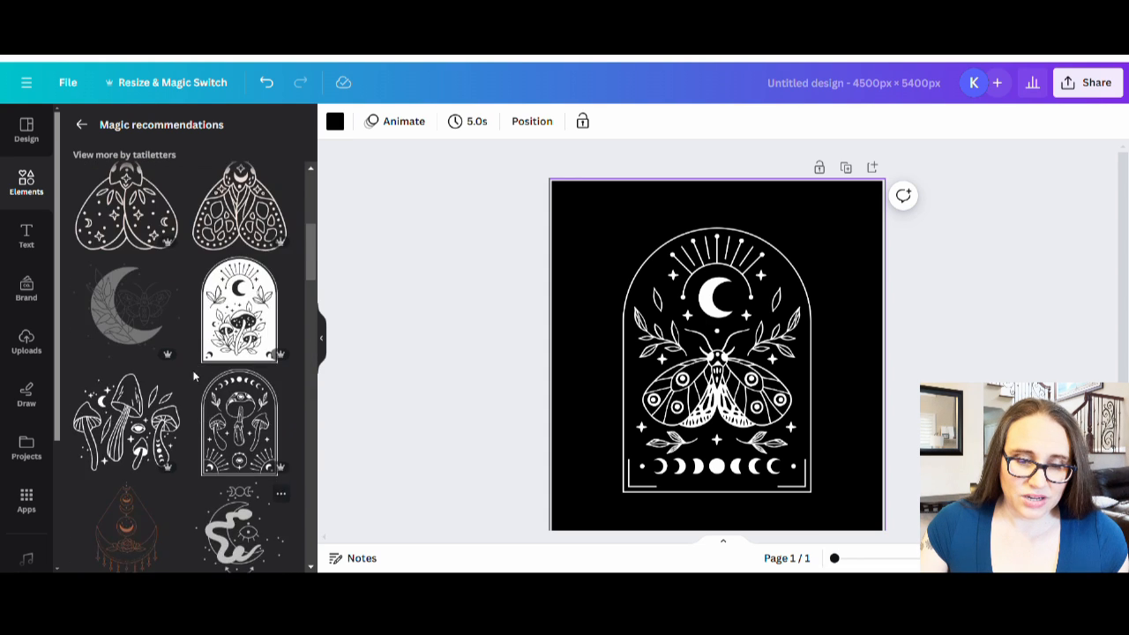
{"action": "scroll", "scroll_direction": "down", "scroll_amount": 3}
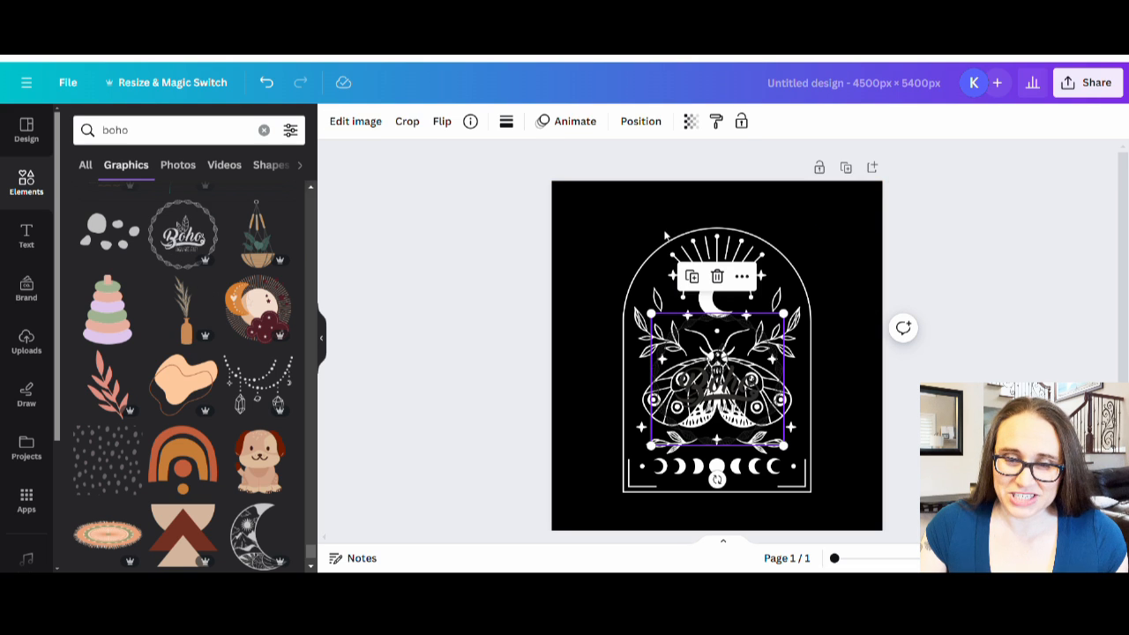
Try a boho wreath and a patterned crescent moon on the page, enlarging the wreath.
{"action": "left_click", "coordinate": [508, 120]}
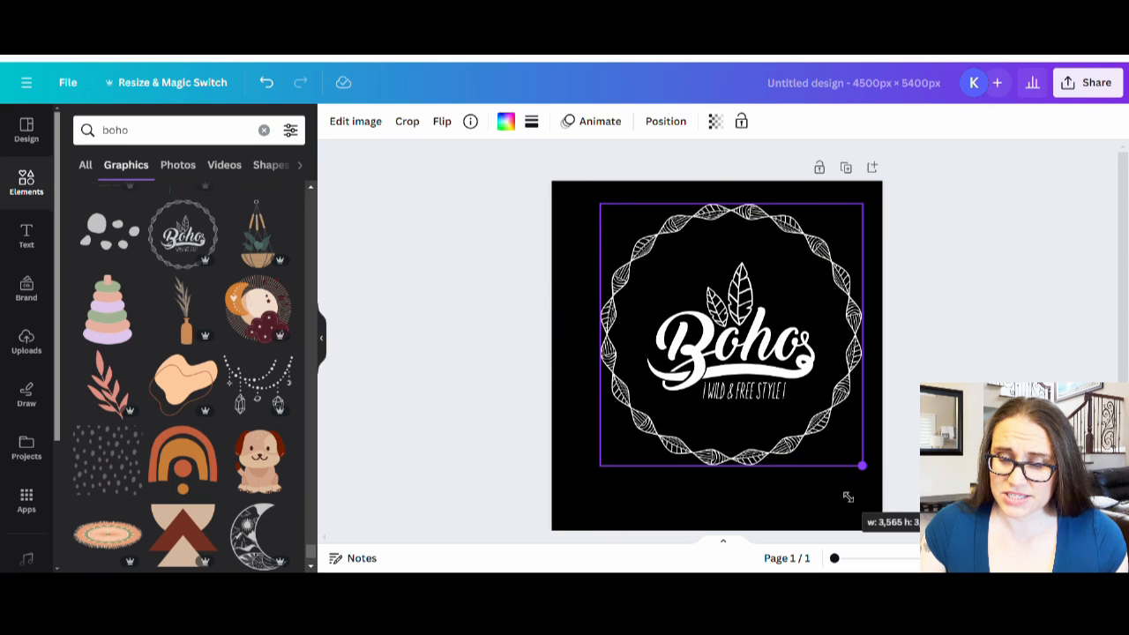
{"action": "left_click_drag", "start_coordinate": [861, 466], "coordinate": [832, 451]}
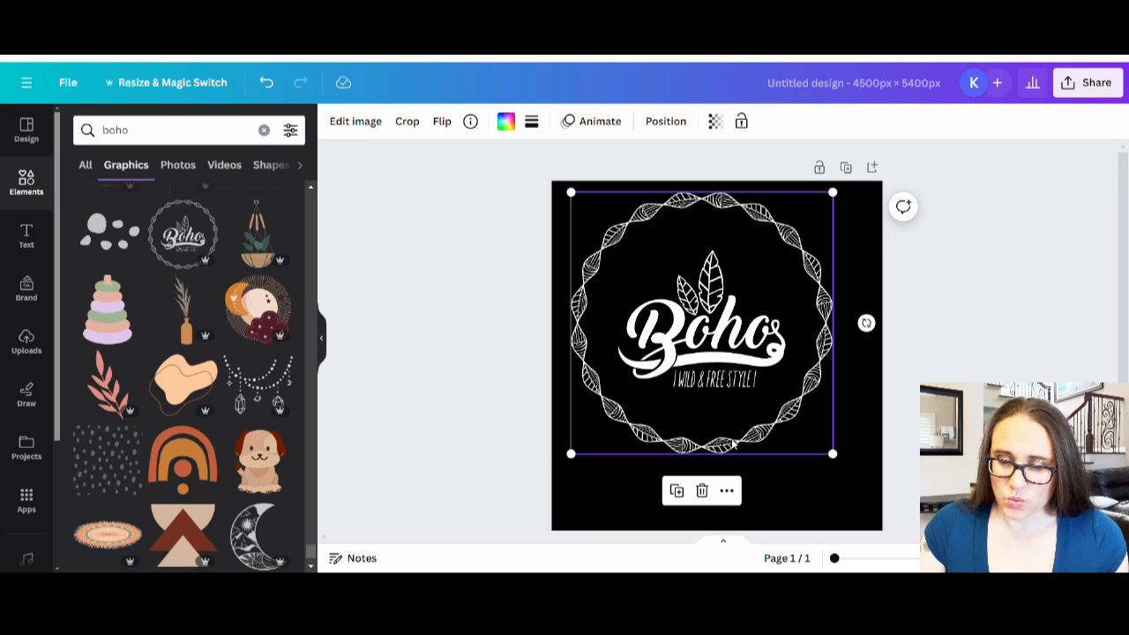
{"action": "mouse_move", "coordinate": [695, 397]}
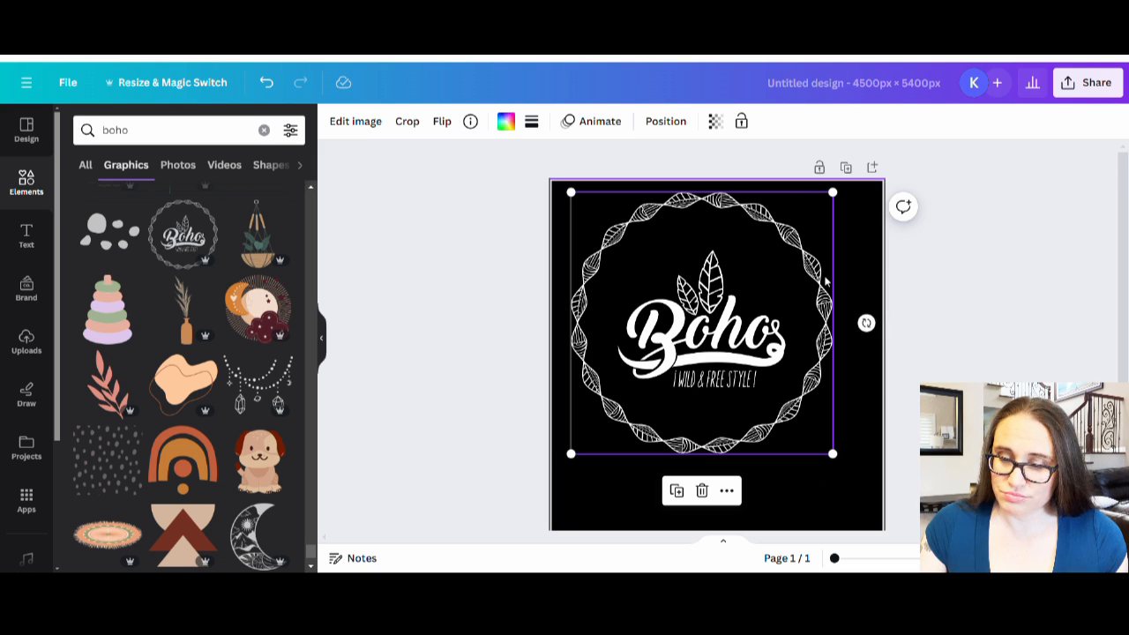
{"action": "mouse_move", "coordinate": [794, 351]}
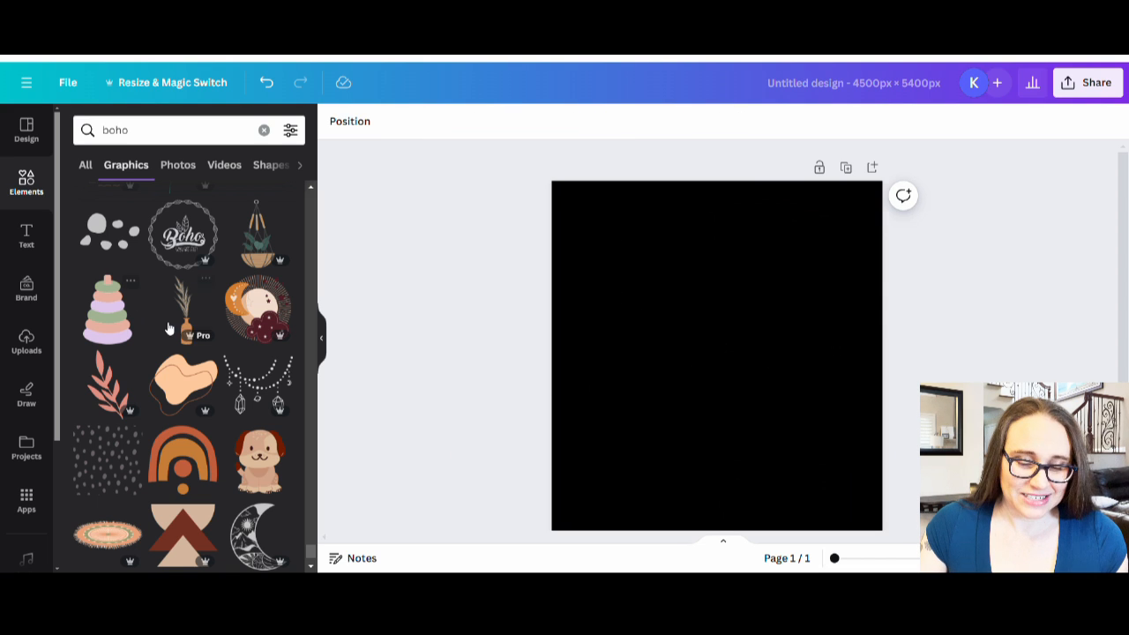
{"action": "scroll", "scroll_direction": "down", "scroll_amount": 3}
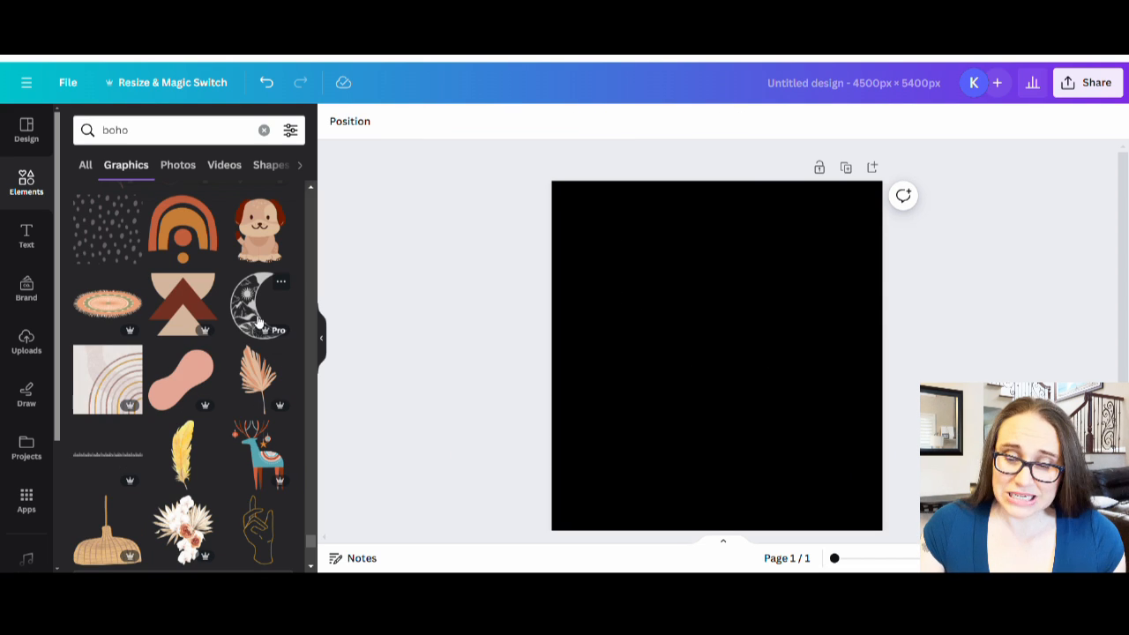
{"action": "left_click", "coordinate": [257, 304]}
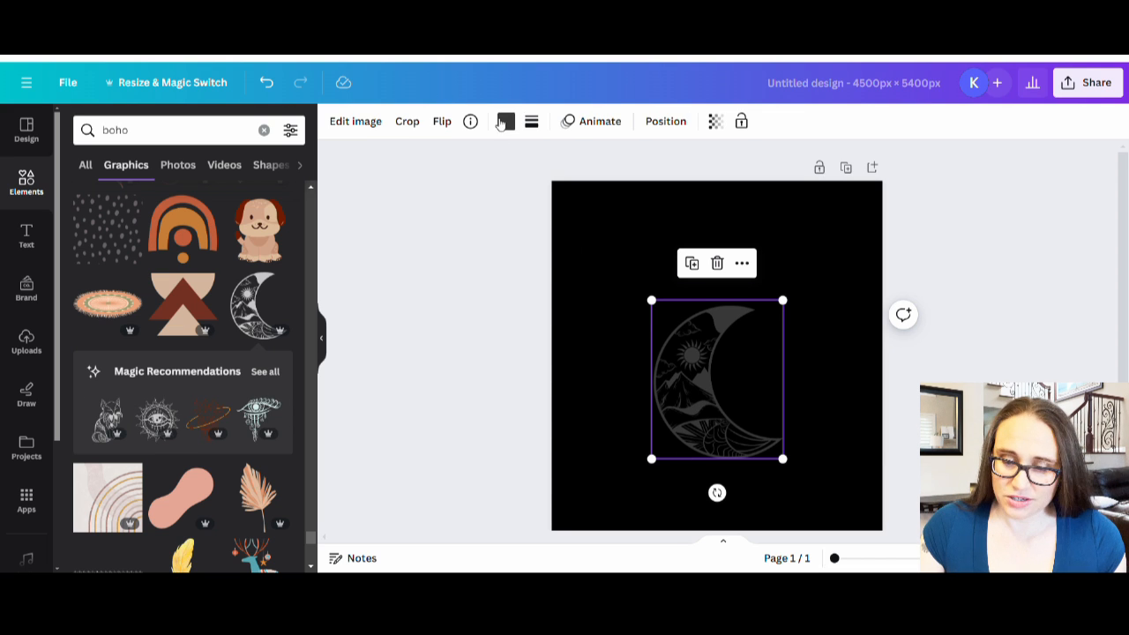
{"action": "left_click", "coordinate": [504, 120]}
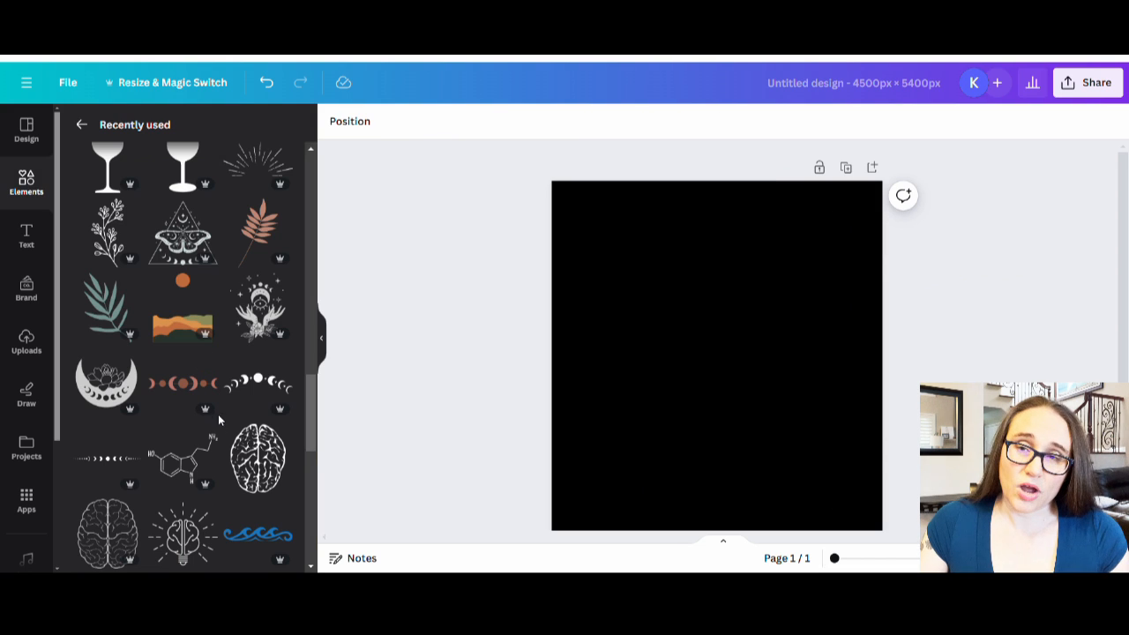
{"action": "mouse_move", "coordinate": [120, 397]}
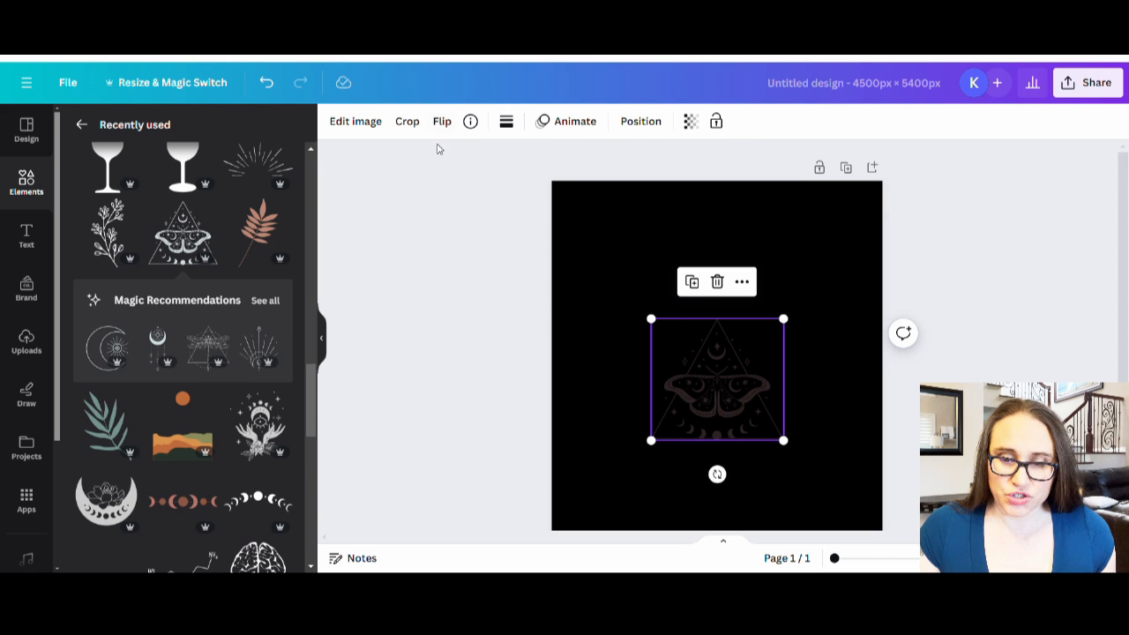
{"action": "mouse_move", "coordinate": [506, 120]}
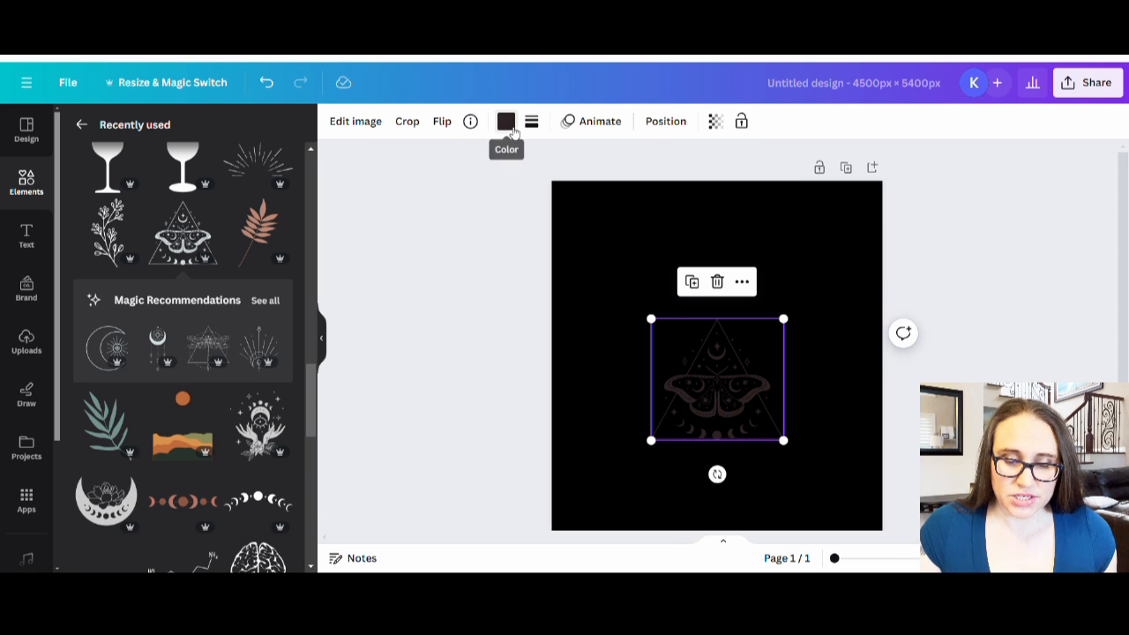
Turn the moth triangle graphic white, then return to the graphics panel.
{"action": "left_click", "coordinate": [506, 120]}
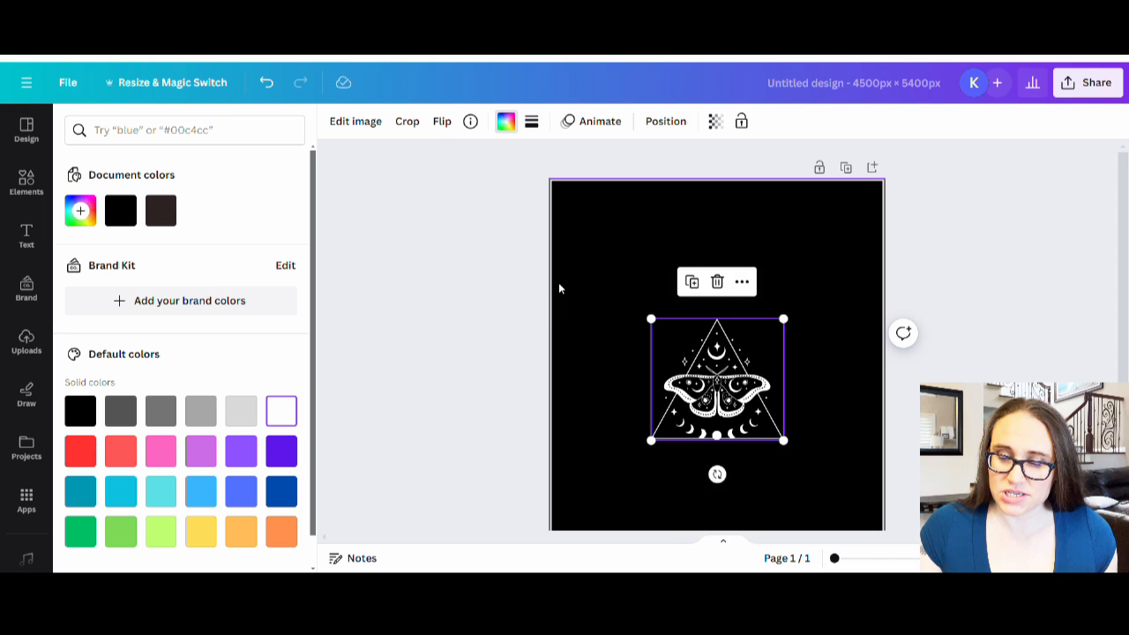
{"action": "mouse_move", "coordinate": [783, 319]}
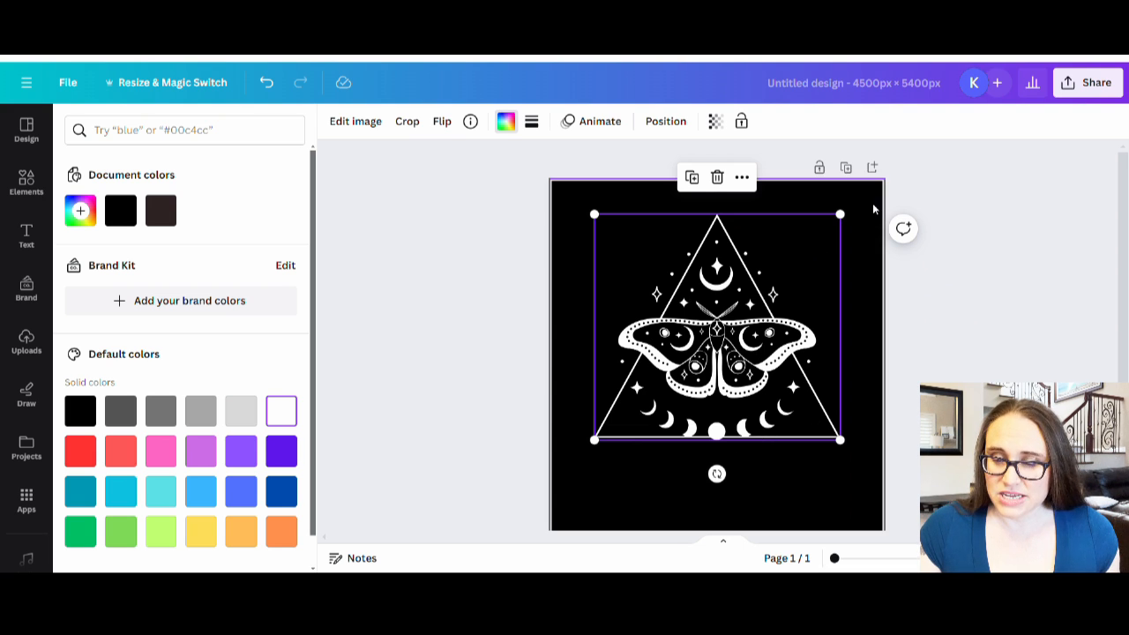
{"action": "left_click", "coordinate": [25, 179]}
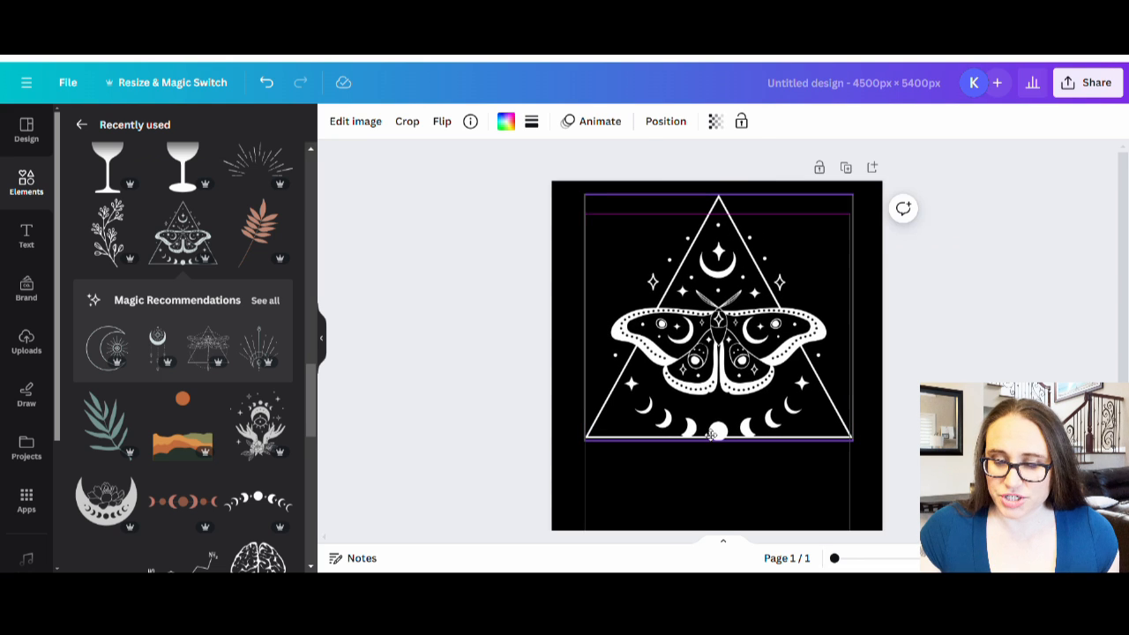
{"action": "left_click", "coordinate": [716, 352]}
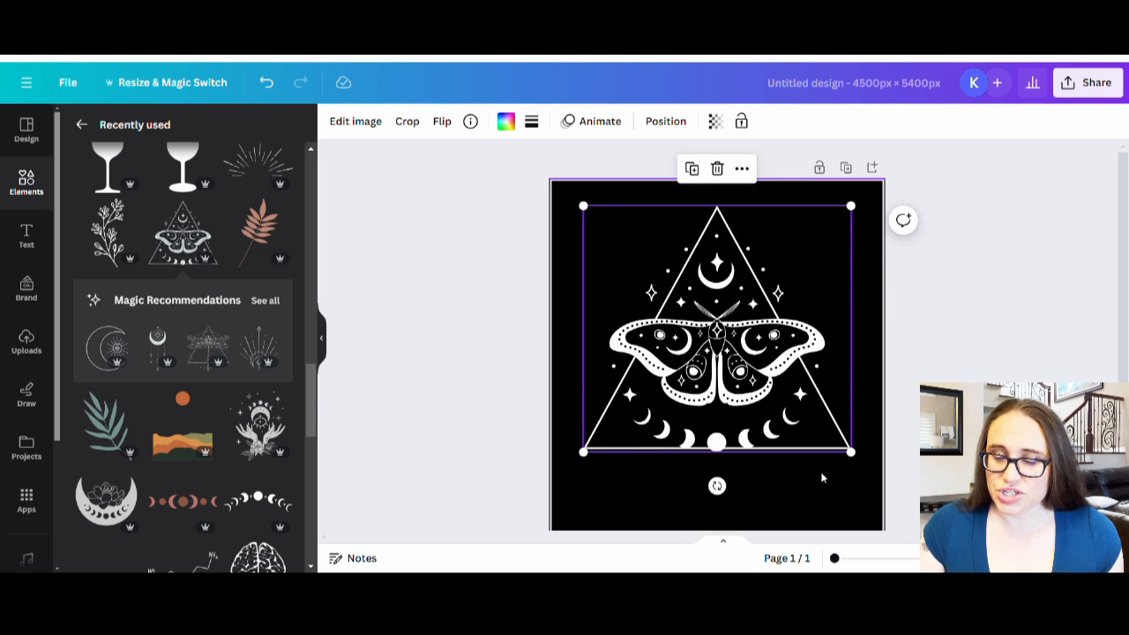
{"action": "mouse_move", "coordinate": [839, 399]}
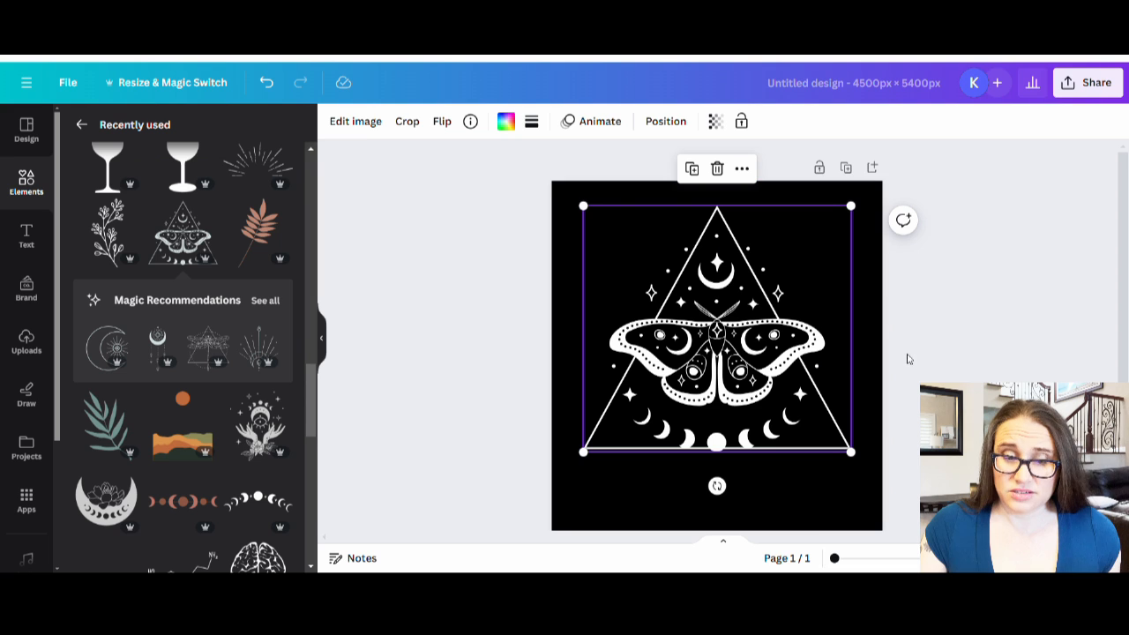
{"action": "mouse_move", "coordinate": [762, 236]}
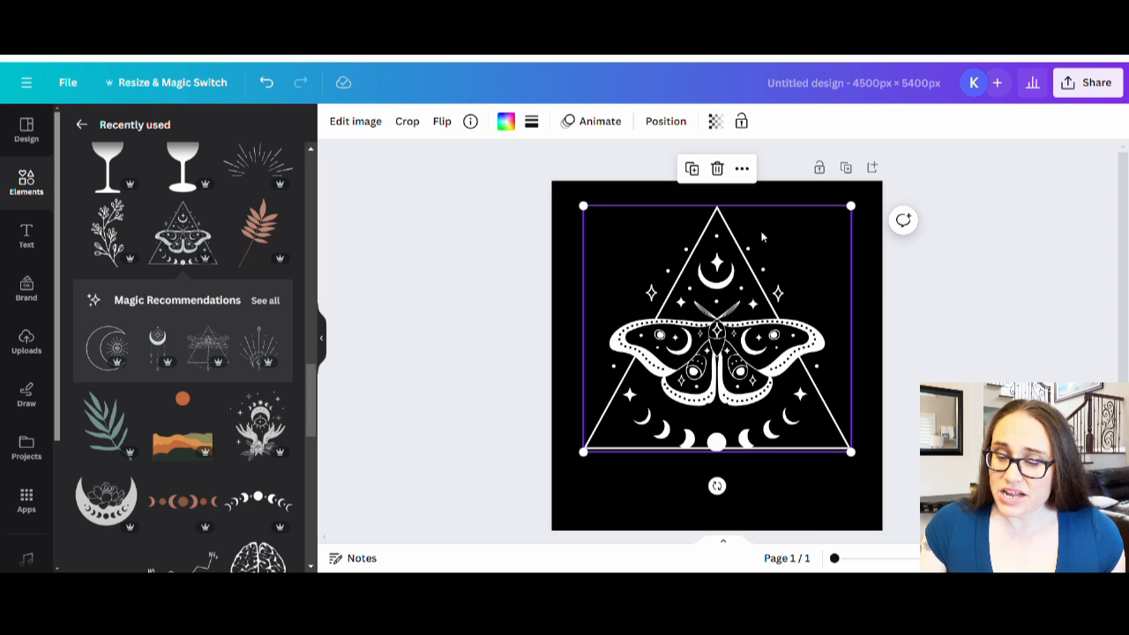
{"action": "mouse_move", "coordinate": [817, 242]}
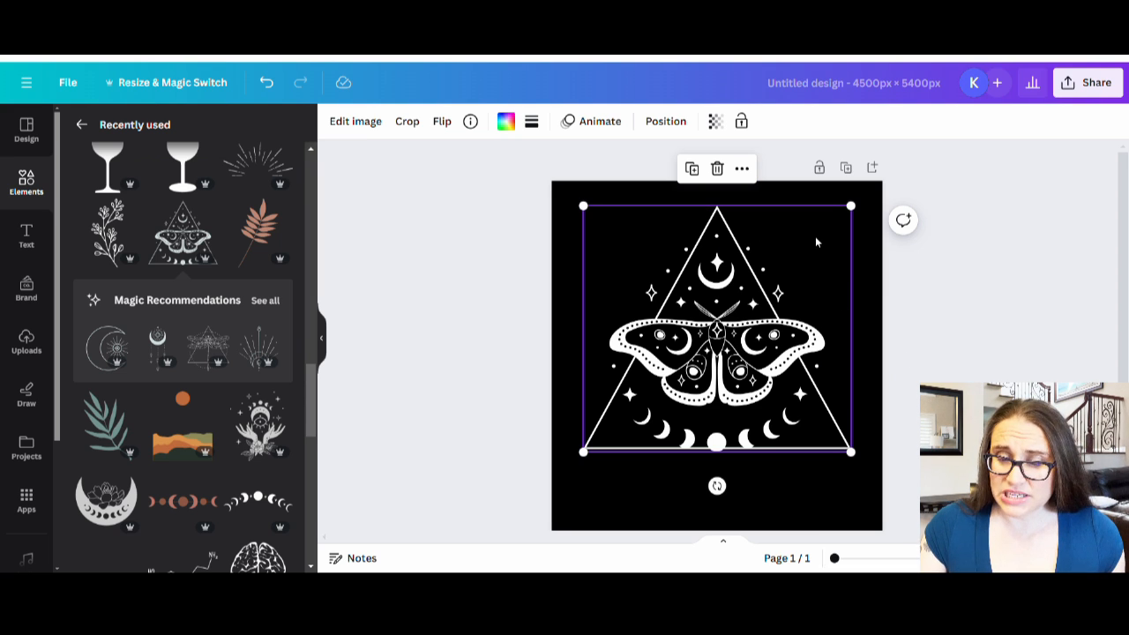
{"action": "mouse_move", "coordinate": [607, 231]}
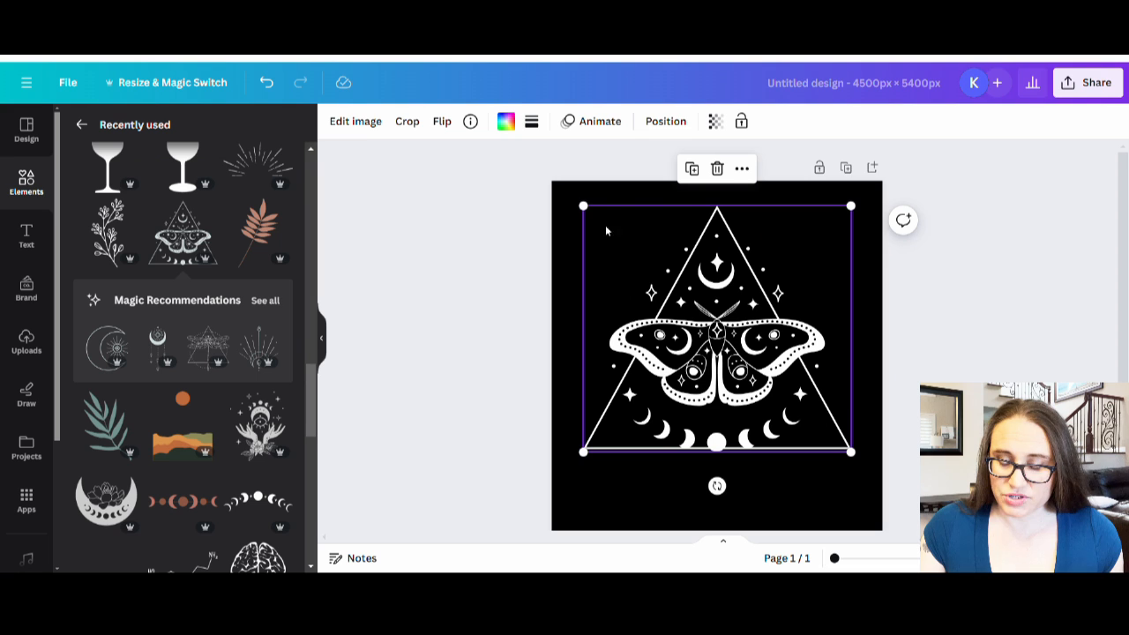
{"action": "mouse_move", "coordinate": [890, 261]}
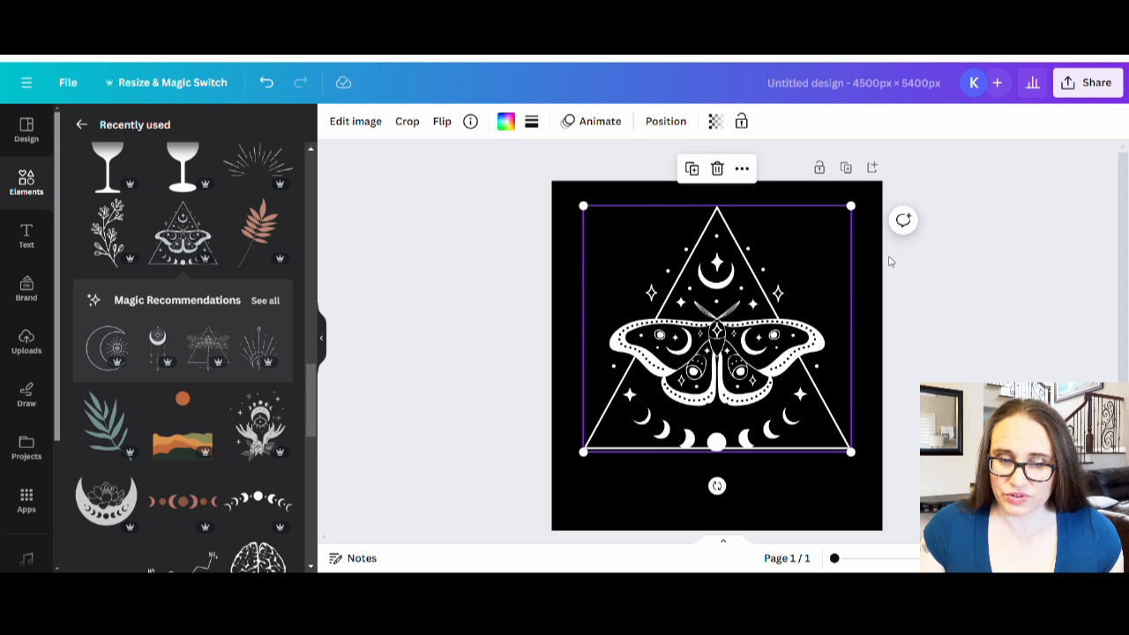
{"action": "mouse_move", "coordinate": [956, 332]}
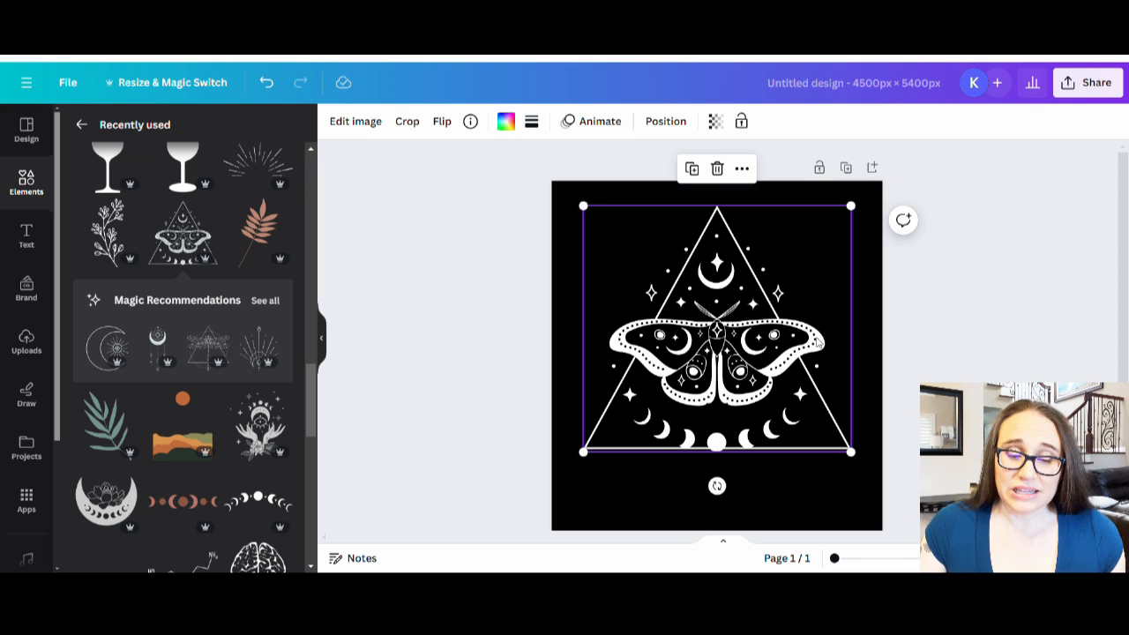
{"action": "mouse_move", "coordinate": [353, 399]}
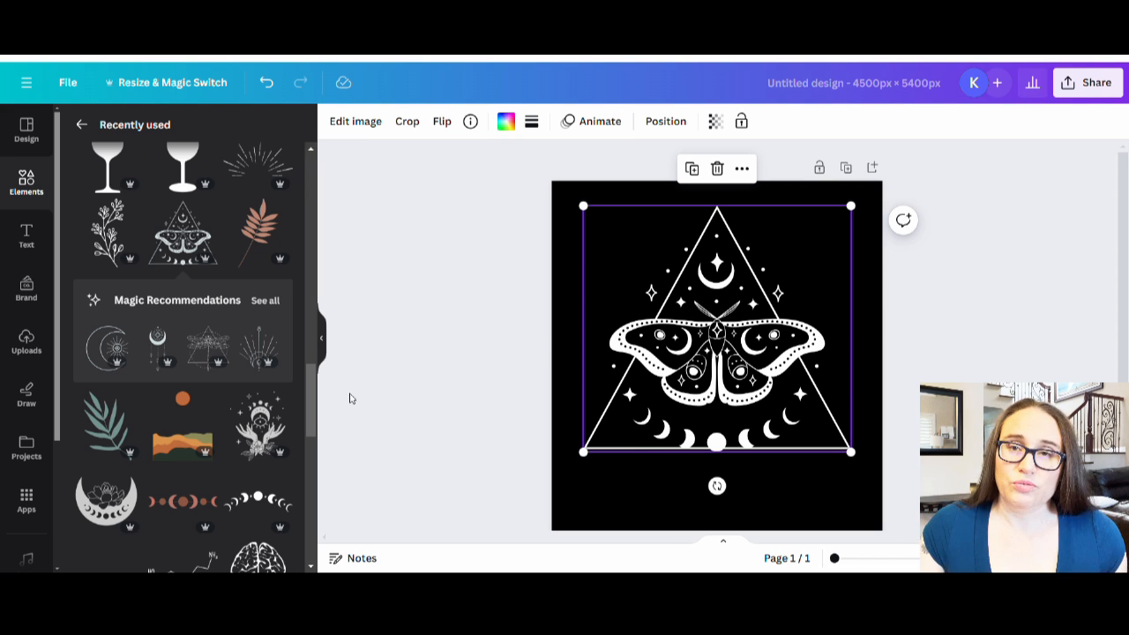
{"action": "mouse_move", "coordinate": [121, 377]}
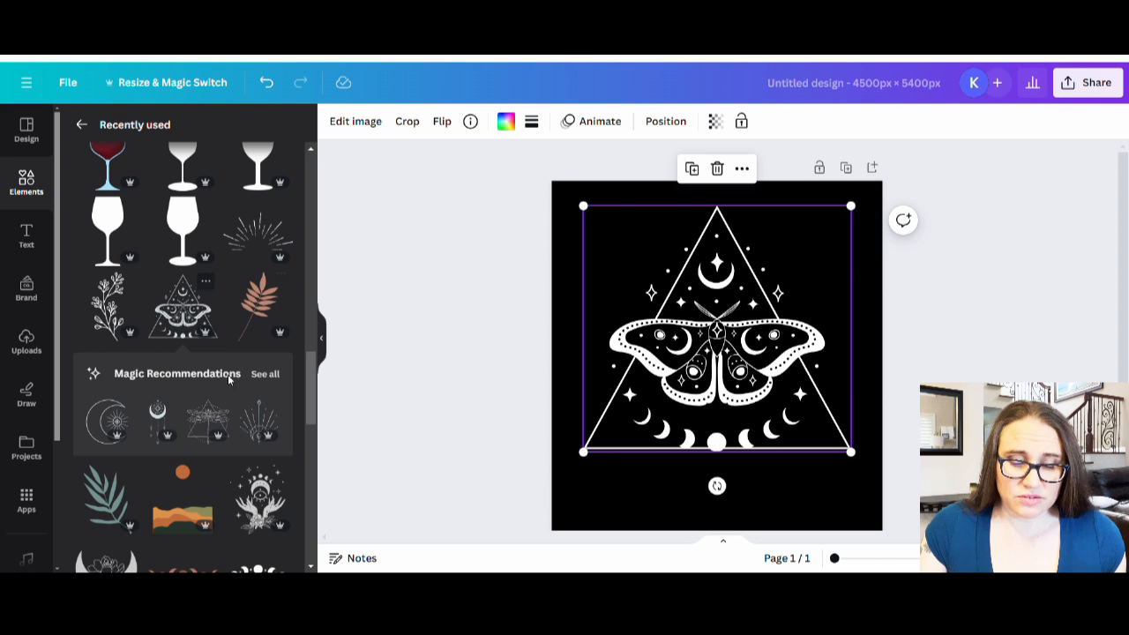
{"action": "scroll", "scroll_direction": "down", "scroll_amount": 3}
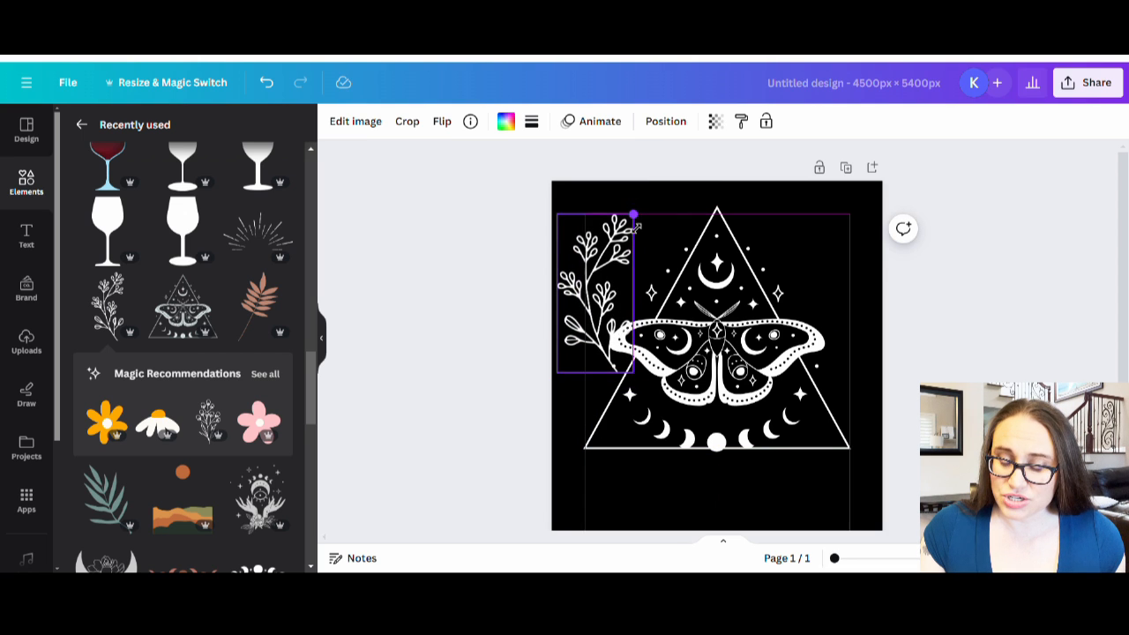
Shrink the leaf sprig and place it beside the triangle's left edge.
{"action": "left_click_drag", "start_coordinate": [631, 215], "coordinate": [607, 268]}
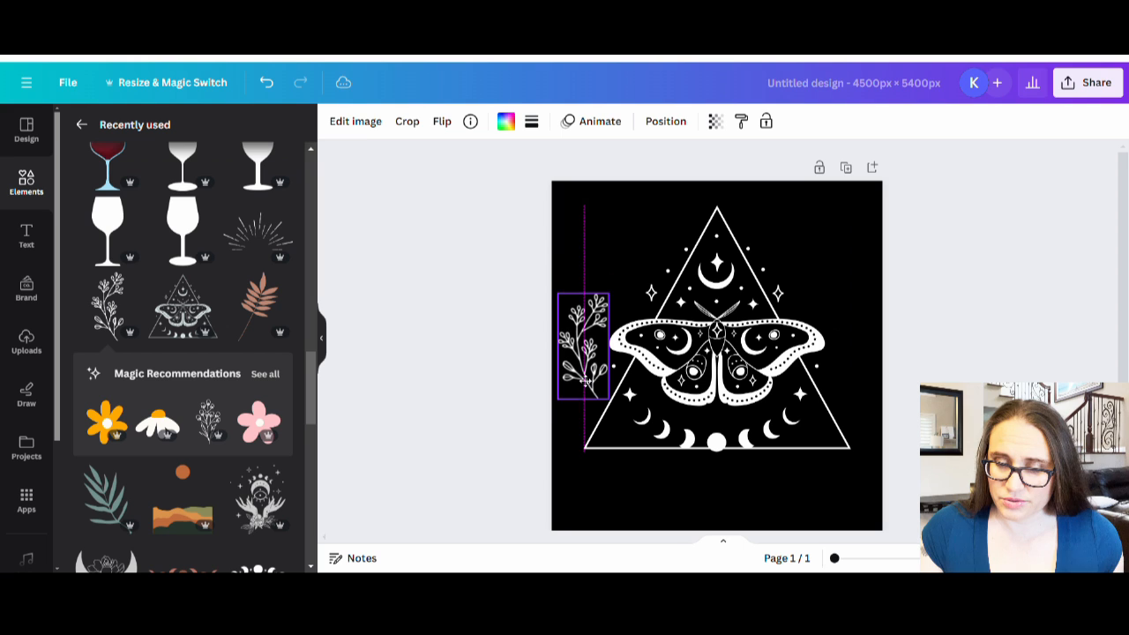
{"action": "left_click_drag", "start_coordinate": [582, 344], "coordinate": [591, 349]}
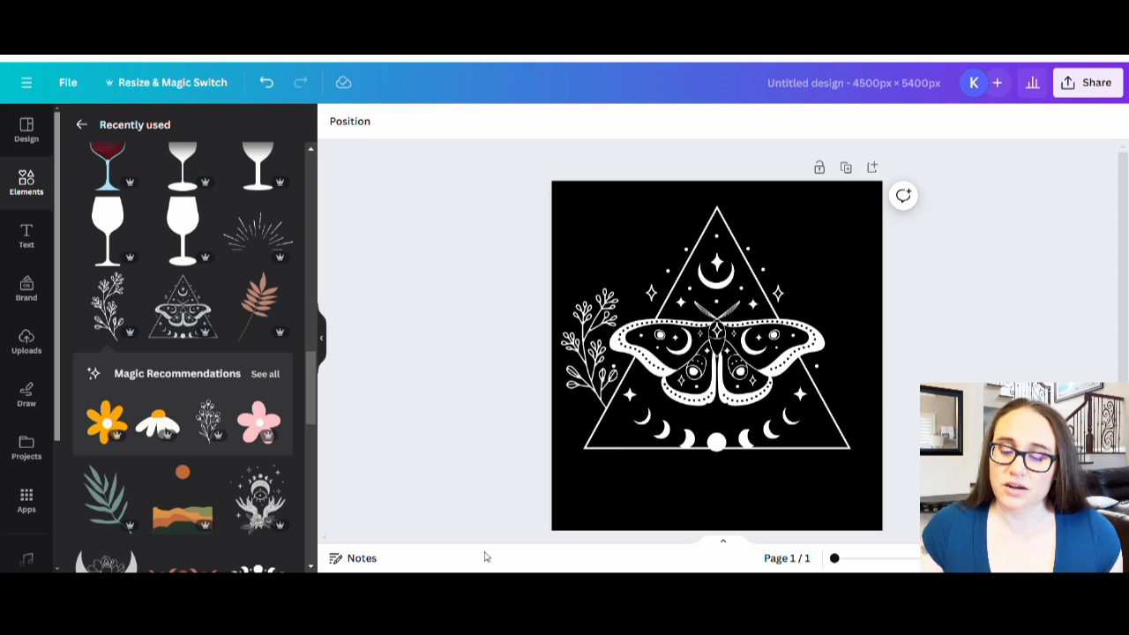
{"action": "left_click", "coordinate": [716, 349]}
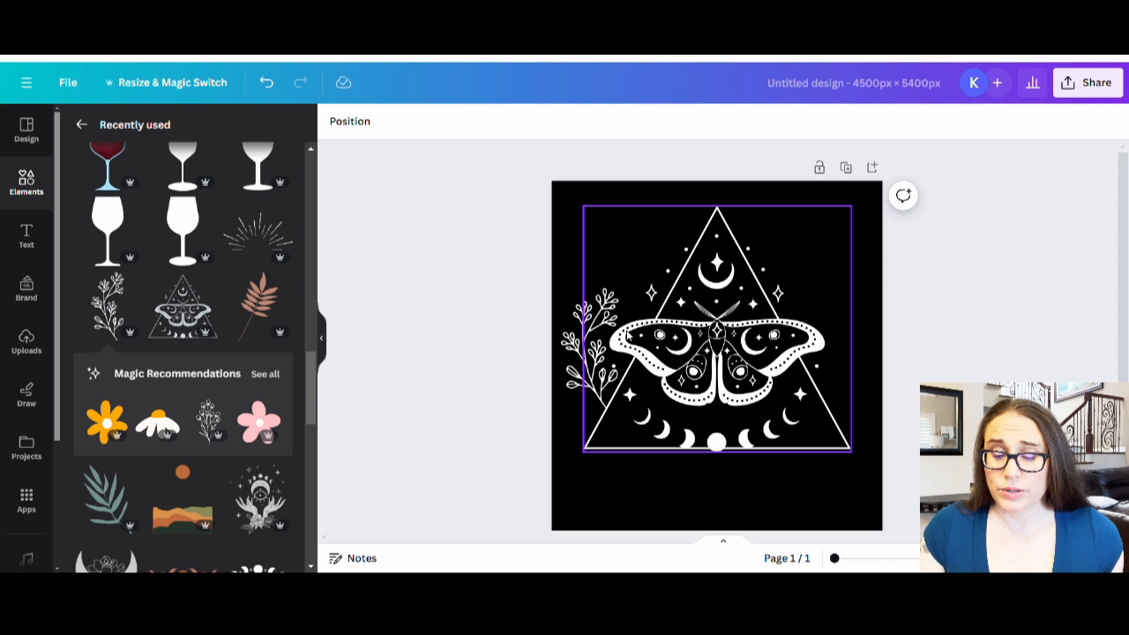
{"action": "left_click", "coordinate": [591, 353]}
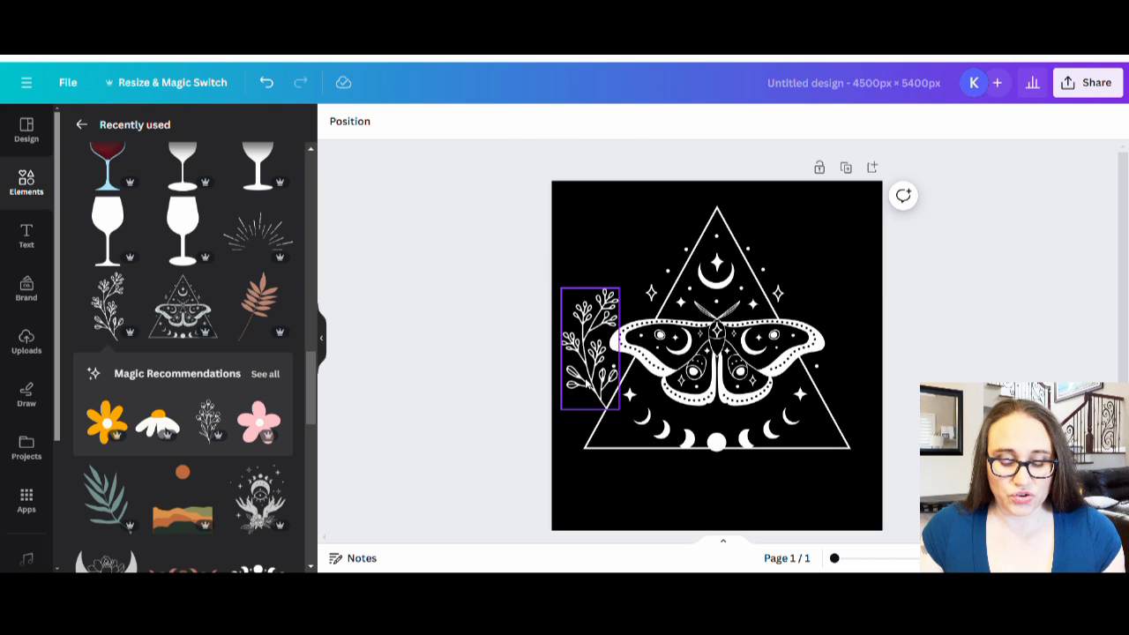
{"action": "left_click", "coordinate": [593, 353]}
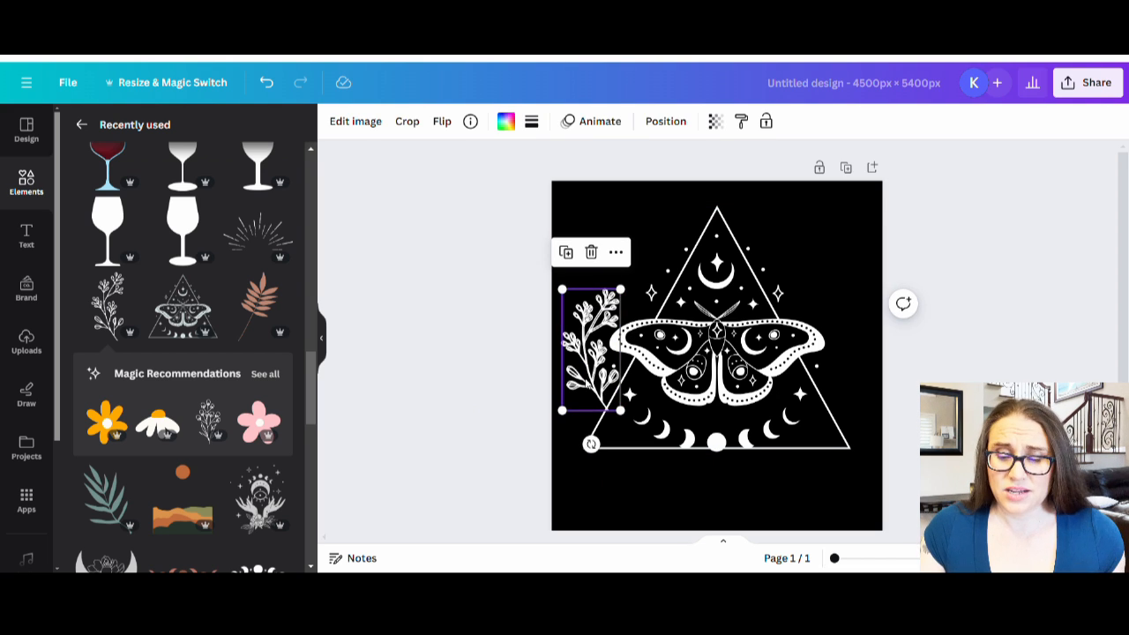
{"action": "mouse_move", "coordinate": [432, 176]}
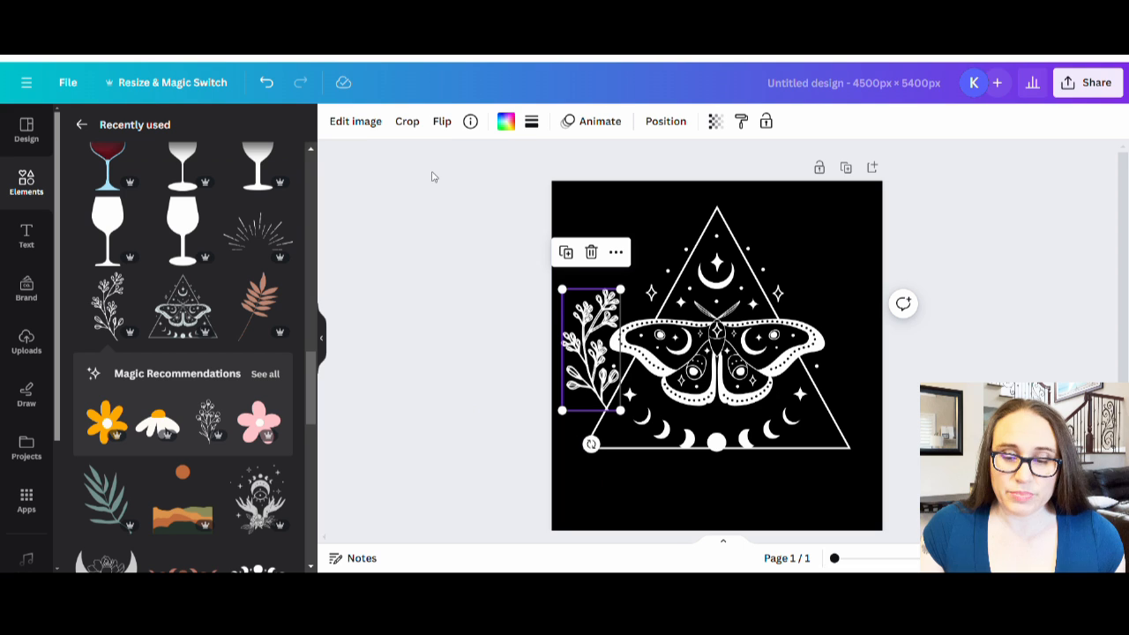
Flip the copied sprig horizontally so it mirrors the original on the right side.
{"action": "left_click", "coordinate": [441, 120]}
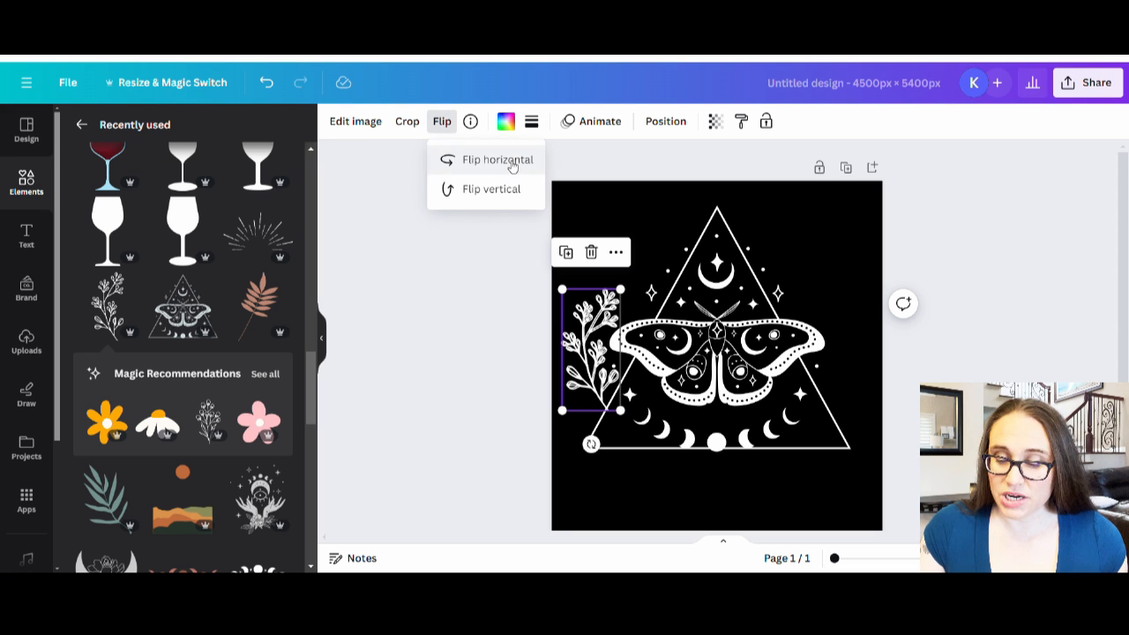
{"action": "left_click", "coordinate": [497, 159]}
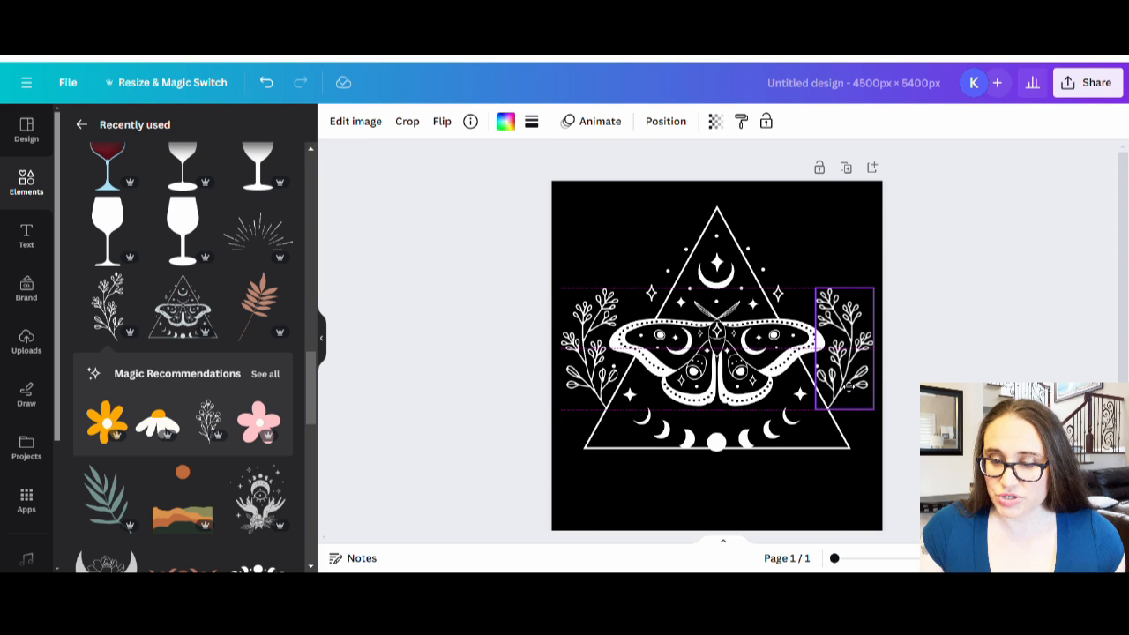
{"action": "left_click", "coordinate": [843, 349]}
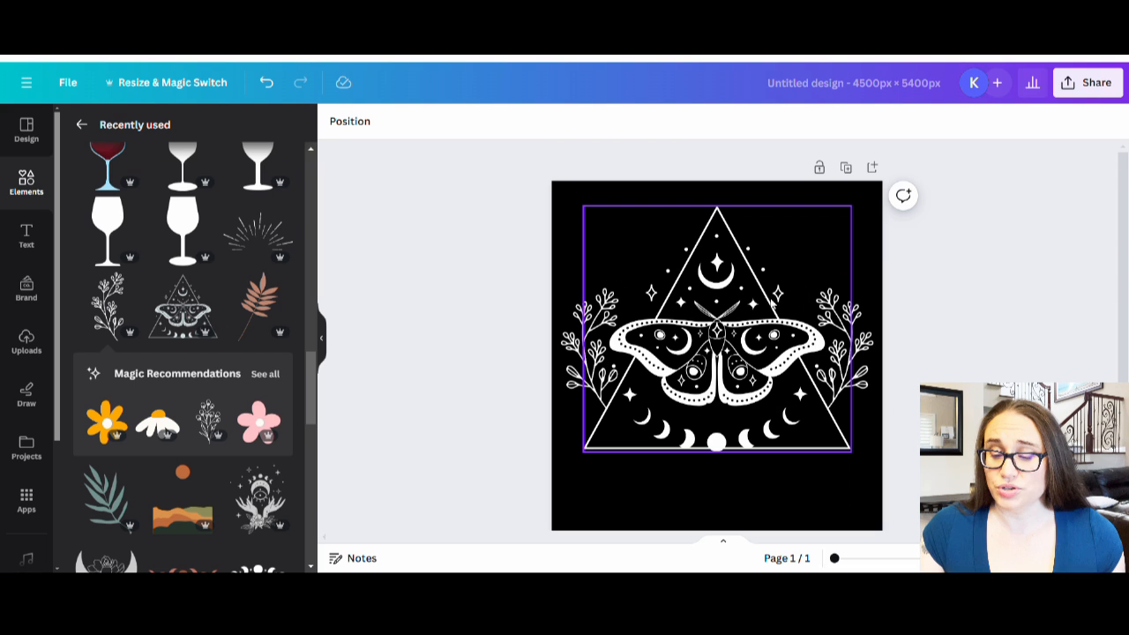
{"action": "mouse_move", "coordinate": [781, 250]}
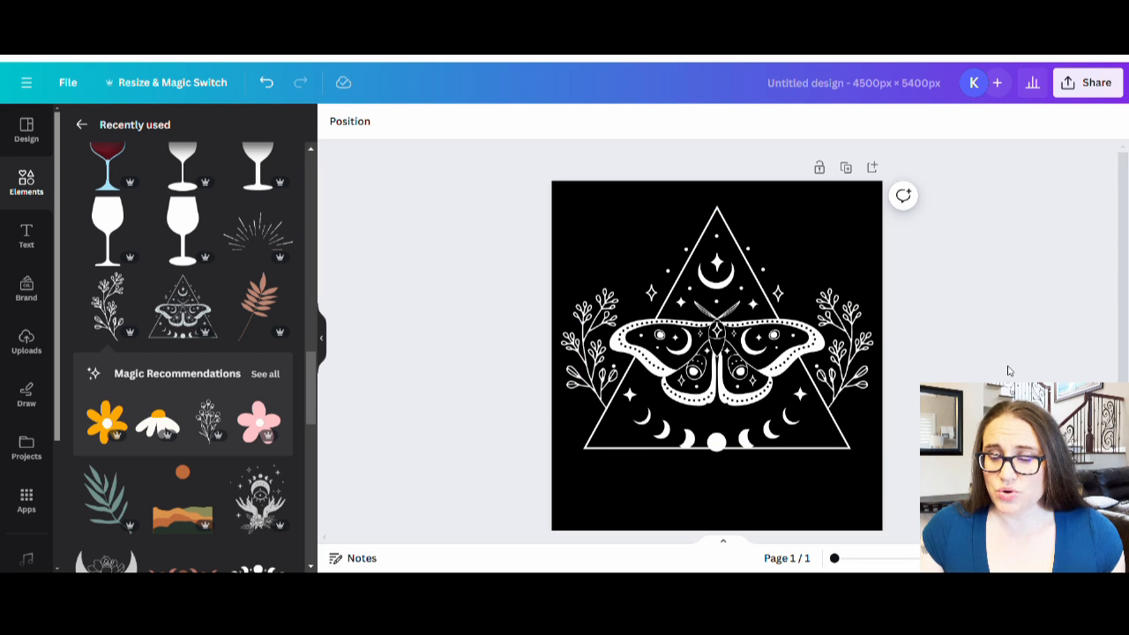
Duplicate the left leaf sprig.
{"action": "left_click", "coordinate": [715, 356]}
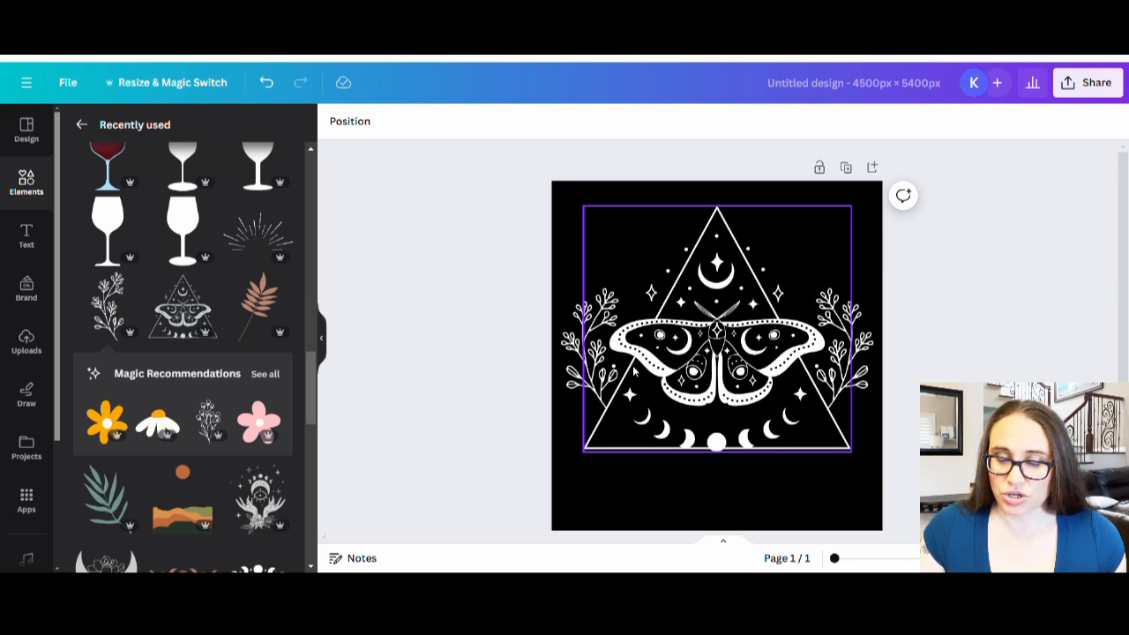
{"action": "left_click", "coordinate": [593, 349]}
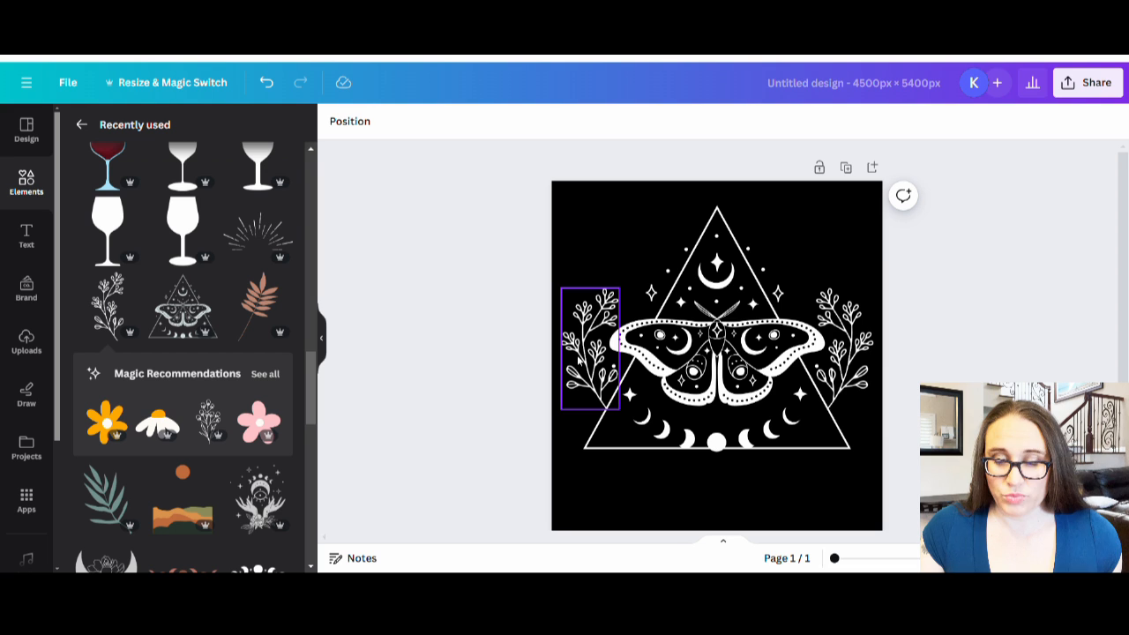
{"action": "left_click", "coordinate": [592, 357]}
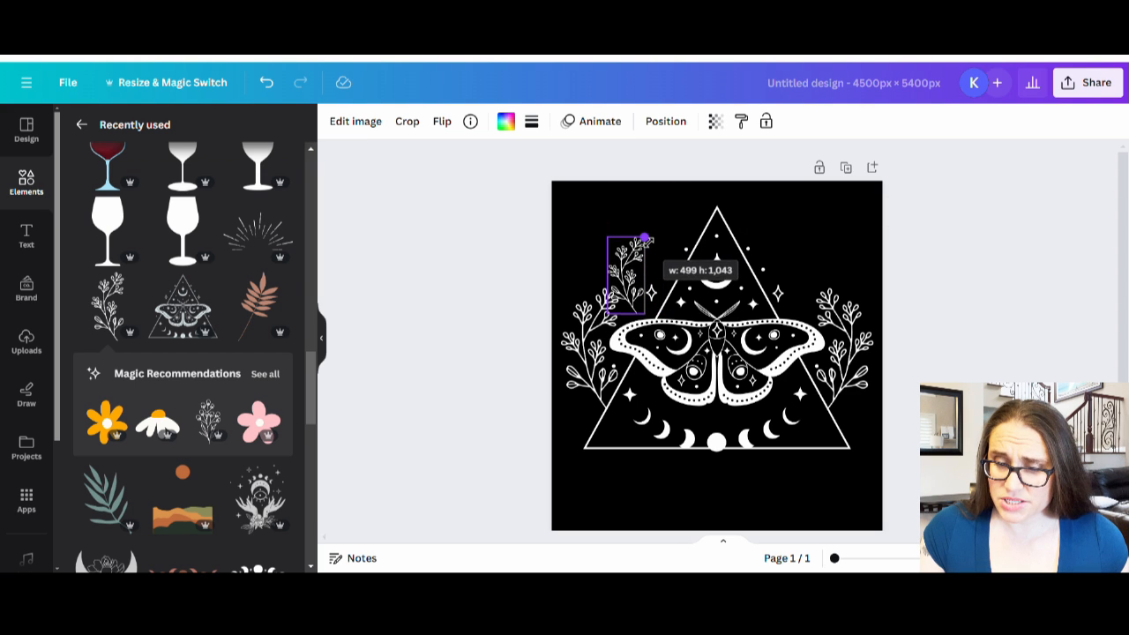
Shrink the copy and move it to the triangle's upper-left edge.
{"action": "left_click_drag", "start_coordinate": [626, 283], "coordinate": [660, 264]}
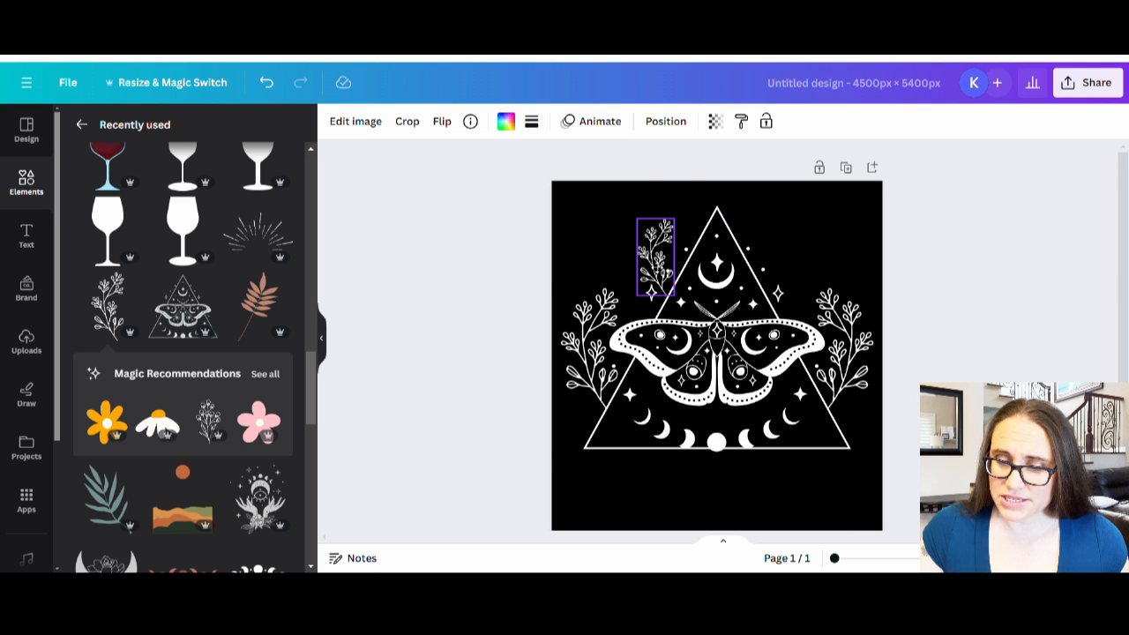
{"action": "left_click", "coordinate": [654, 256]}
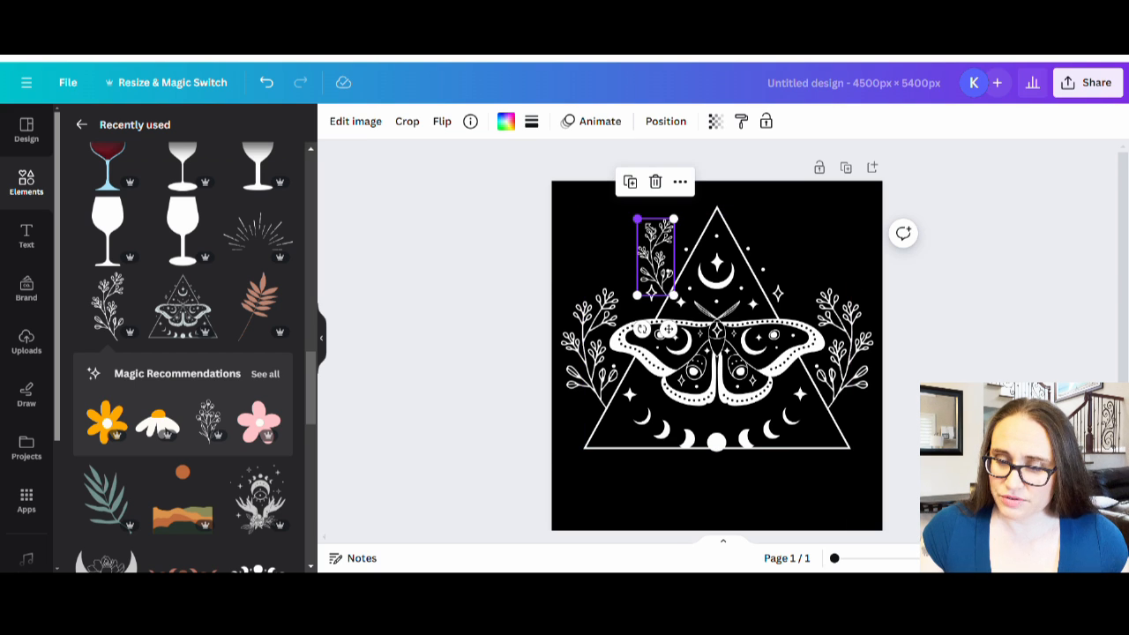
{"action": "left_click_drag", "start_coordinate": [637, 218], "coordinate": [626, 198]}
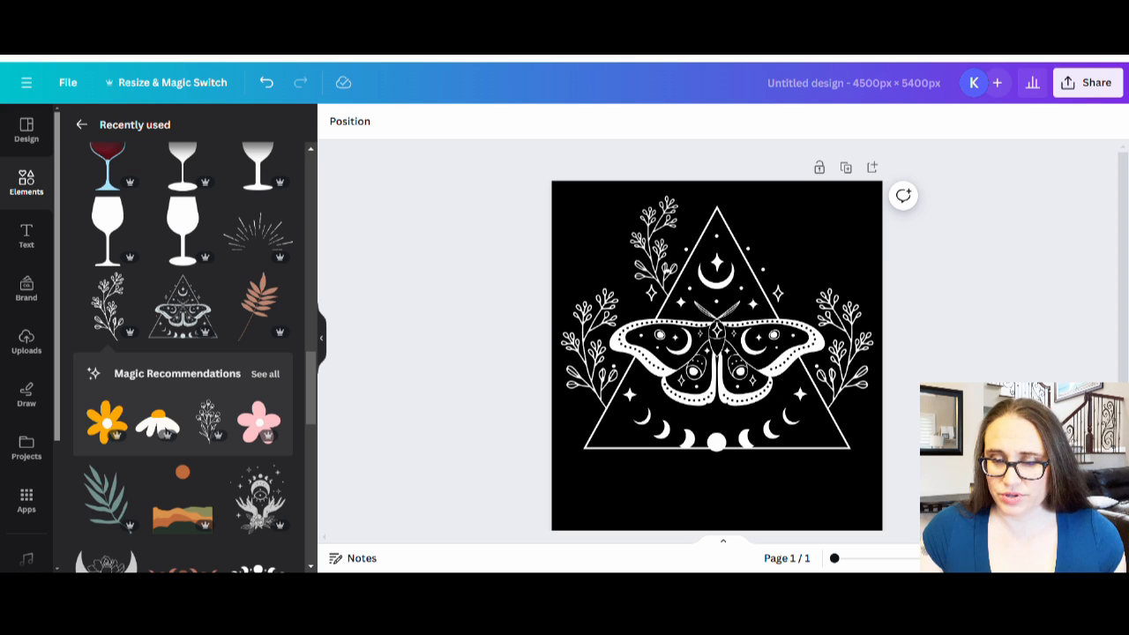
Flip the duplicated small sprig horizontally and place it along the triangle's upper-right edge.
{"action": "left_click", "coordinate": [653, 250]}
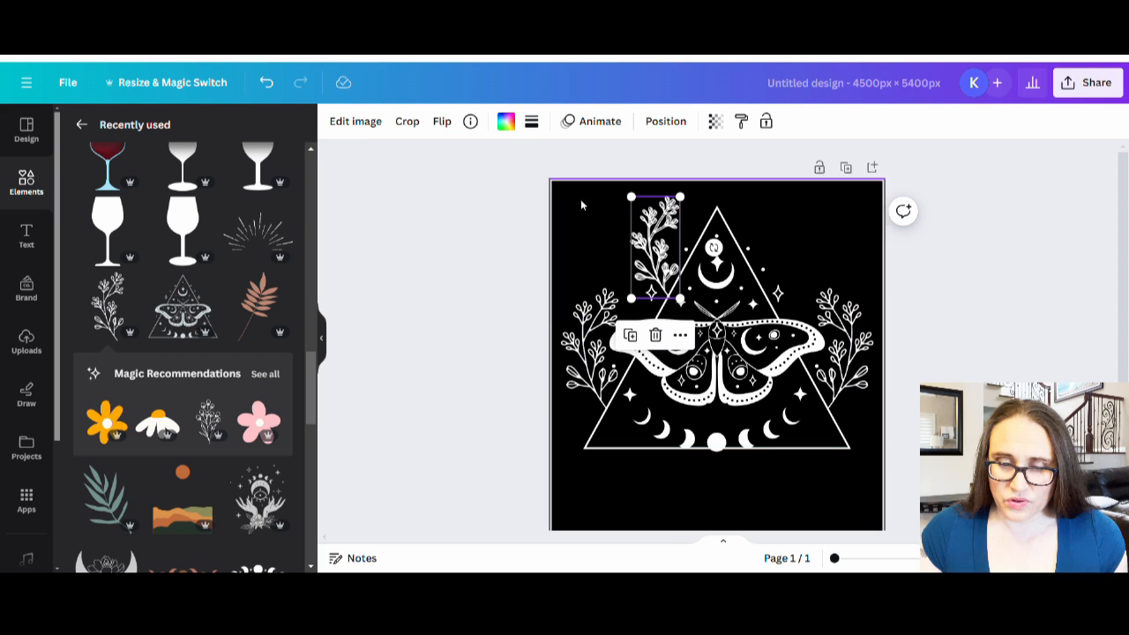
{"action": "left_click", "coordinate": [441, 119]}
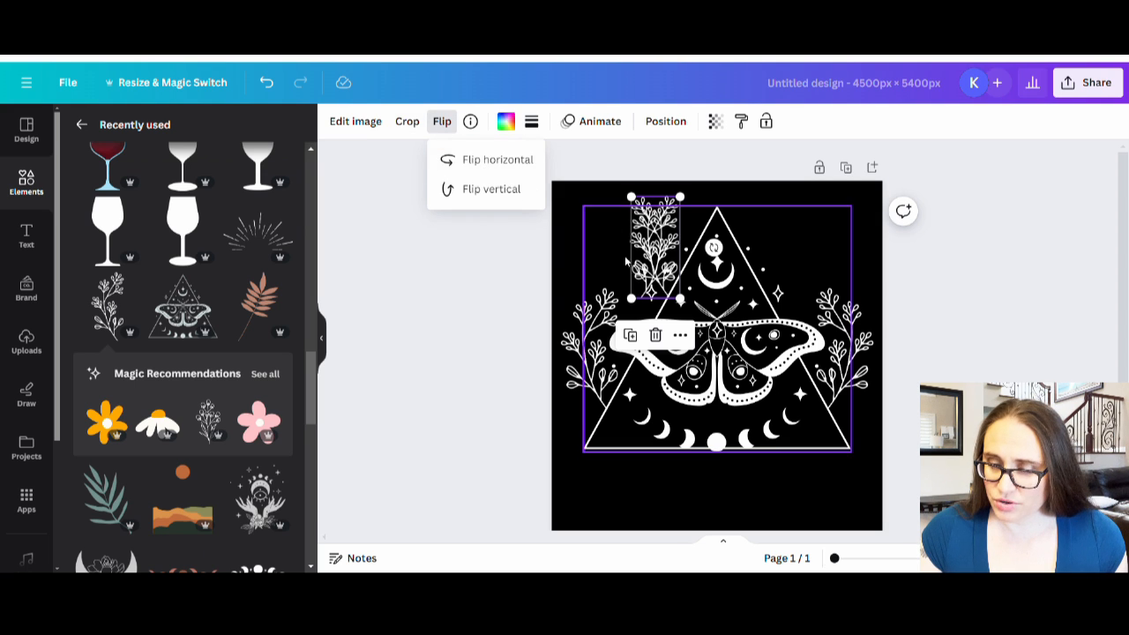
{"action": "left_click", "coordinate": [497, 158]}
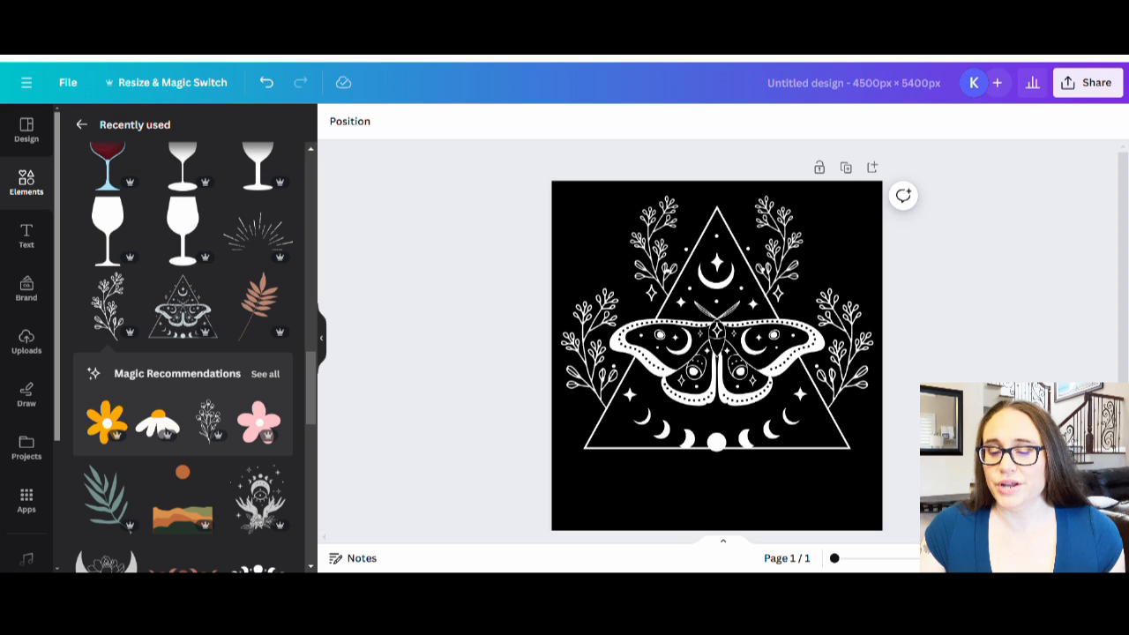
{"action": "left_click", "coordinate": [779, 247]}
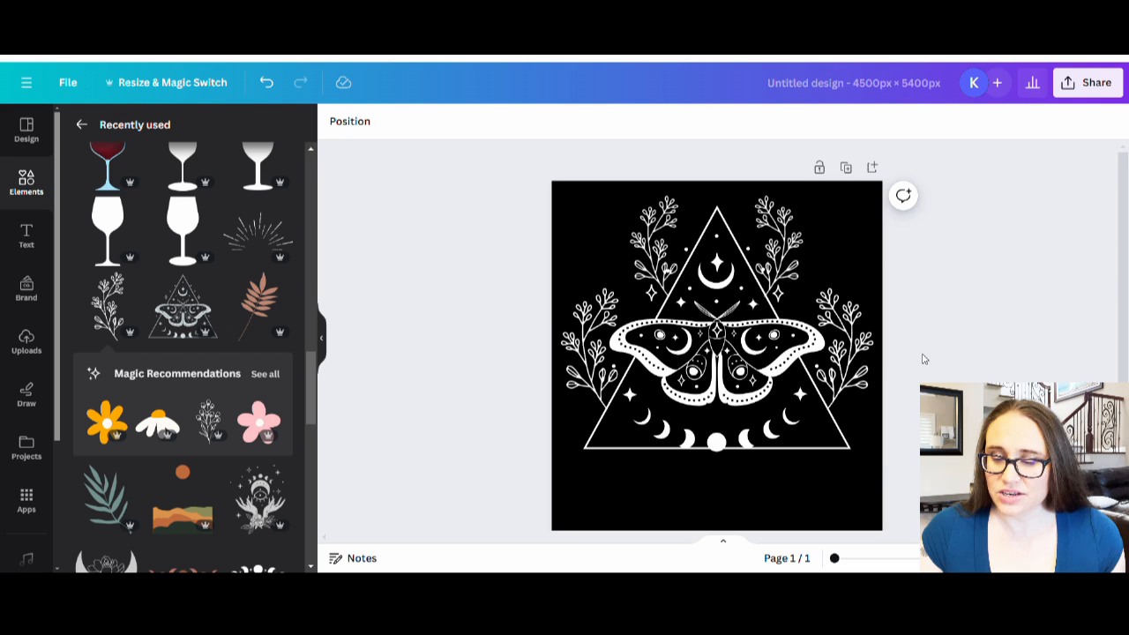
{"action": "left_click", "coordinate": [716, 352]}
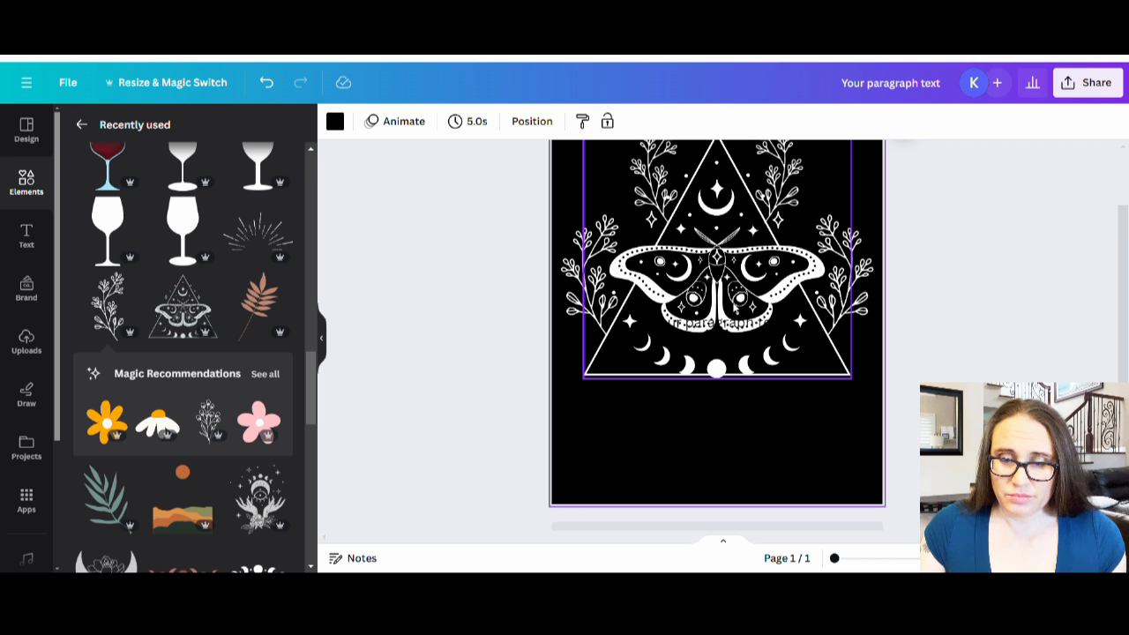
Create a text box reading 'DIFFERENT IS BEAUTIFUL' on the black page.
{"action": "left_click", "coordinate": [714, 324]}
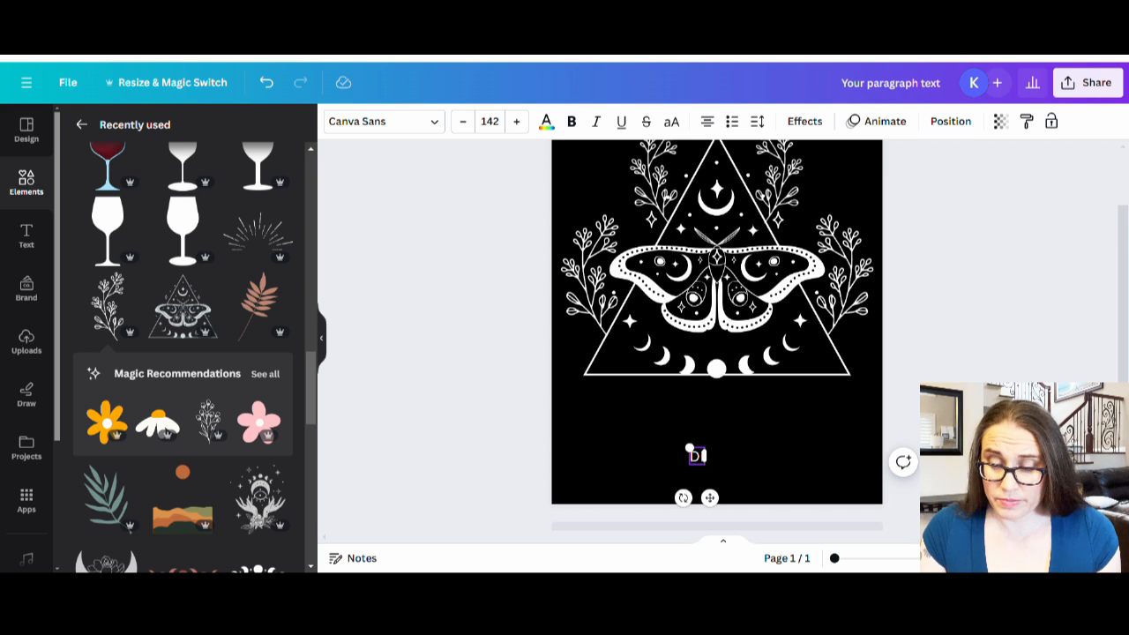
{"action": "type", "text": "DIFFERENT IS B"}
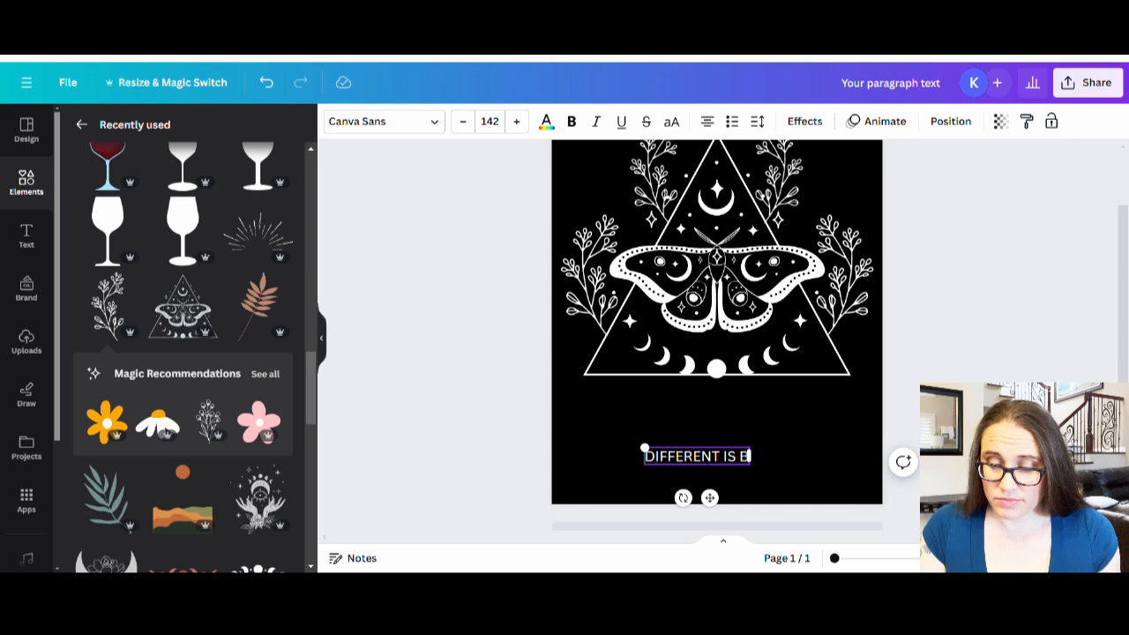
{"action": "type", "text": "EAUTIFUL"}
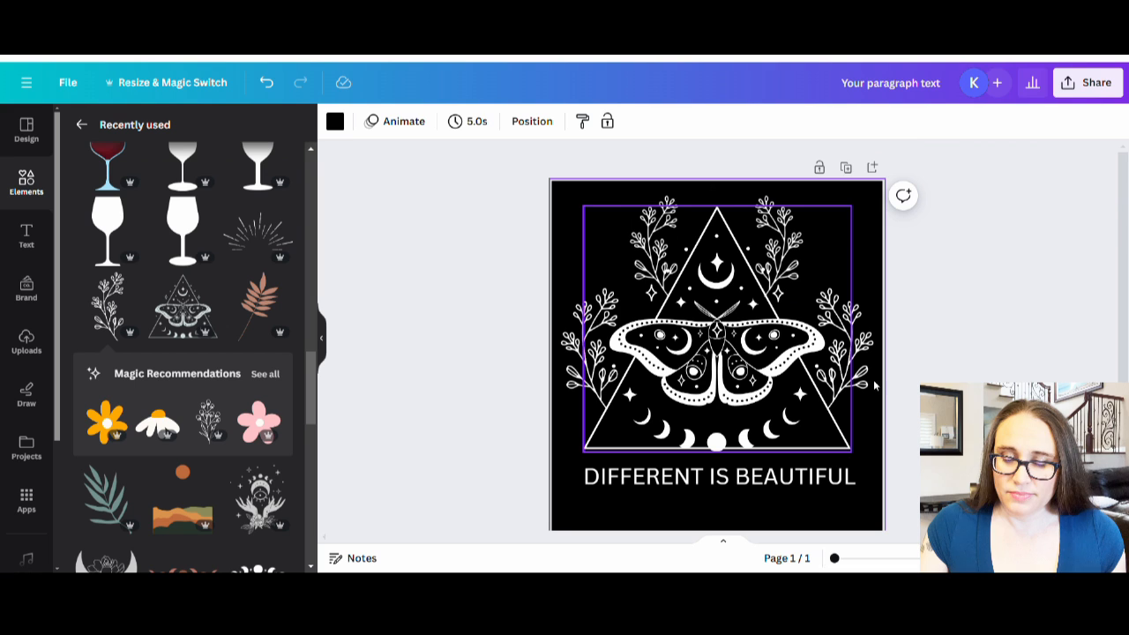
{"action": "left_click", "coordinate": [652, 506]}
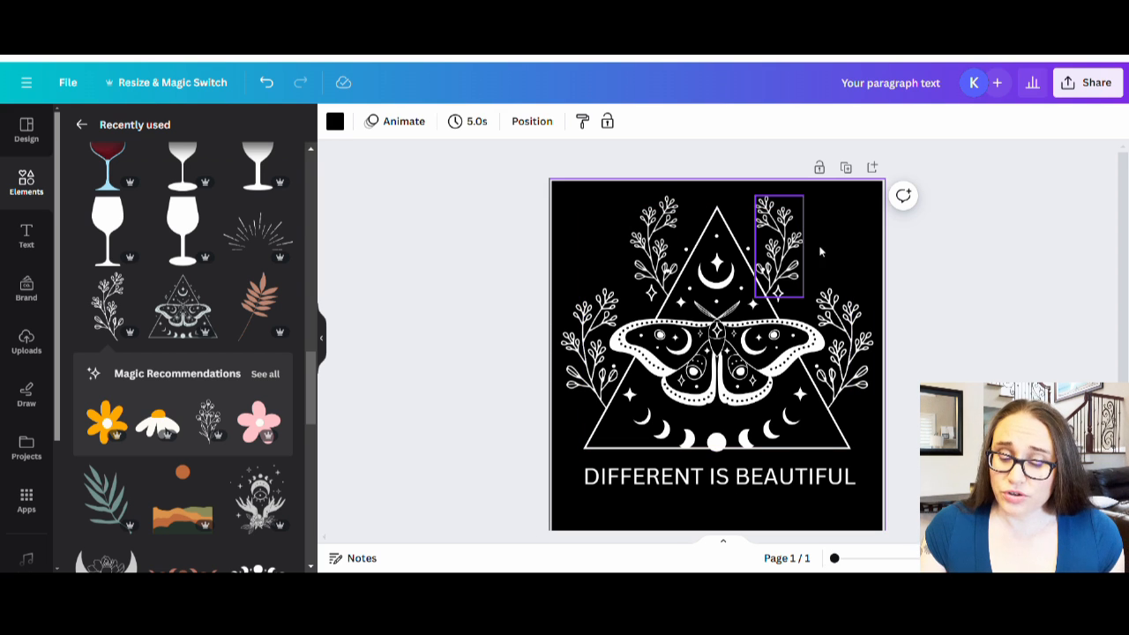
{"action": "left_click", "coordinate": [719, 476]}
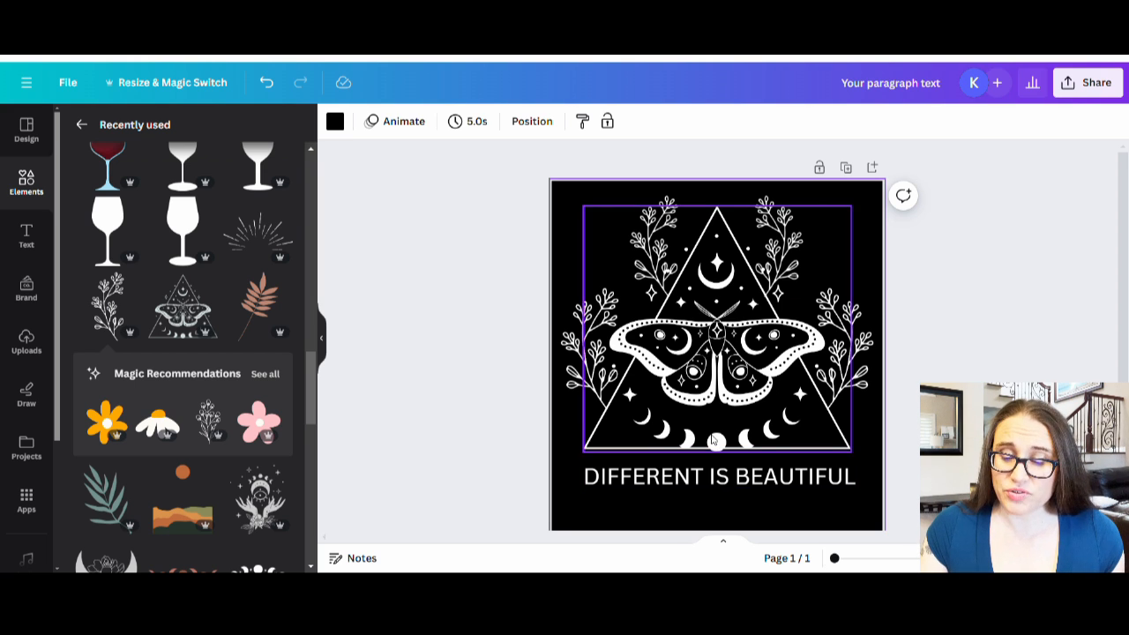
Position the caption beneath the moth triangle and select it for font editing.
{"action": "left_click", "coordinate": [717, 476]}
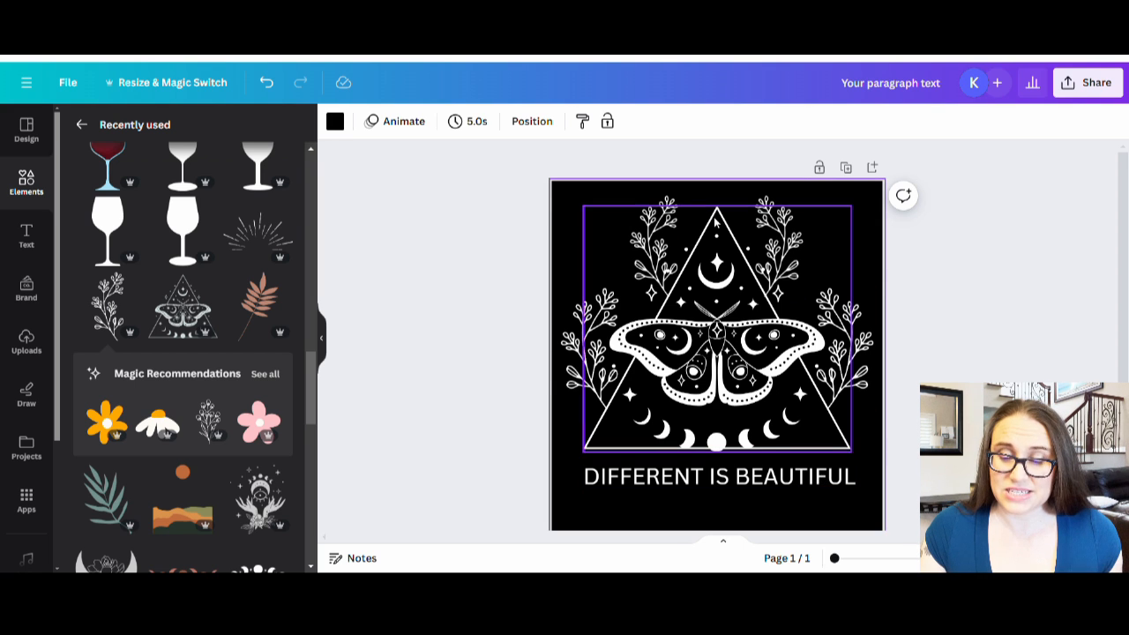
{"action": "left_click", "coordinate": [586, 494]}
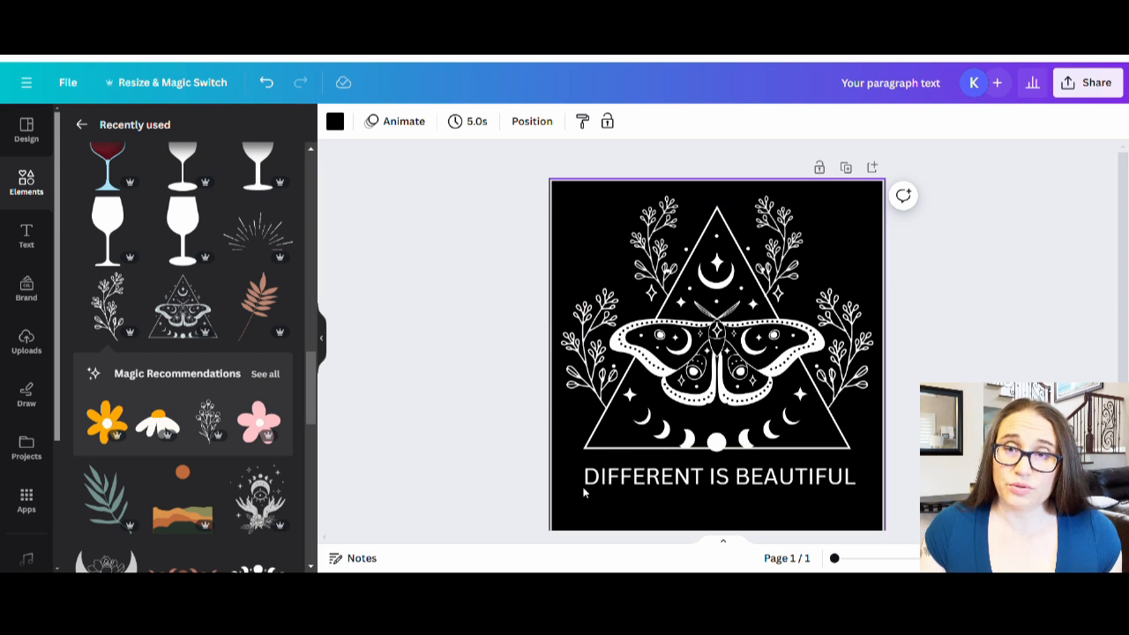
{"action": "left_click", "coordinate": [720, 476]}
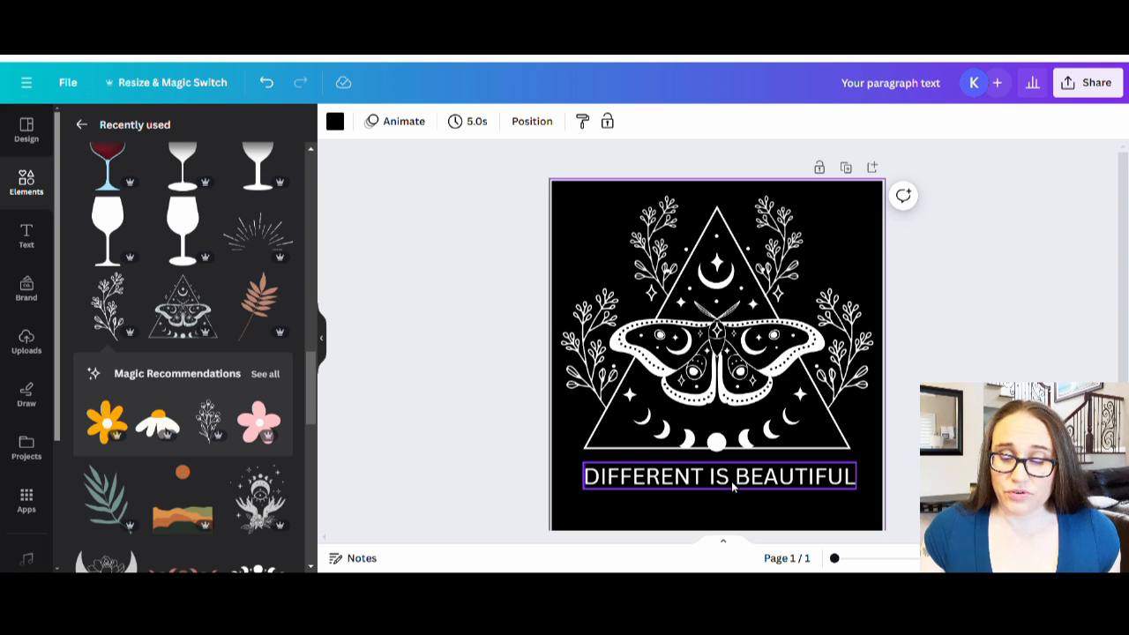
{"action": "left_click", "coordinate": [741, 515]}
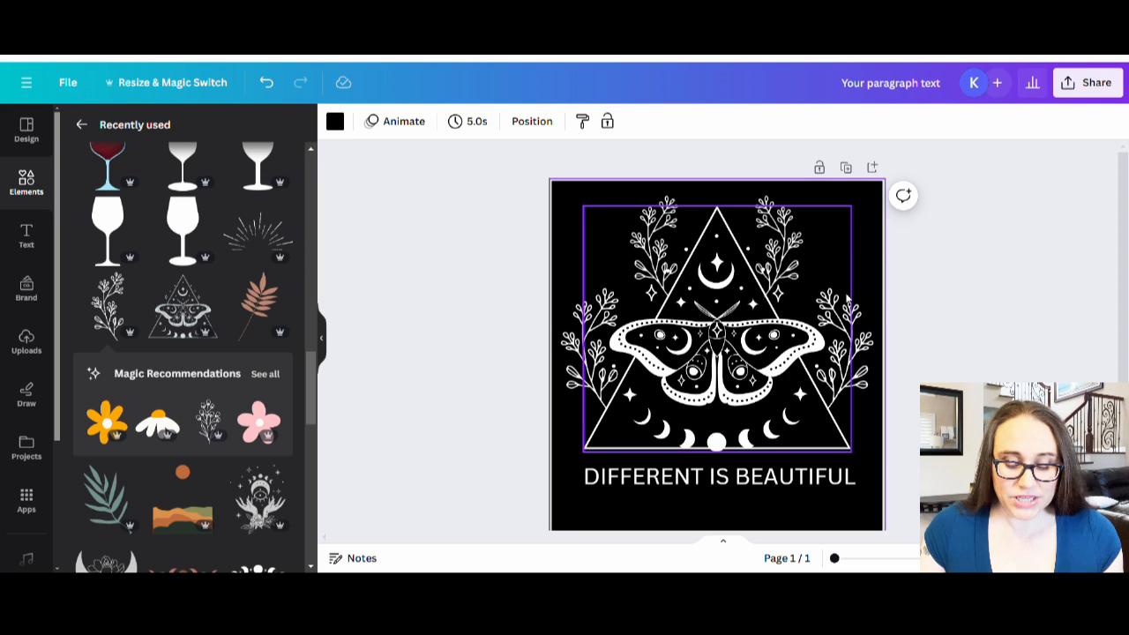
{"action": "left_click", "coordinate": [720, 476]}
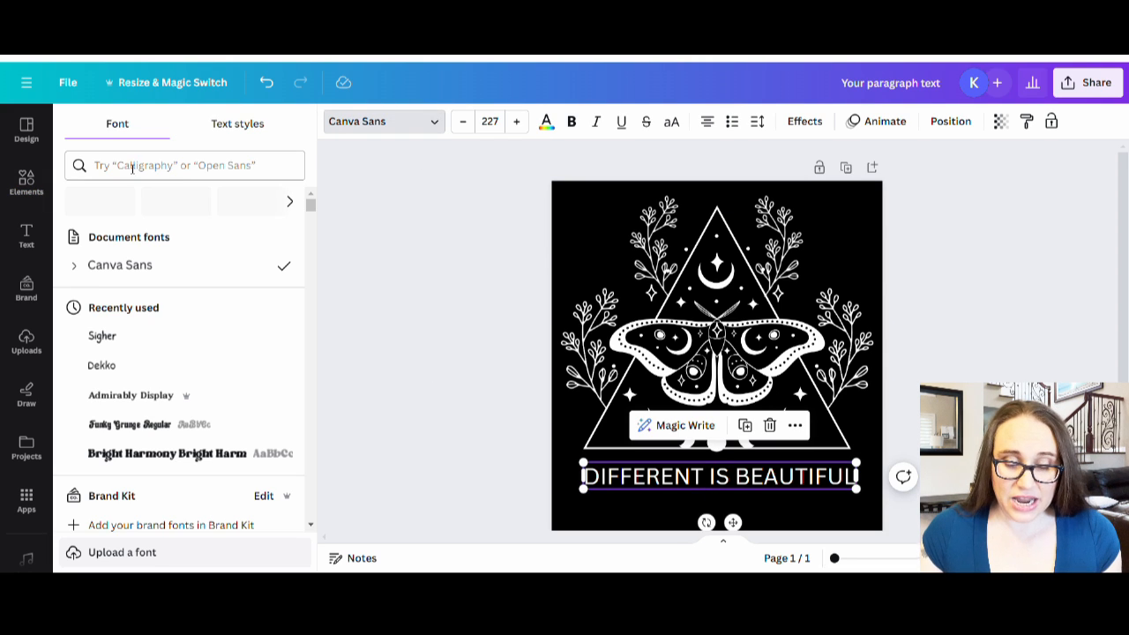
Set the caption in the Donau font and enlarge it to span the artwork's width.
{"action": "left_click", "coordinate": [183, 166]}
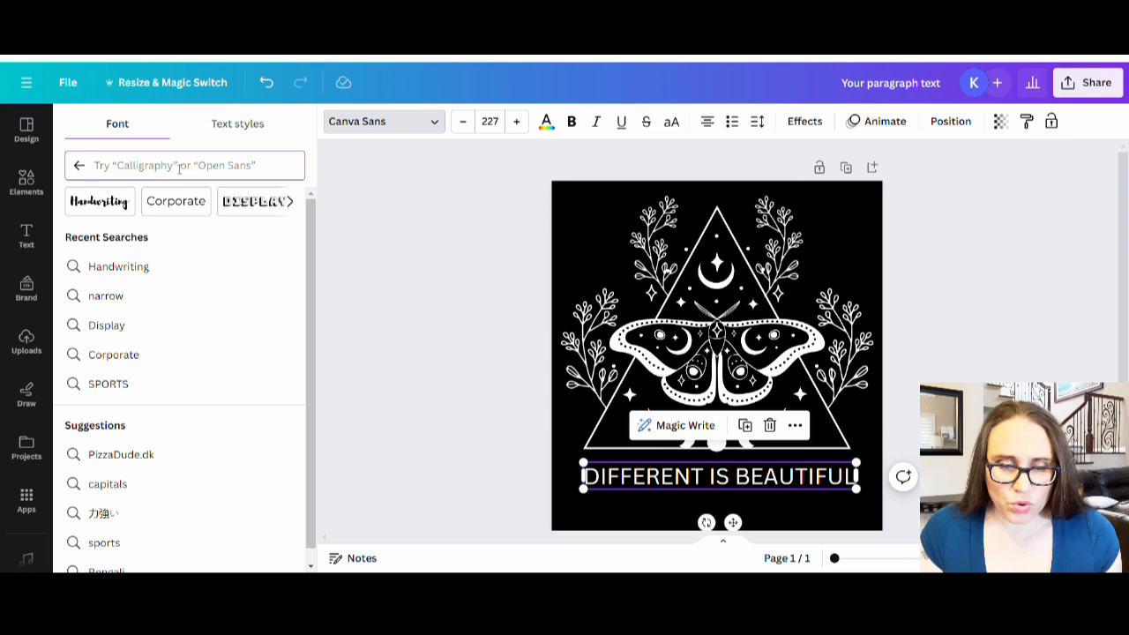
{"action": "type", "text": "donau"}
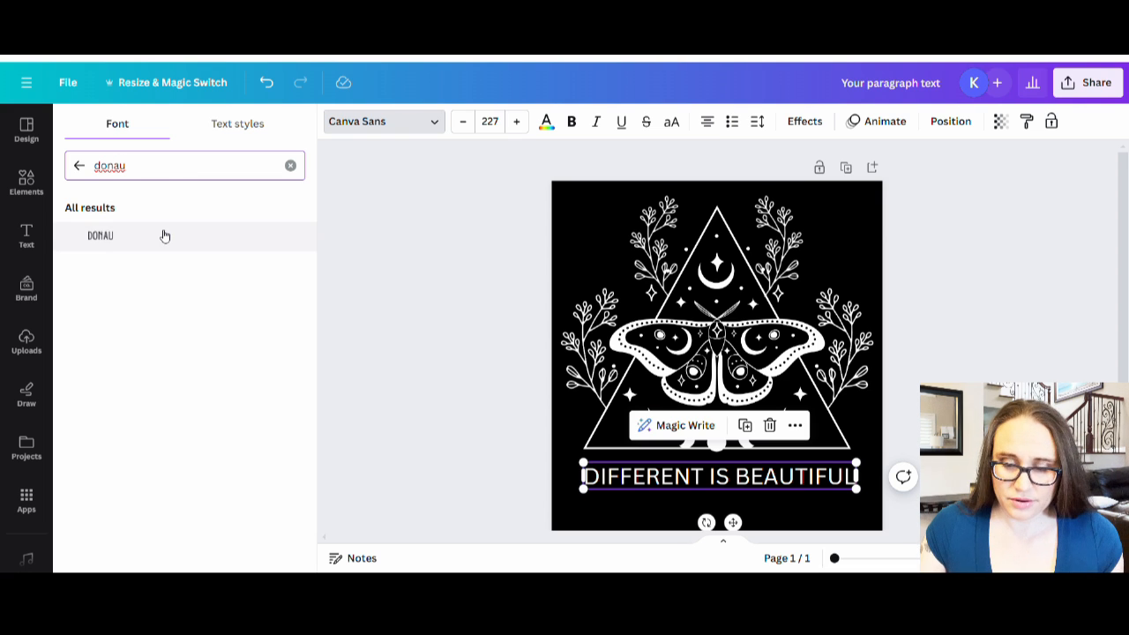
{"action": "left_click", "coordinate": [100, 236]}
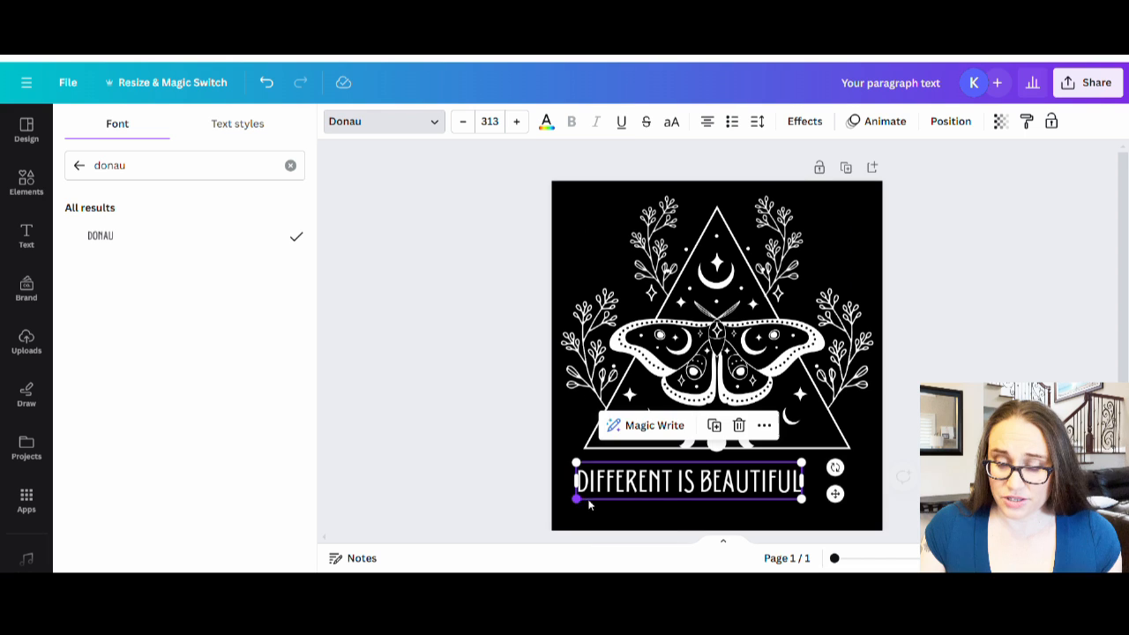
{"action": "left_click_drag", "start_coordinate": [801, 501], "coordinate": [850, 508]}
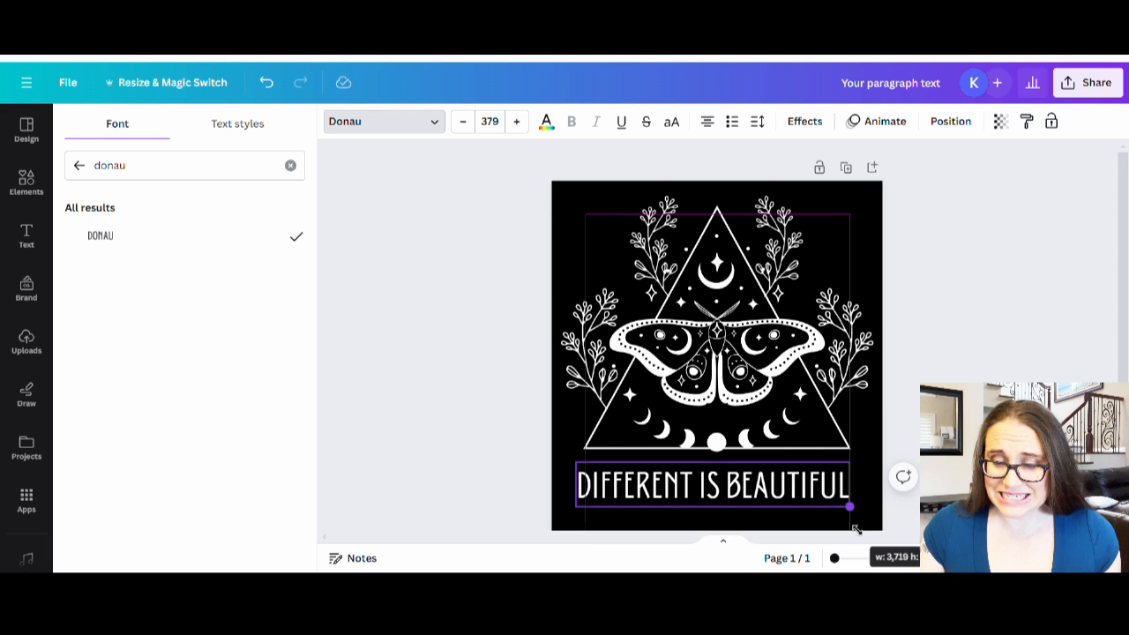
Deselect everything and review the finished moth design layout.
{"action": "left_click", "coordinate": [26, 182]}
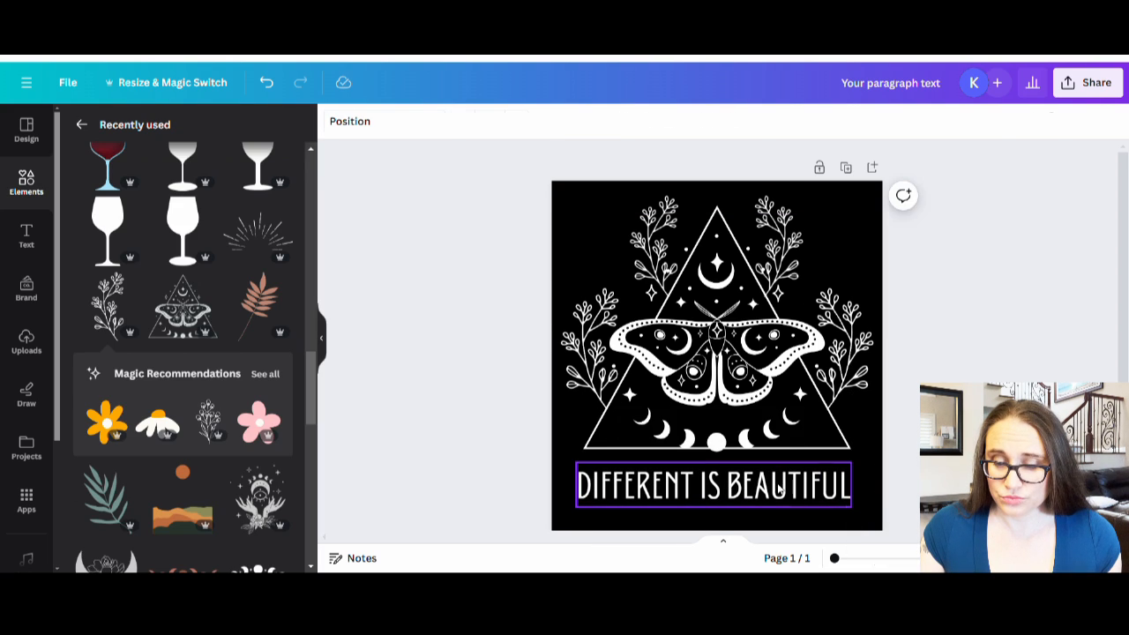
{"action": "left_click", "coordinate": [713, 487]}
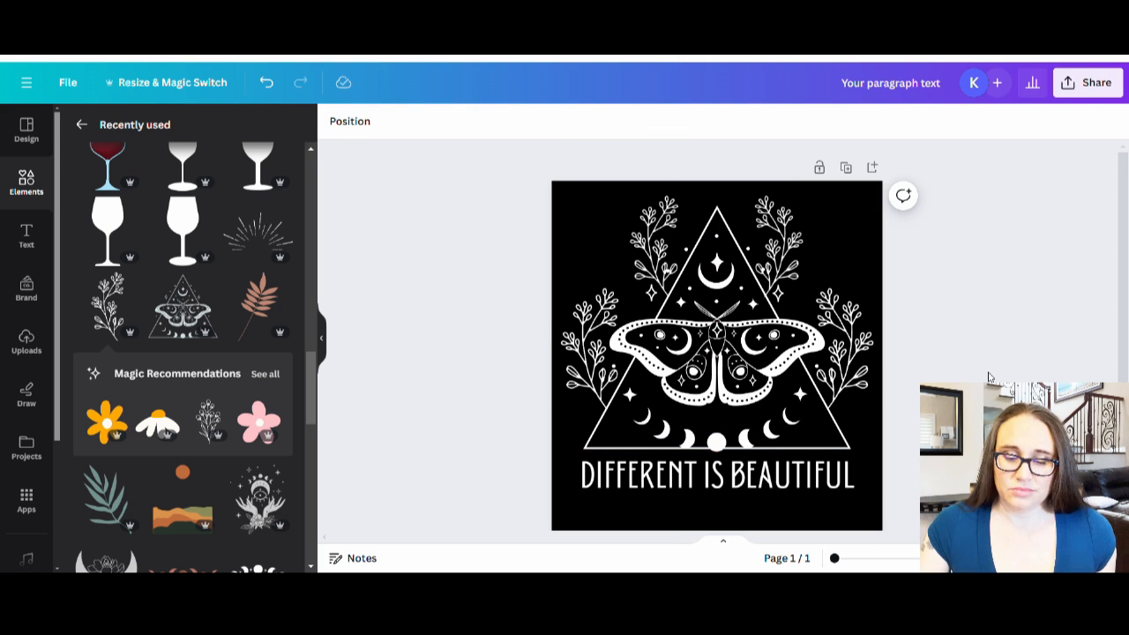
{"action": "left_click", "coordinate": [716, 344]}
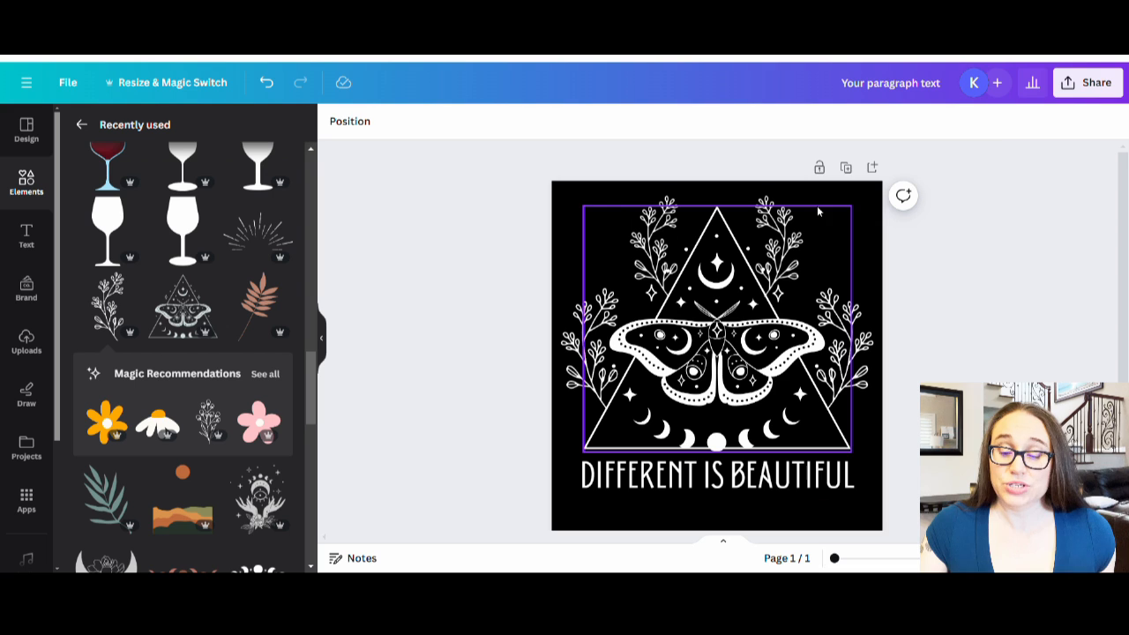
{"action": "left_click", "coordinate": [984, 150]}
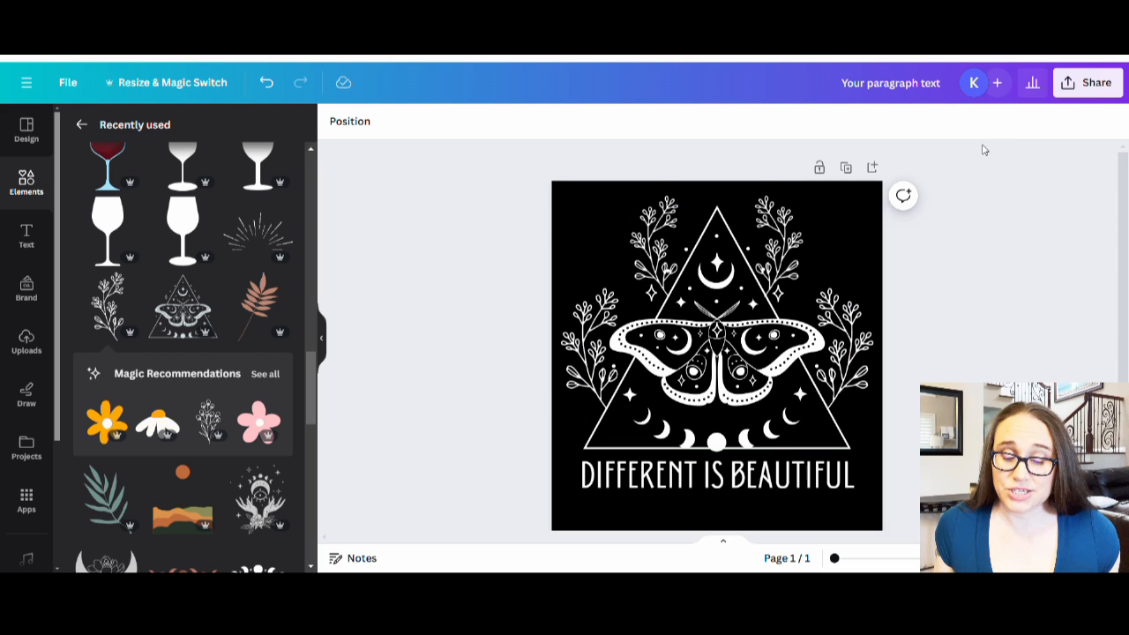